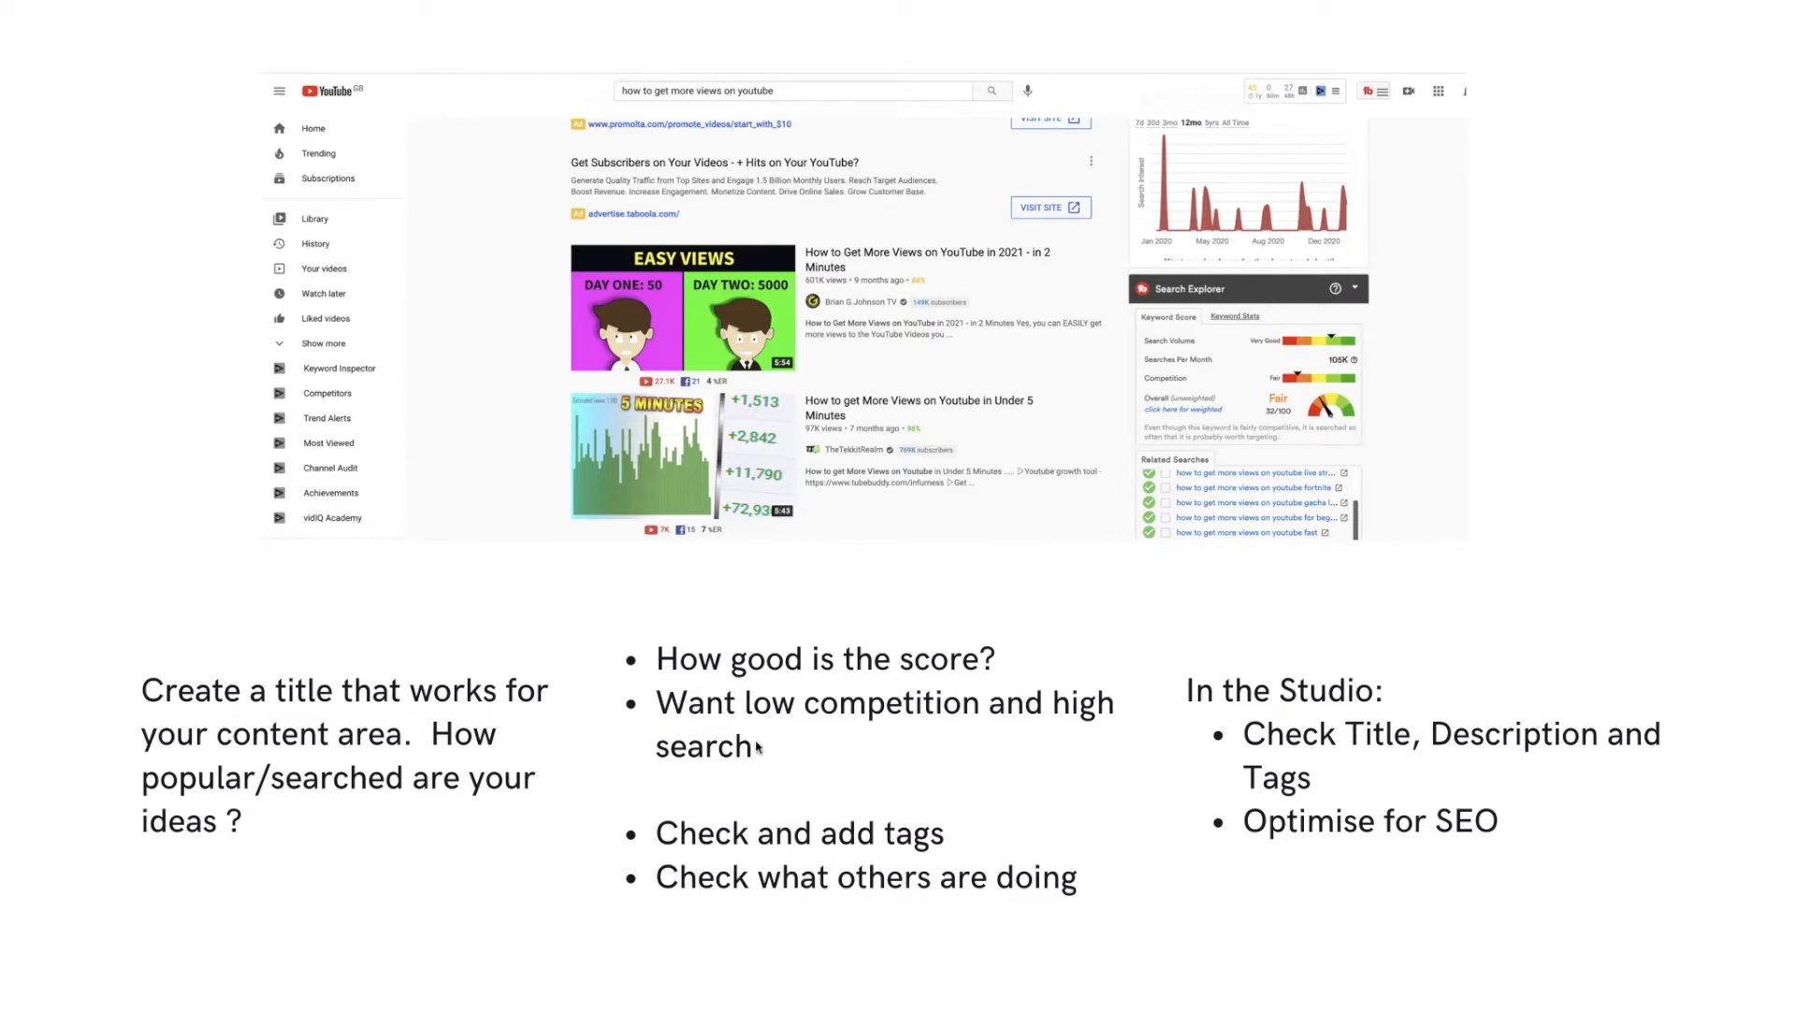
pyautogui.moveTo(786, 743)
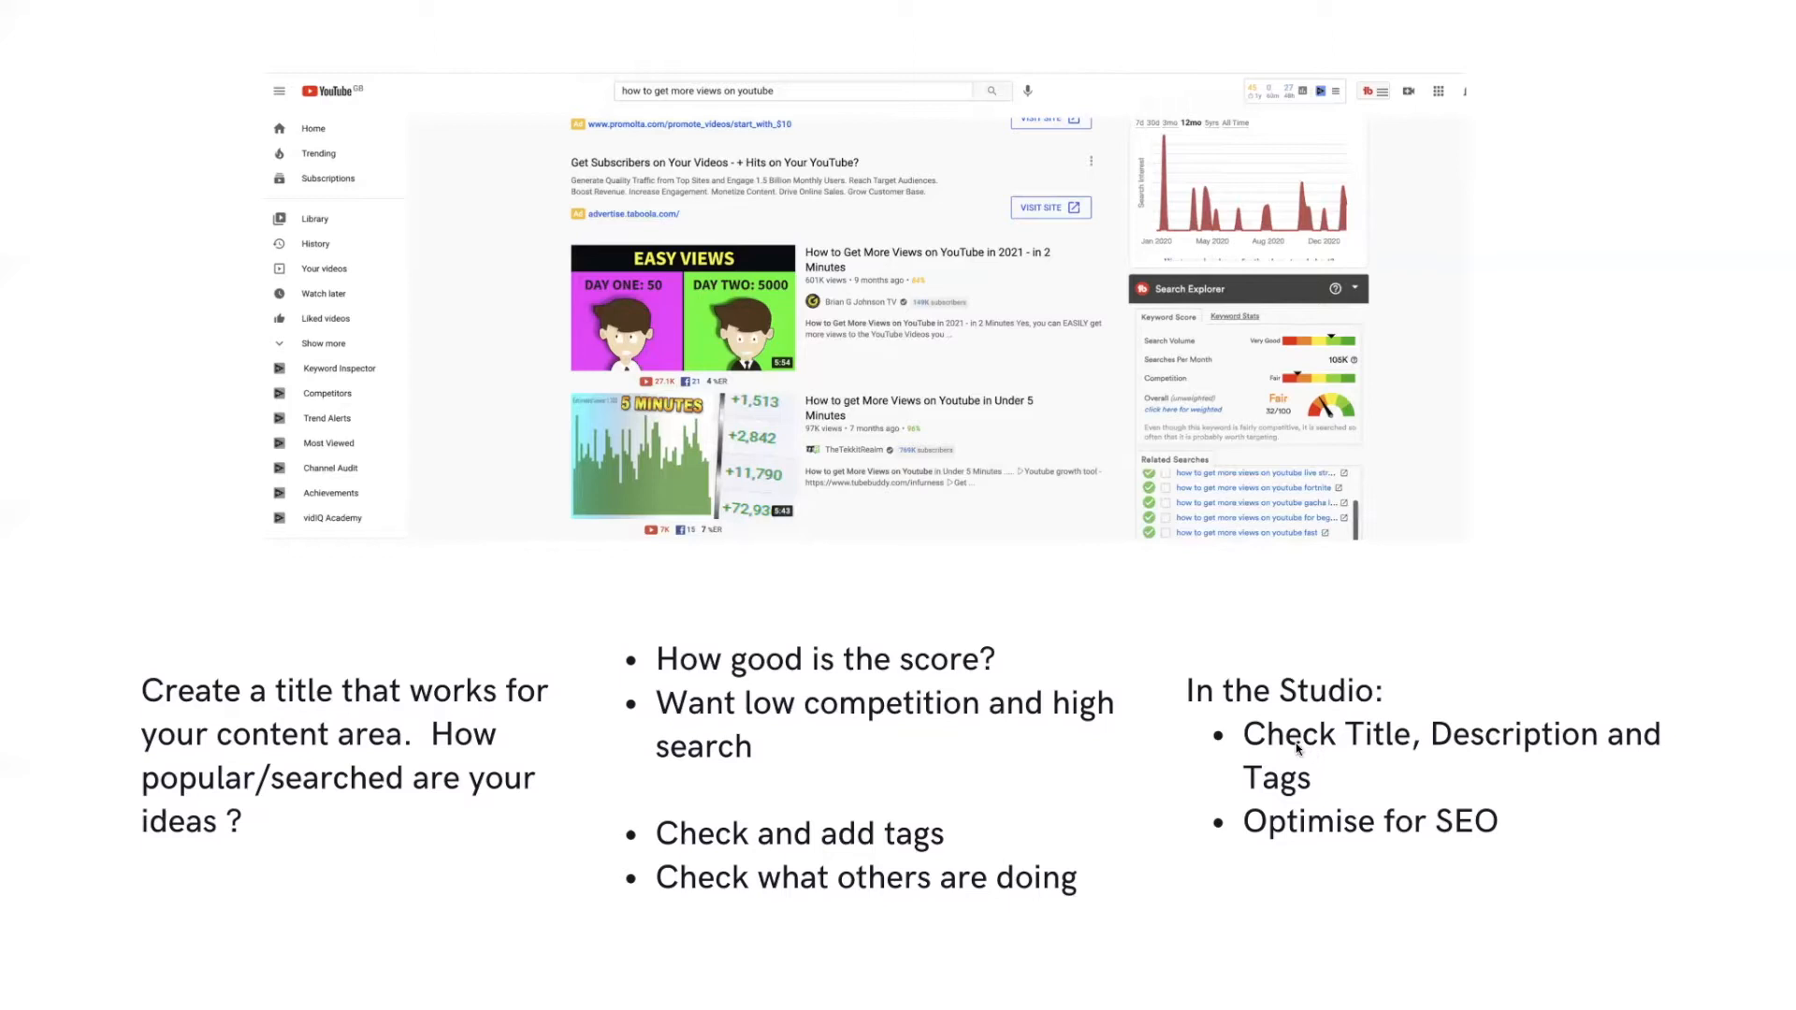
pyautogui.moveTo(1340, 767)
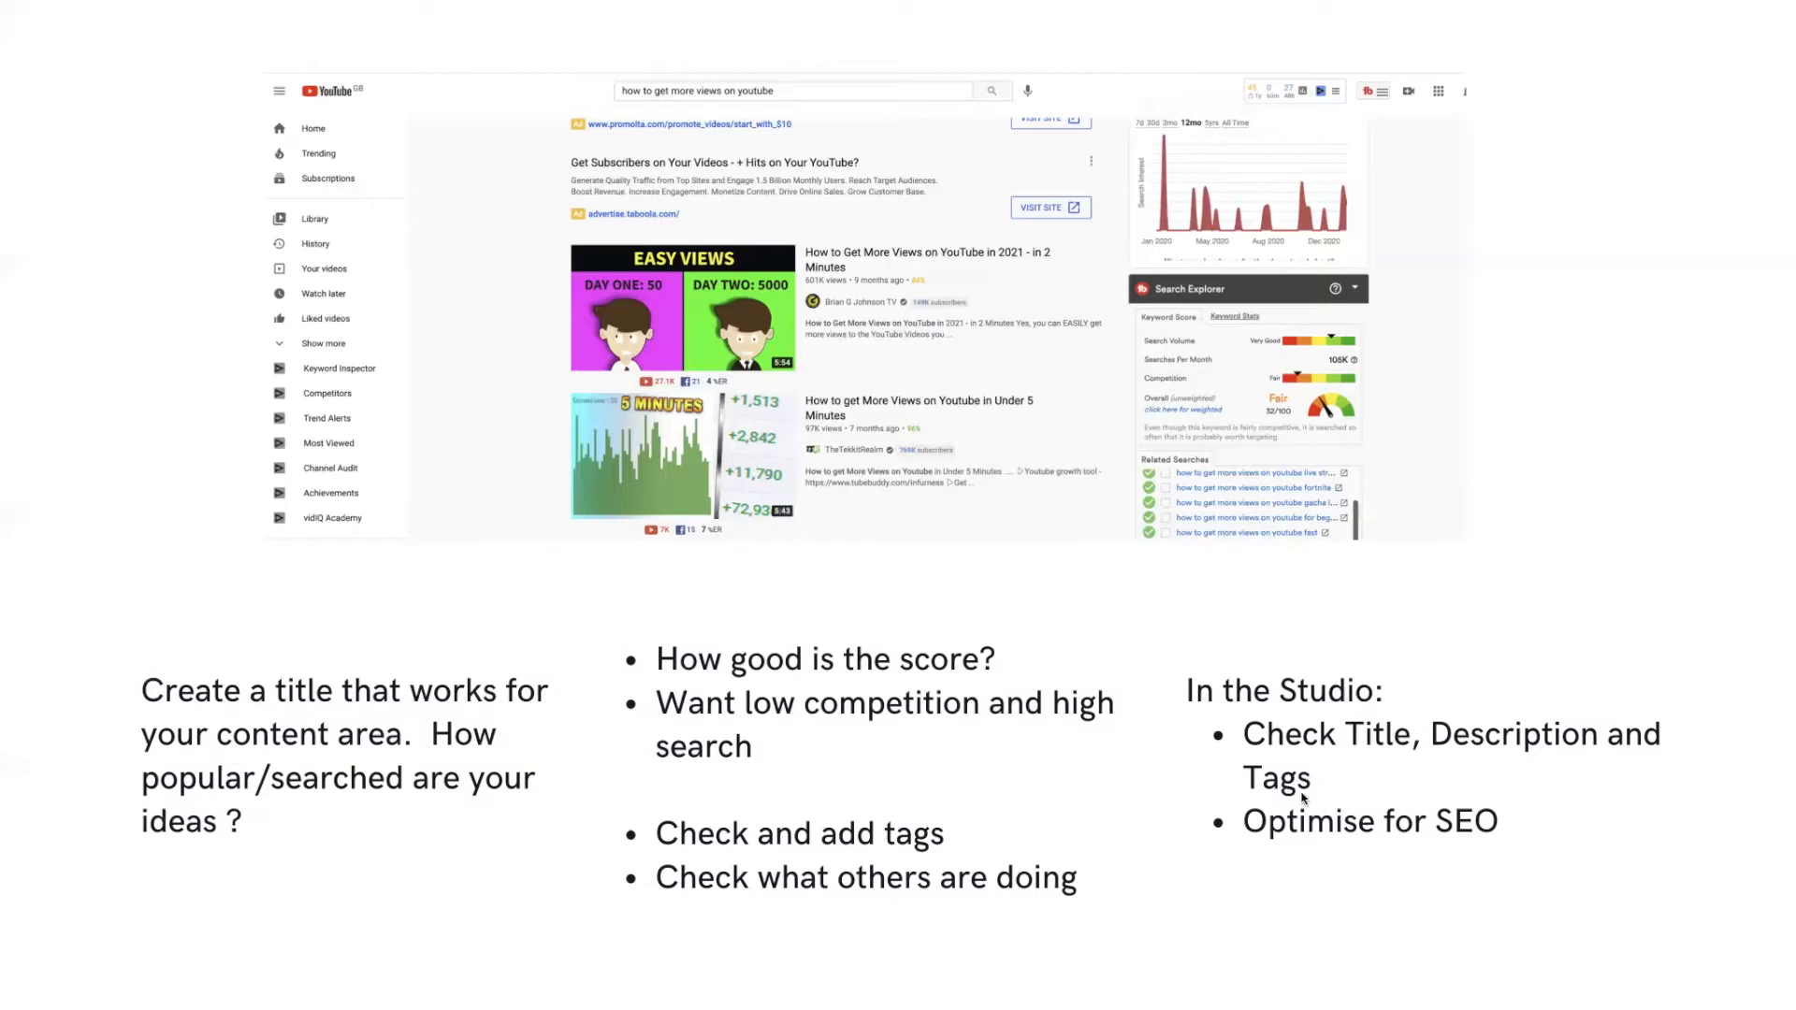
pyautogui.moveTo(1055, 791)
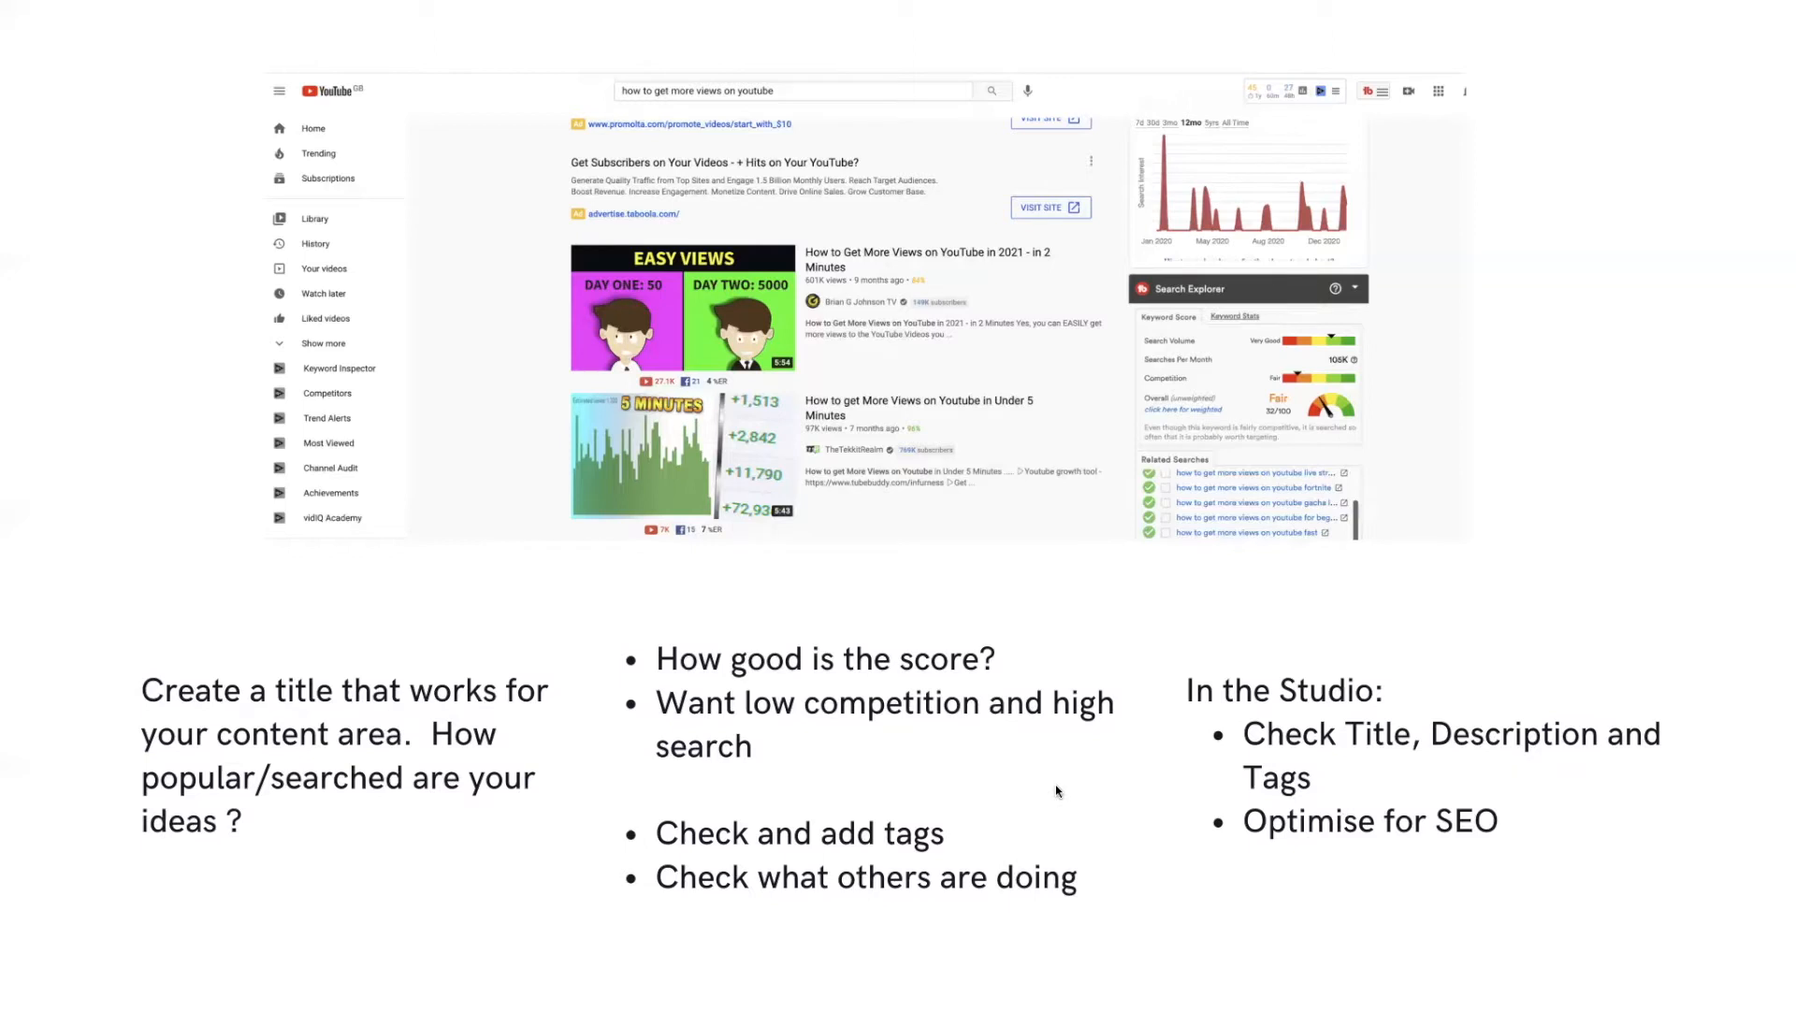
pyautogui.moveTo(1025, 788)
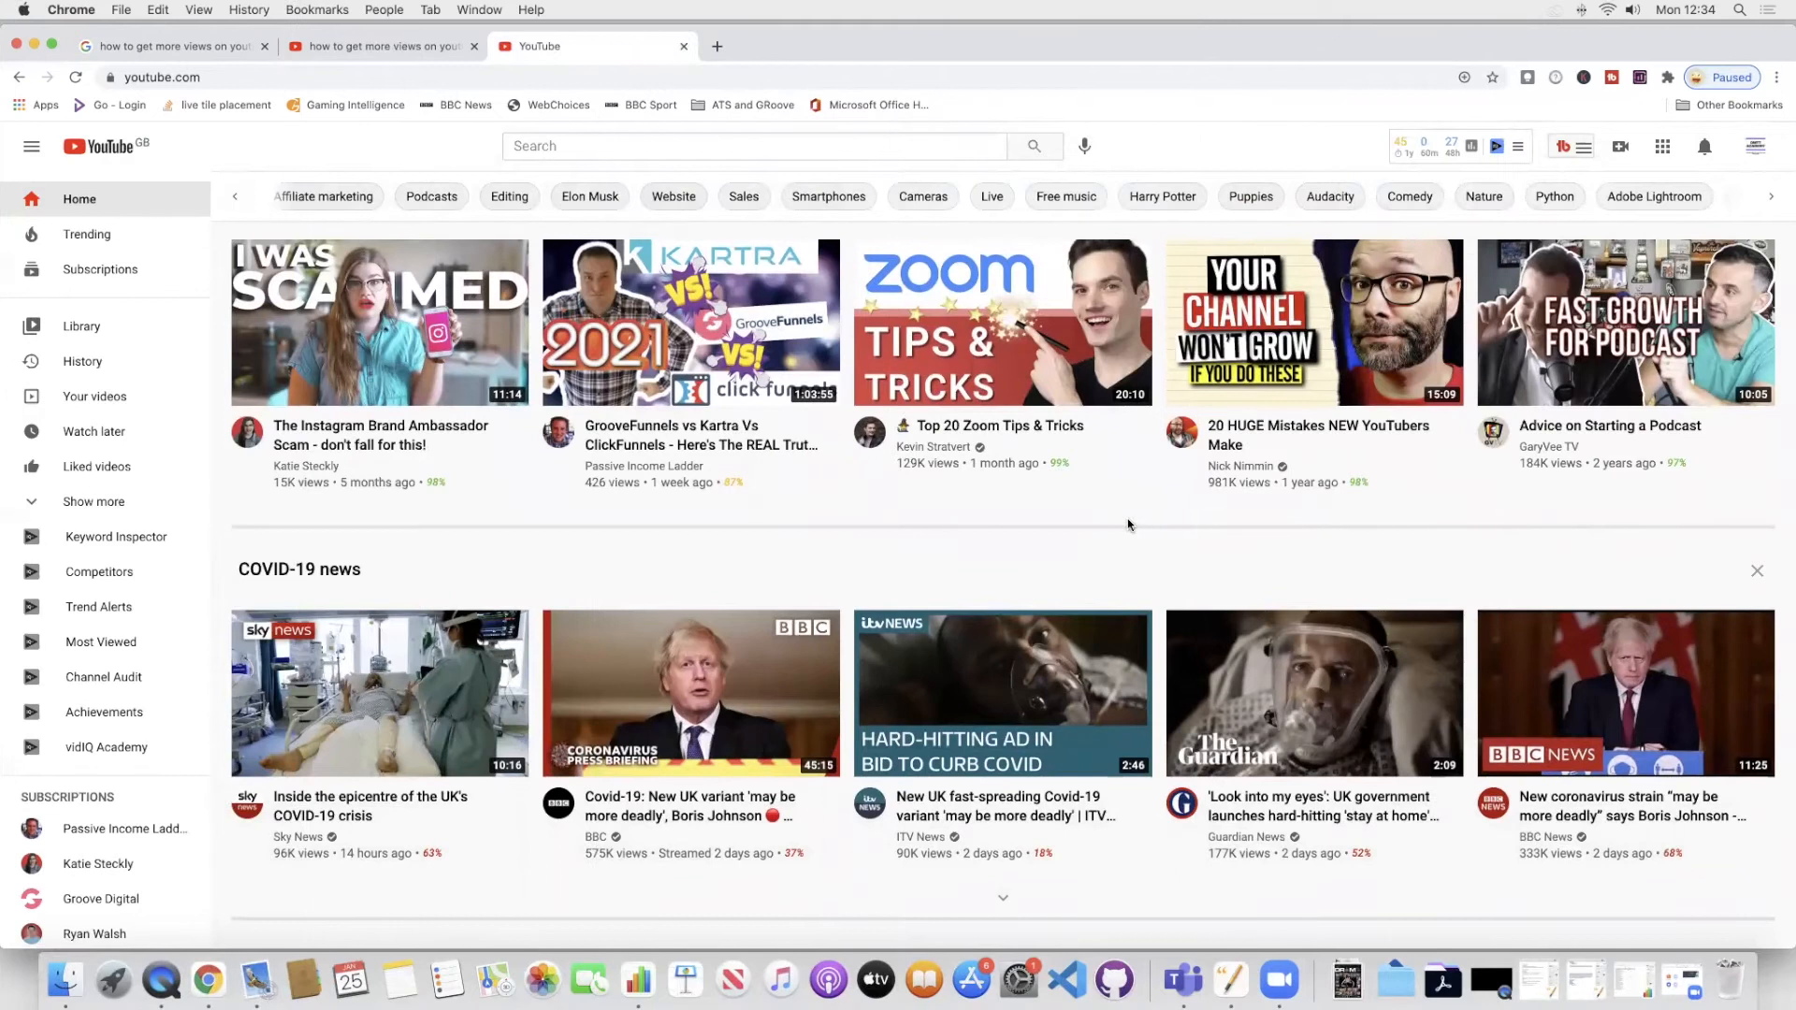
pyautogui.moveTo(1102, 528)
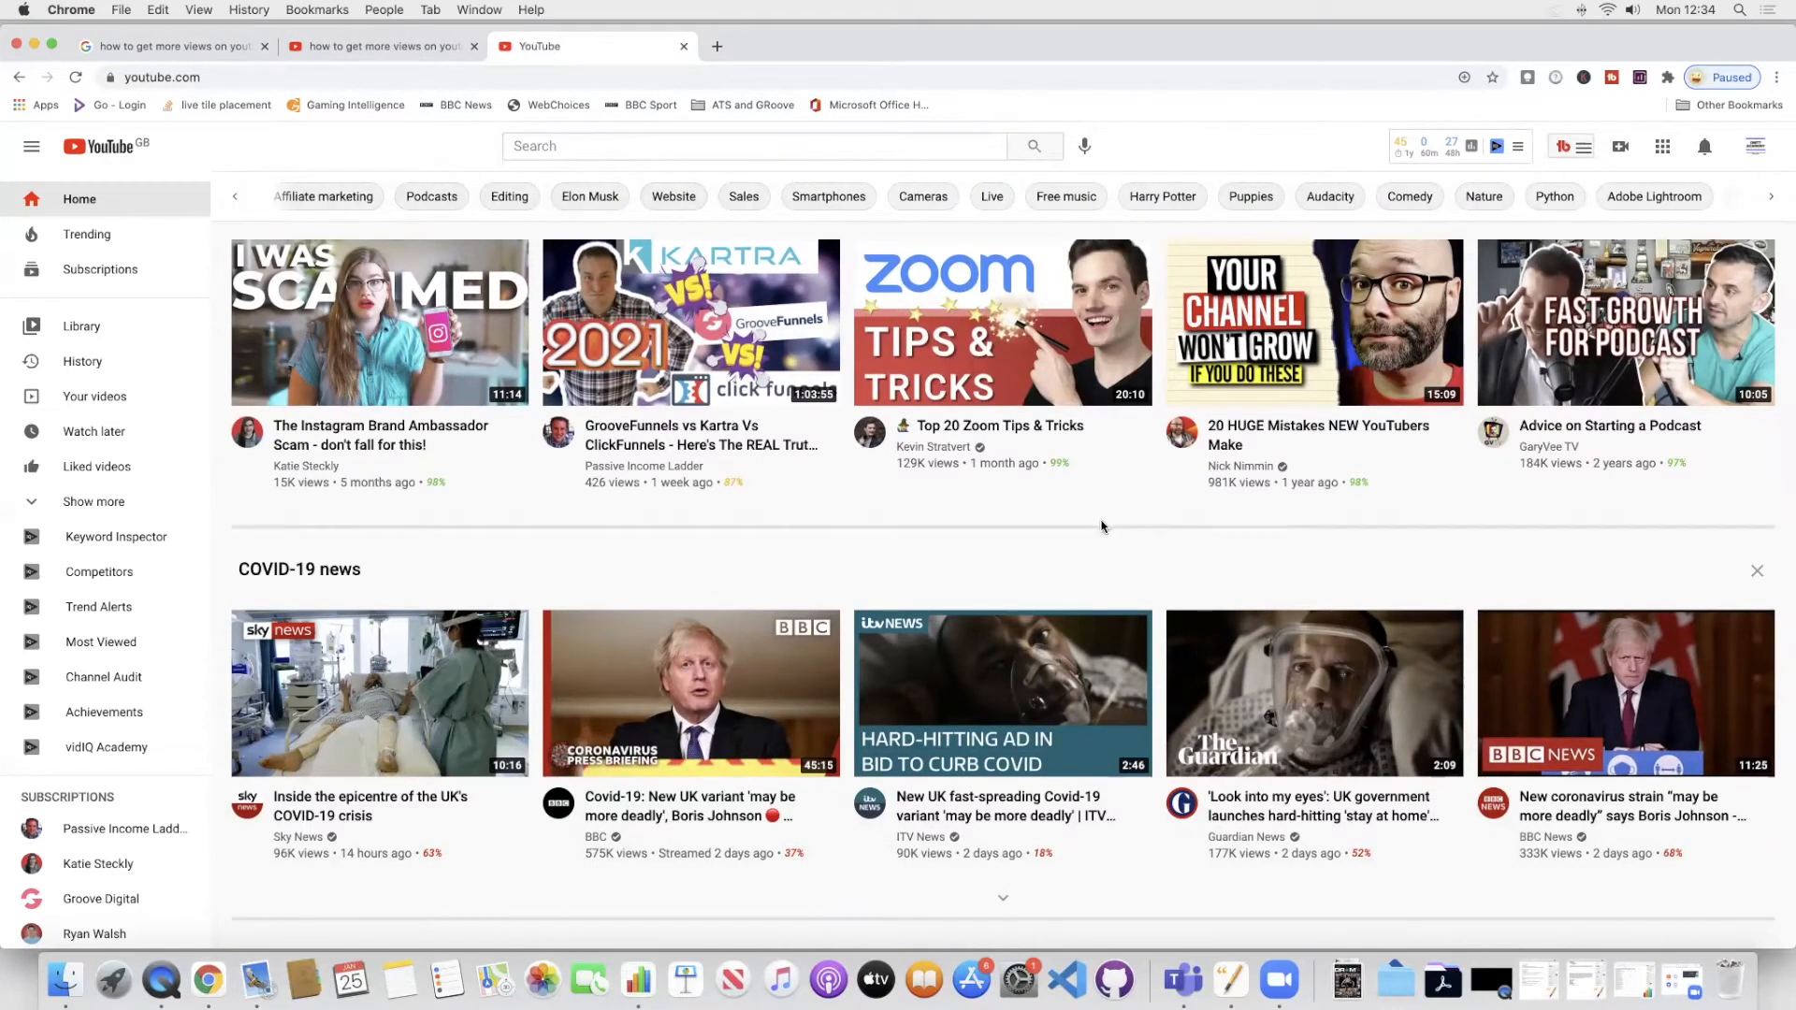
# Scroll down through the page before turning to TubeBuddy's keyword tools.
pyautogui.scroll(-3)
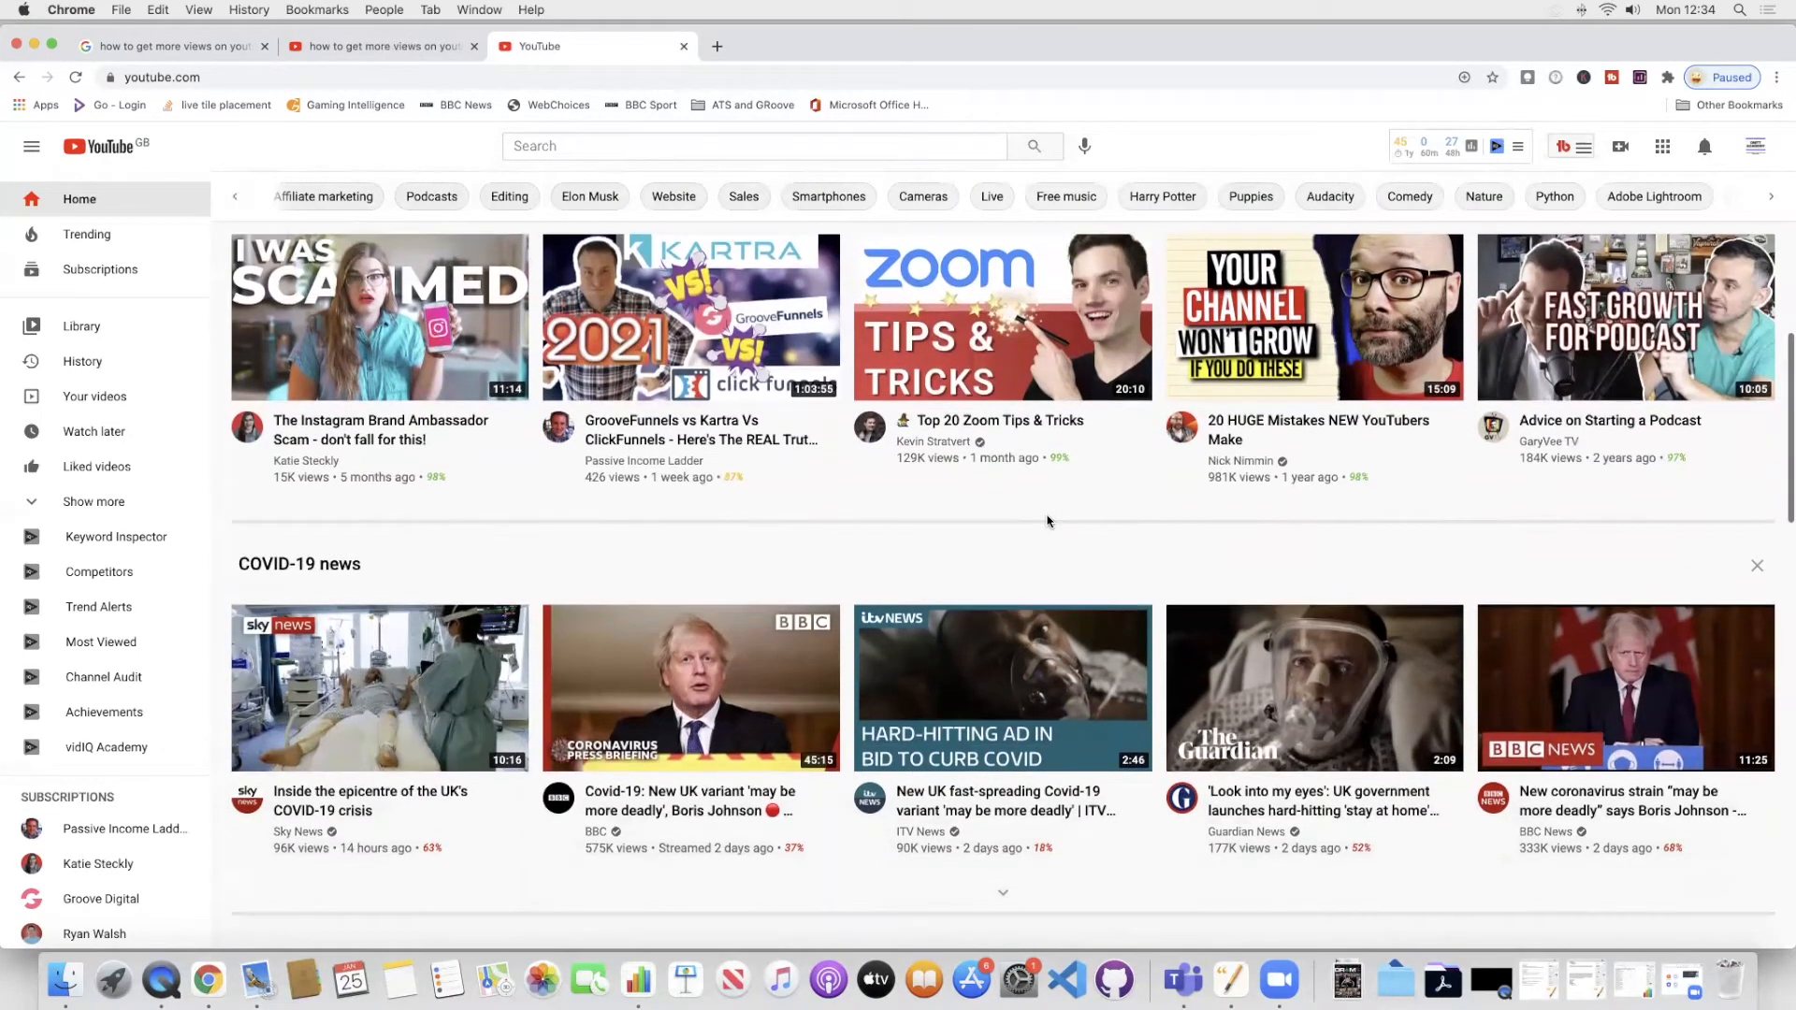
pyautogui.scroll(-3)
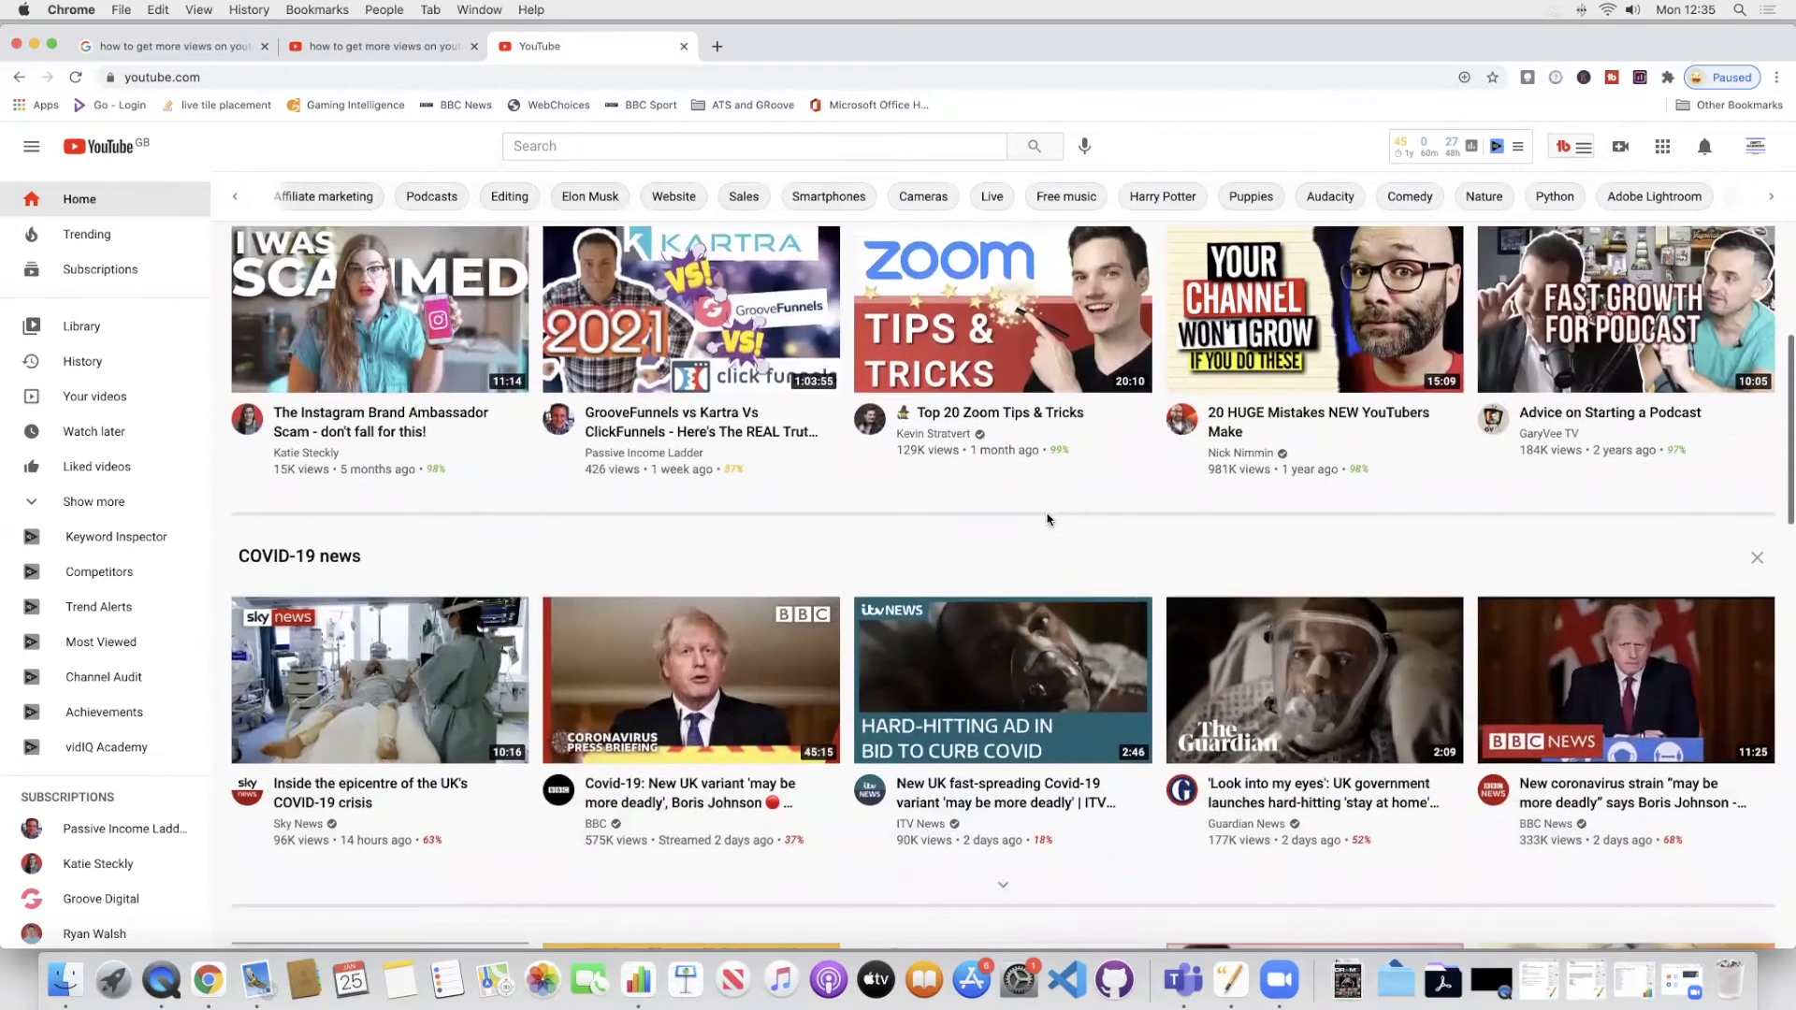
pyautogui.scroll(-3)
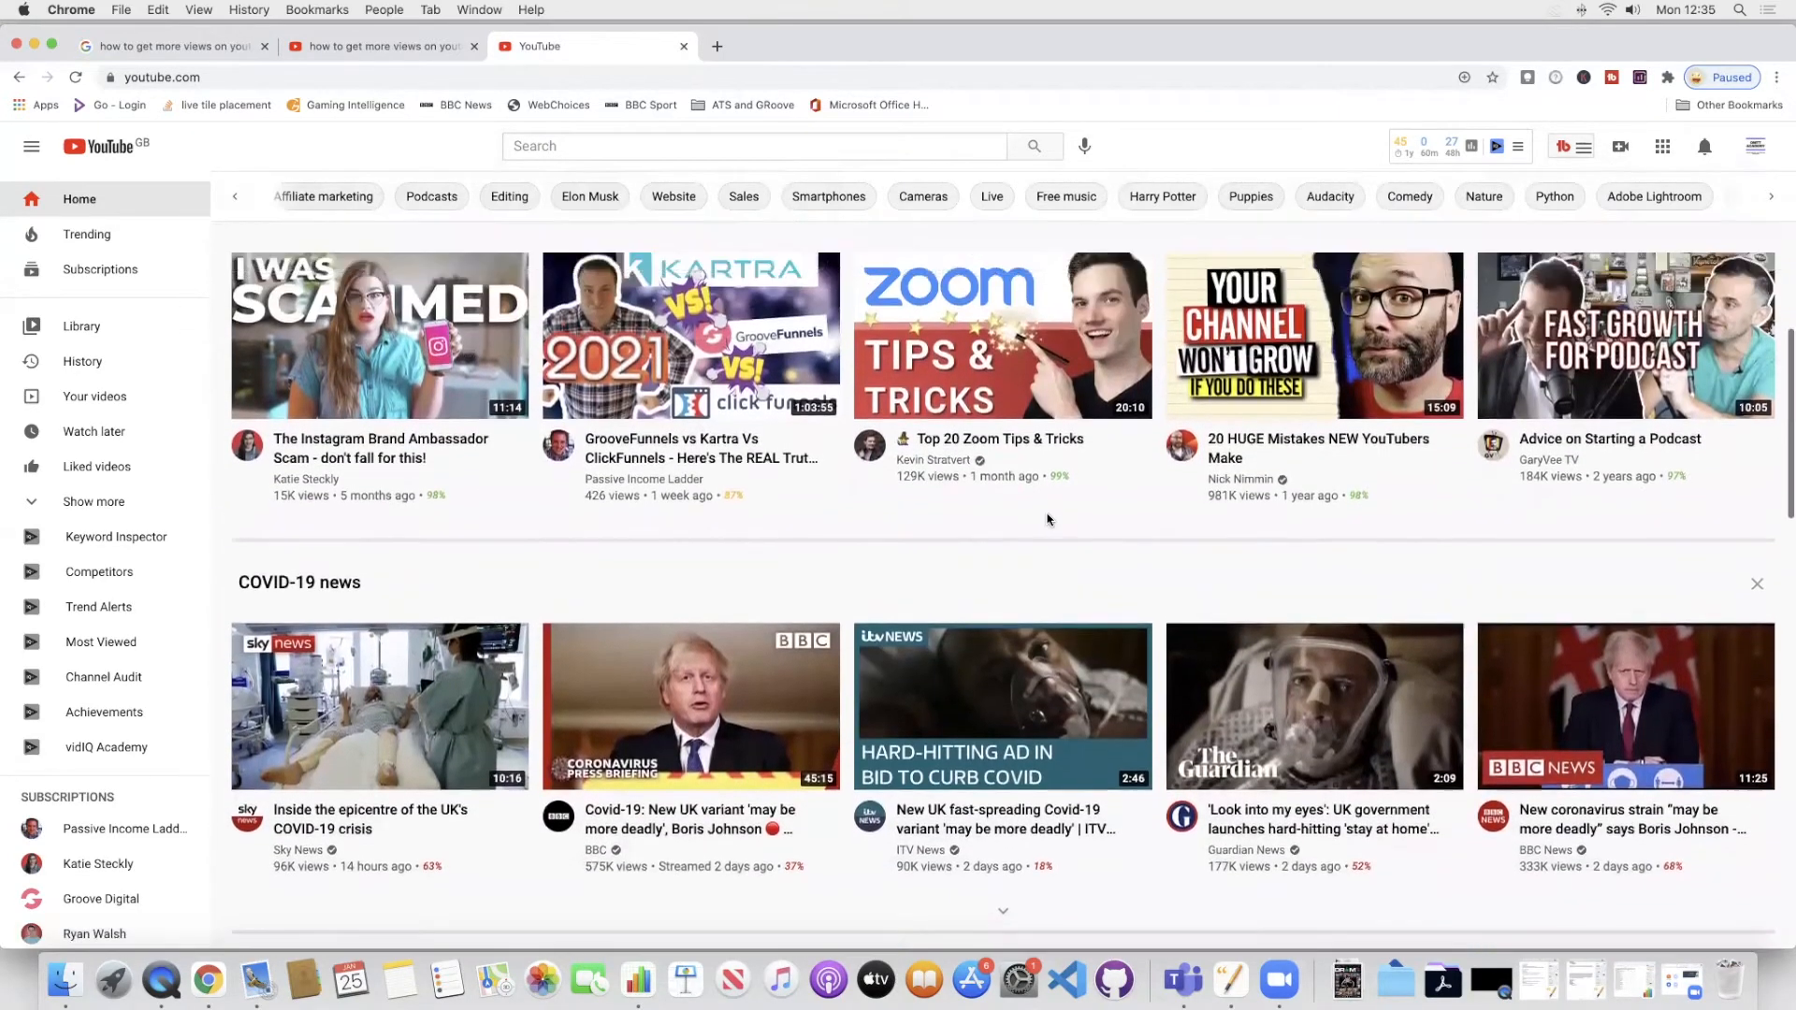
pyautogui.scroll(-3)
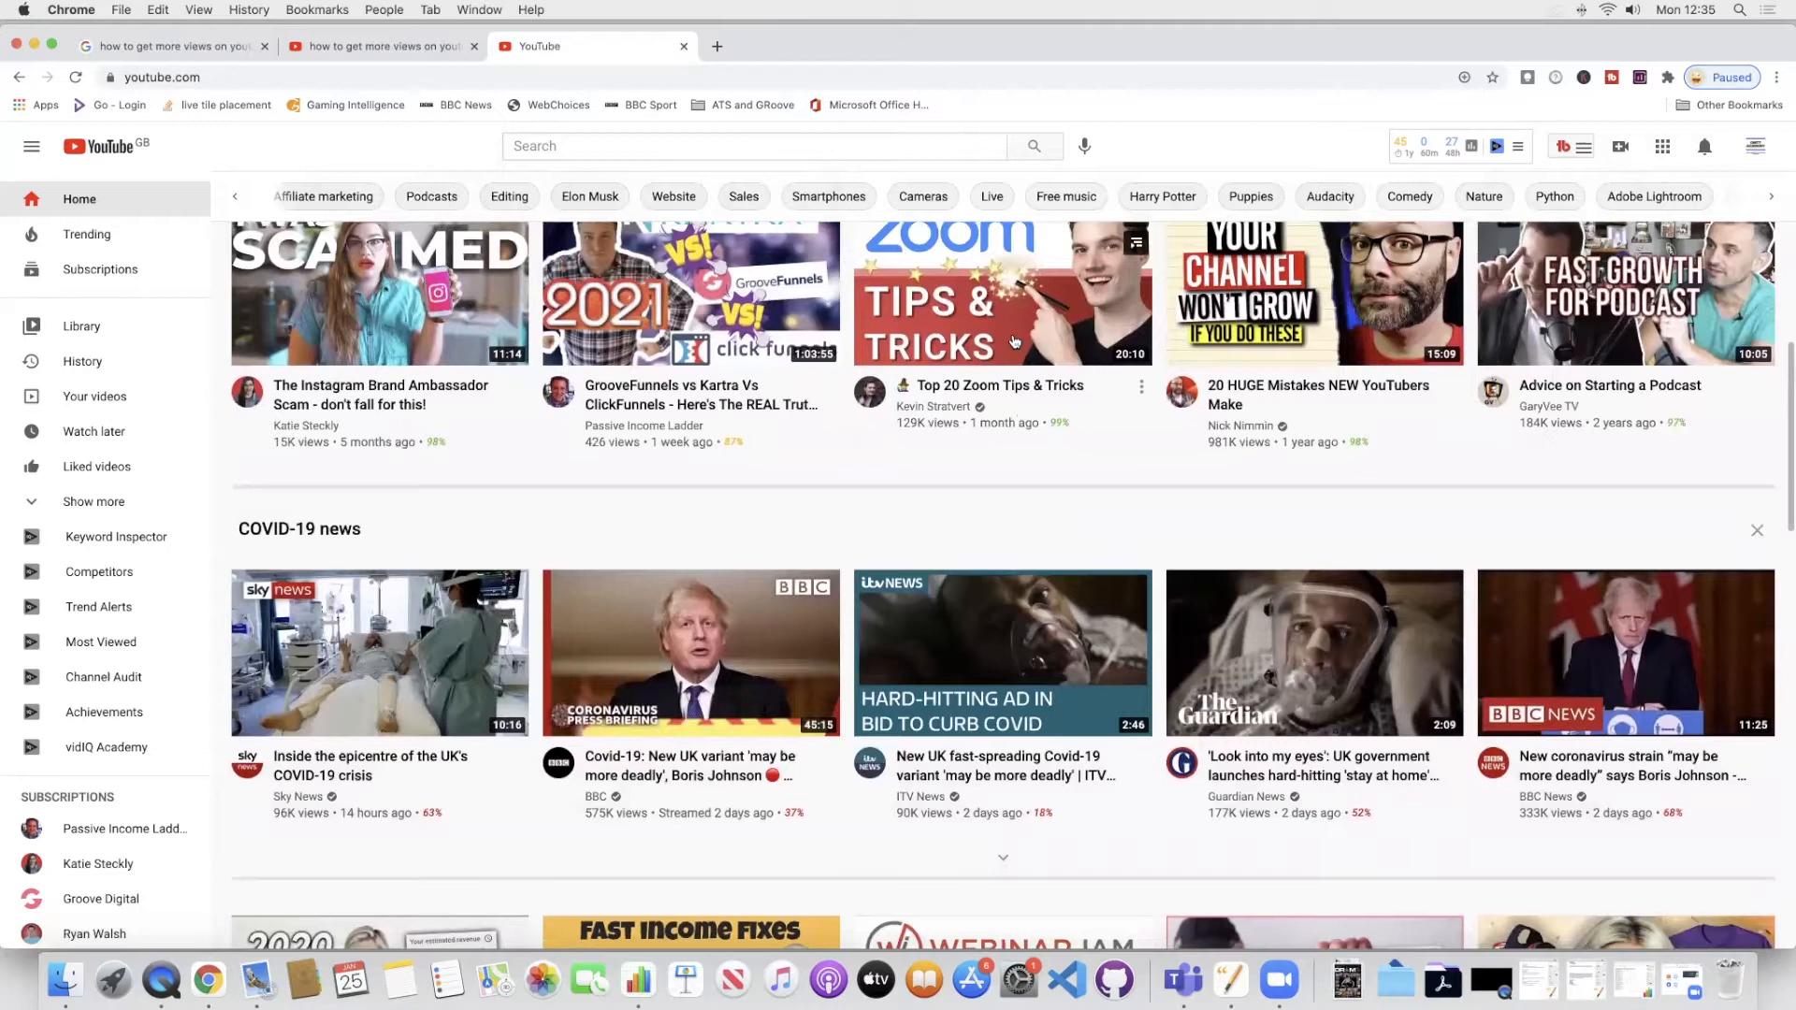
pyautogui.scroll(-3)
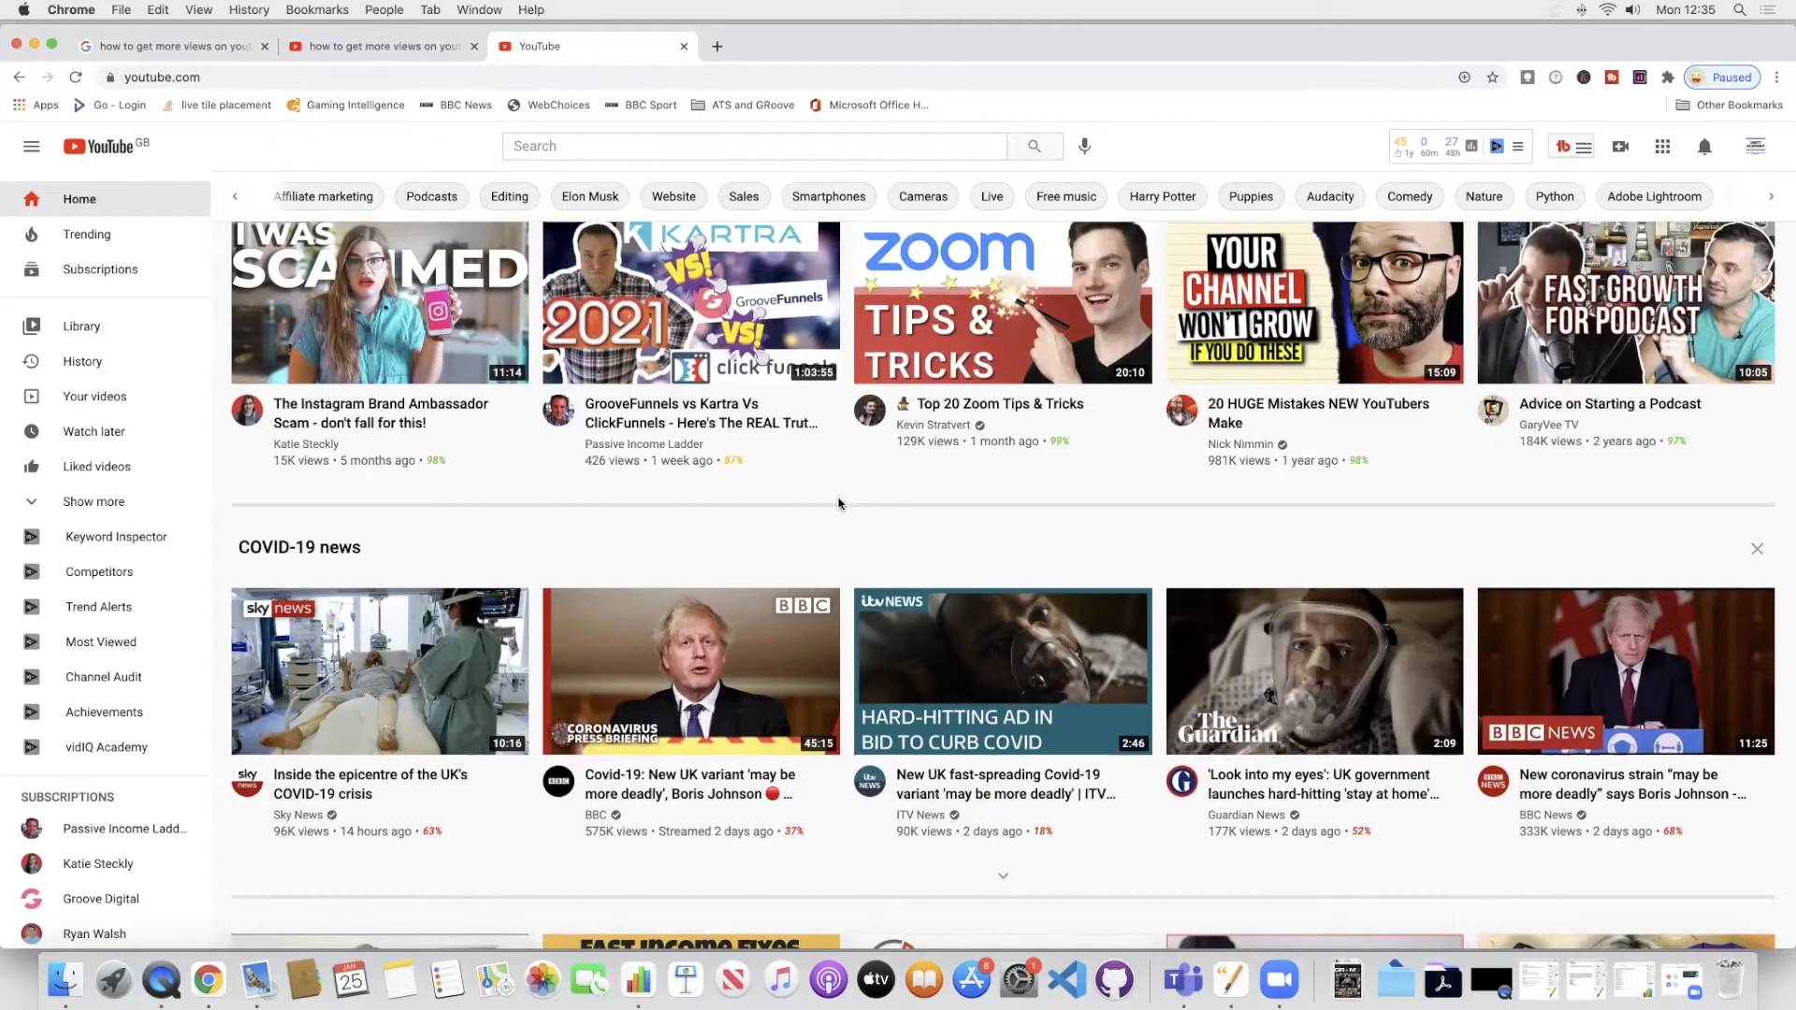
pyautogui.scroll(-3)
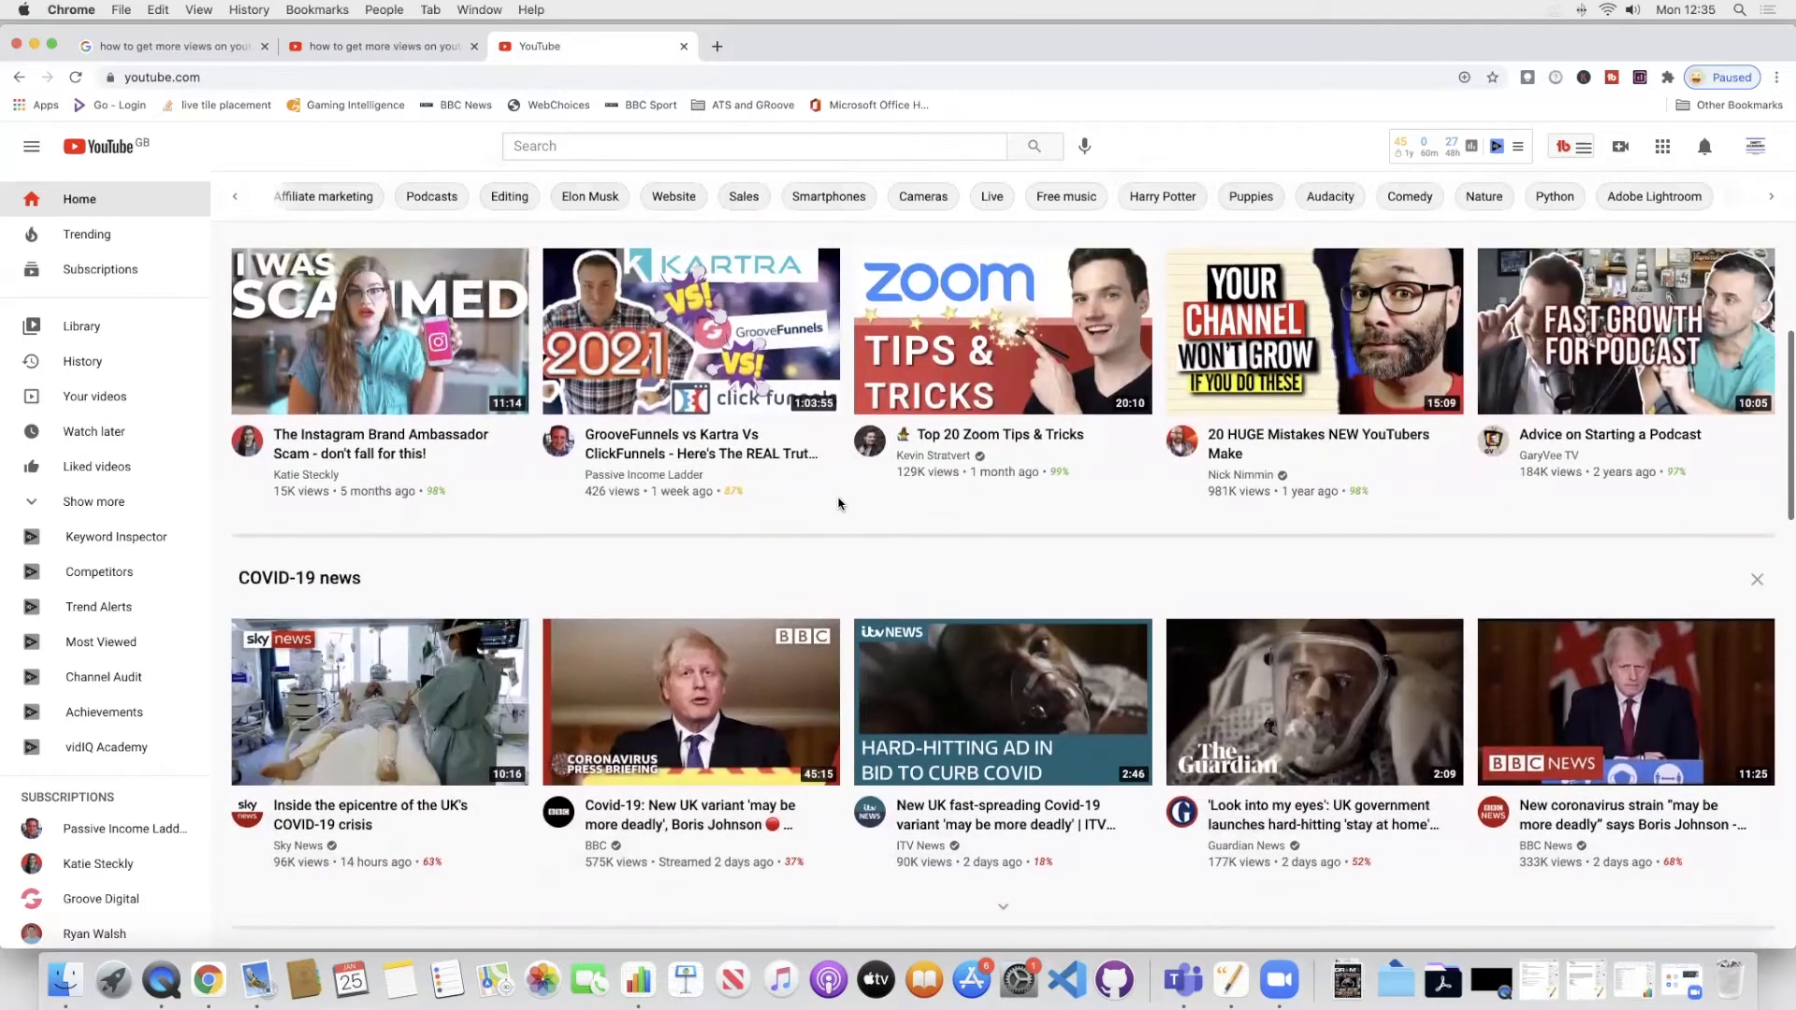
pyautogui.scroll(-3)
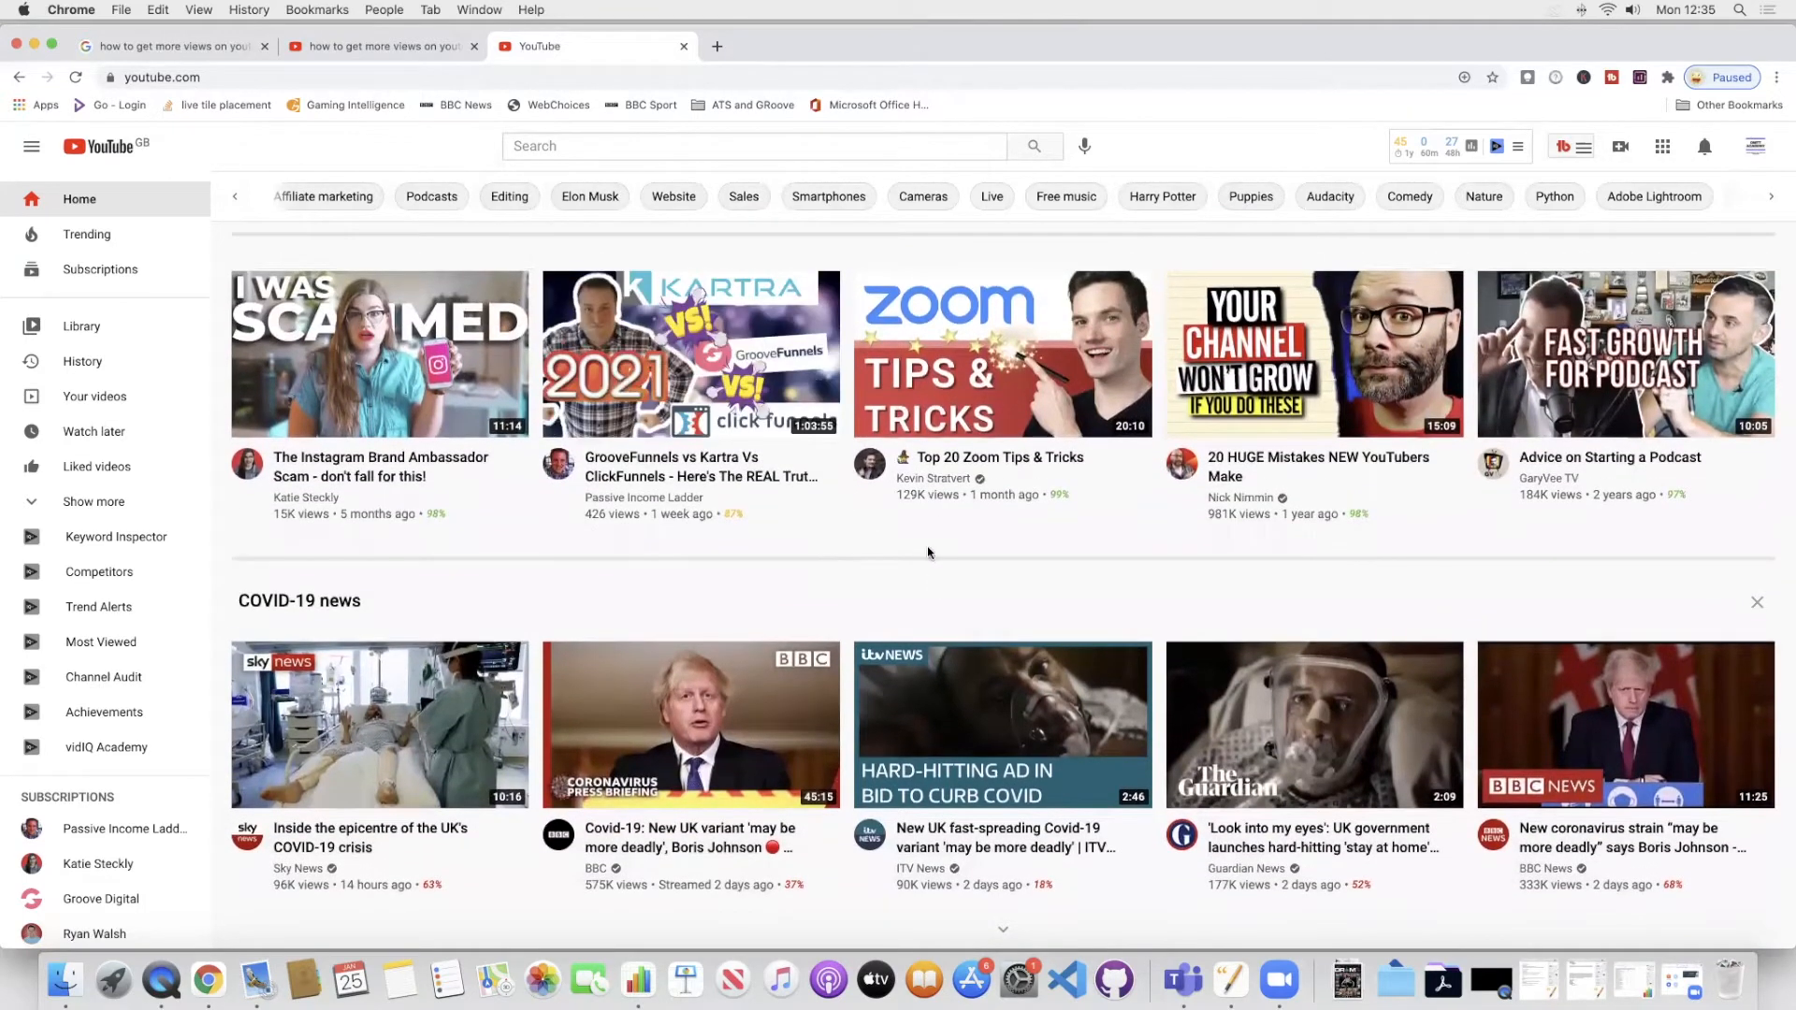
pyautogui.moveTo(887, 573)
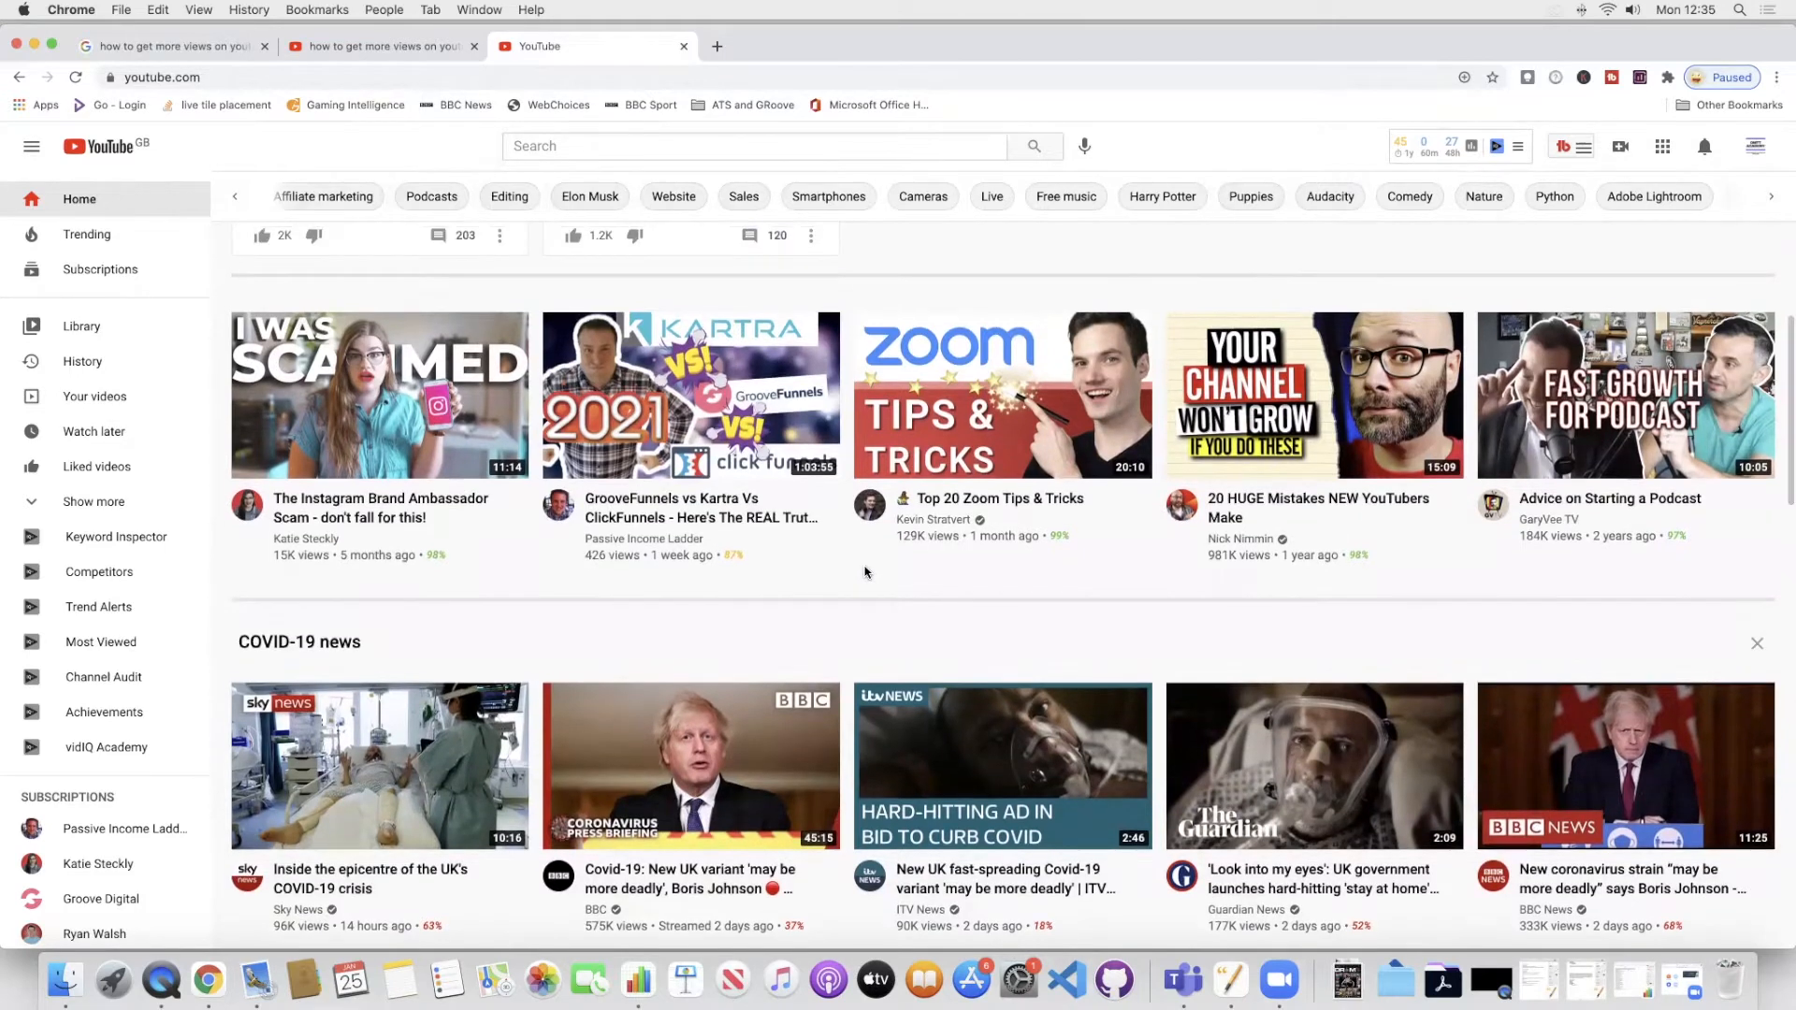
pyautogui.scroll(-3)
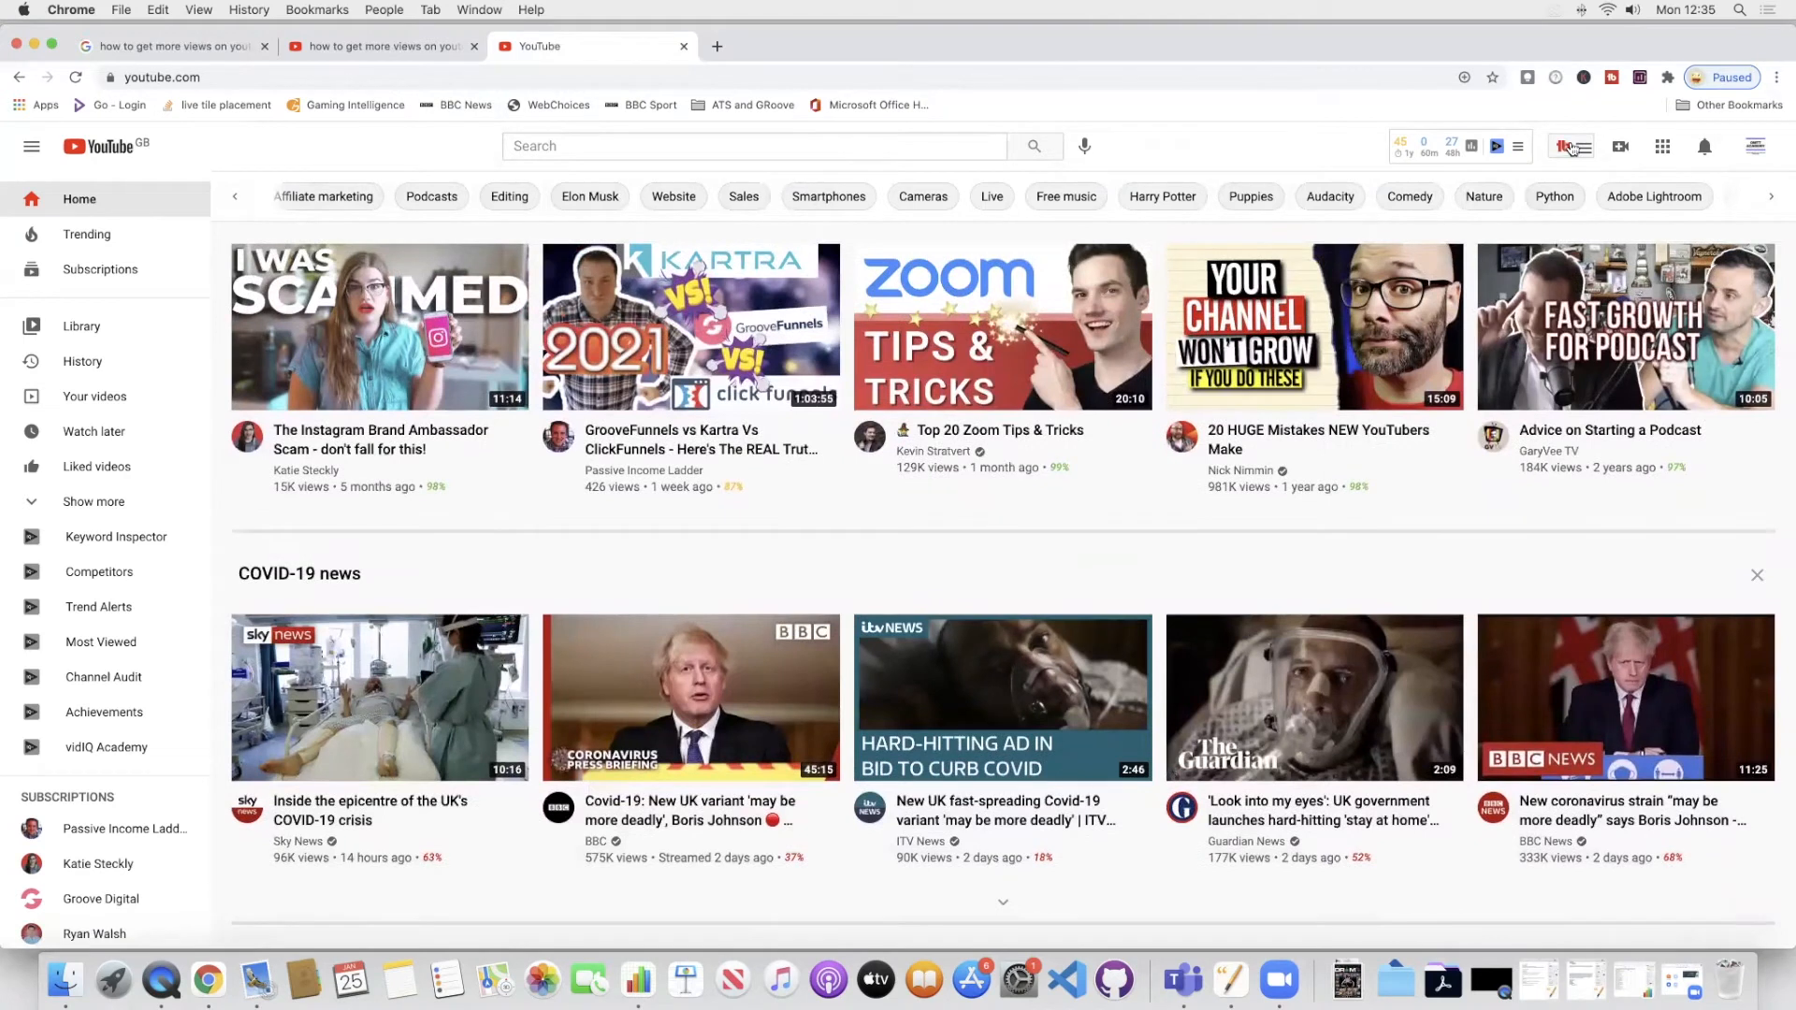
# Explore 'how to get more views on youtube' in Keyword Explorer, showing its Fair 32/100 score.
pyautogui.click(1566, 146)
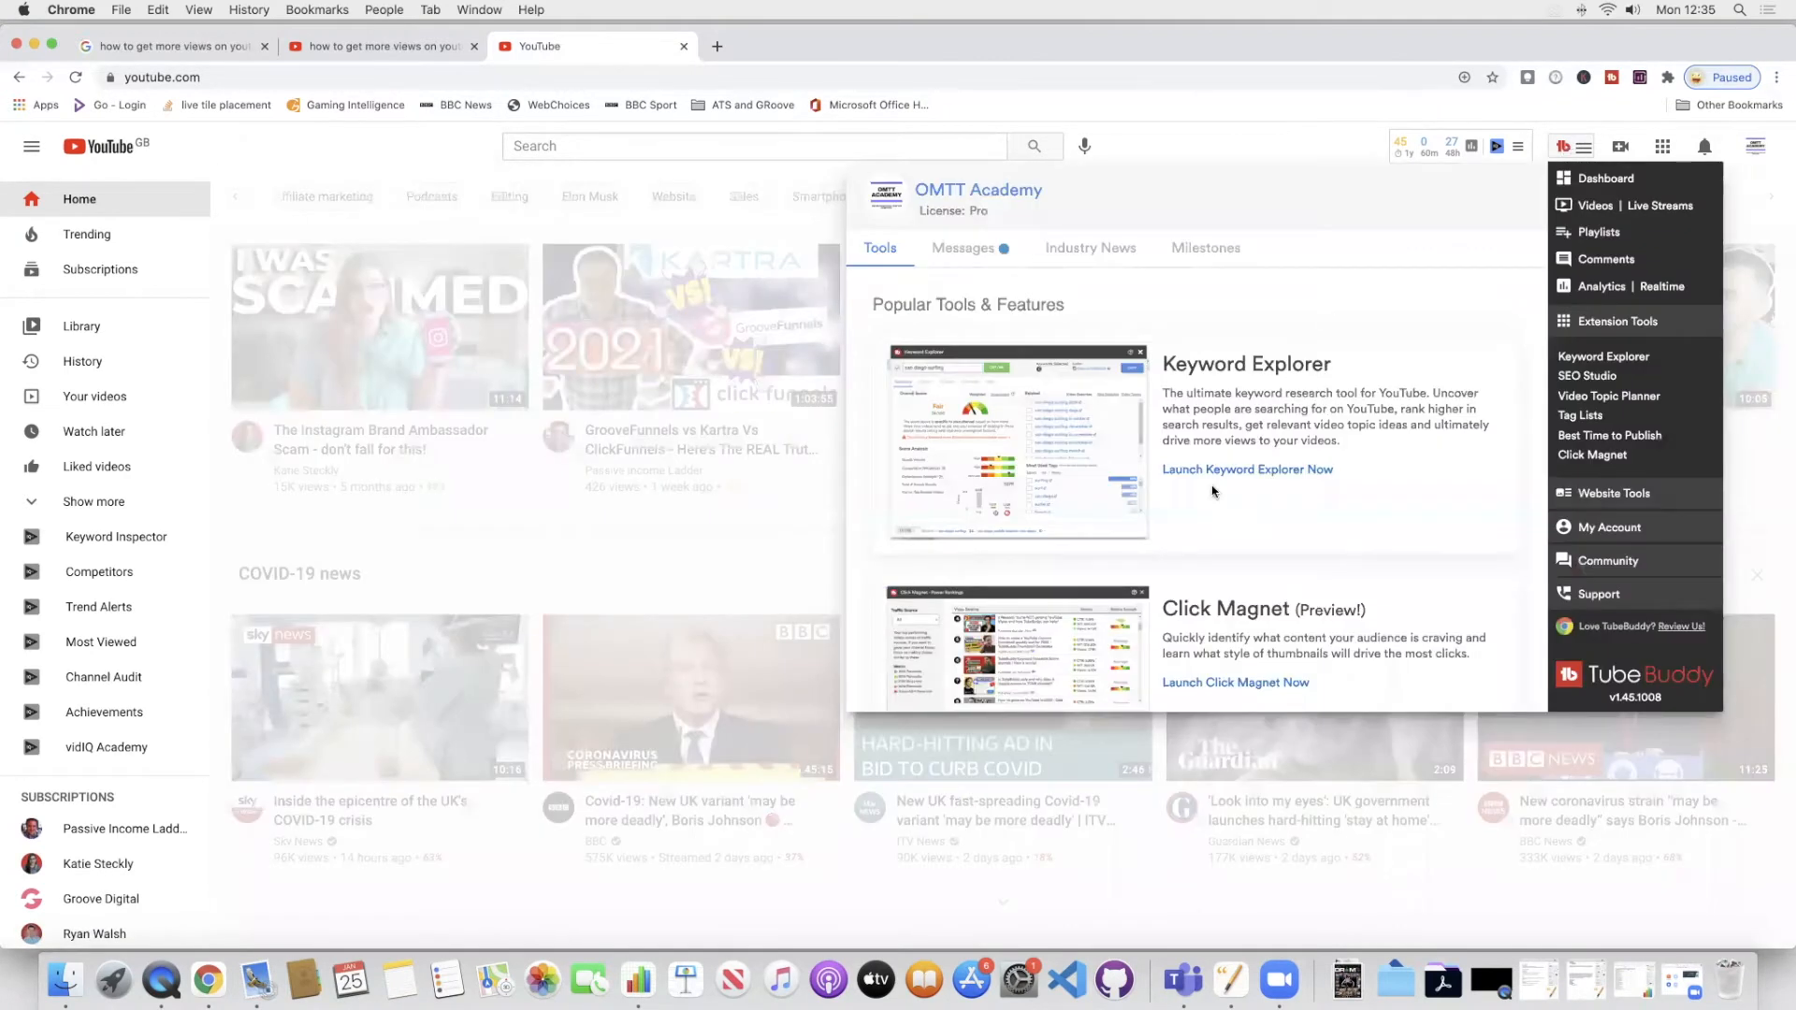
pyautogui.click(1246, 468)
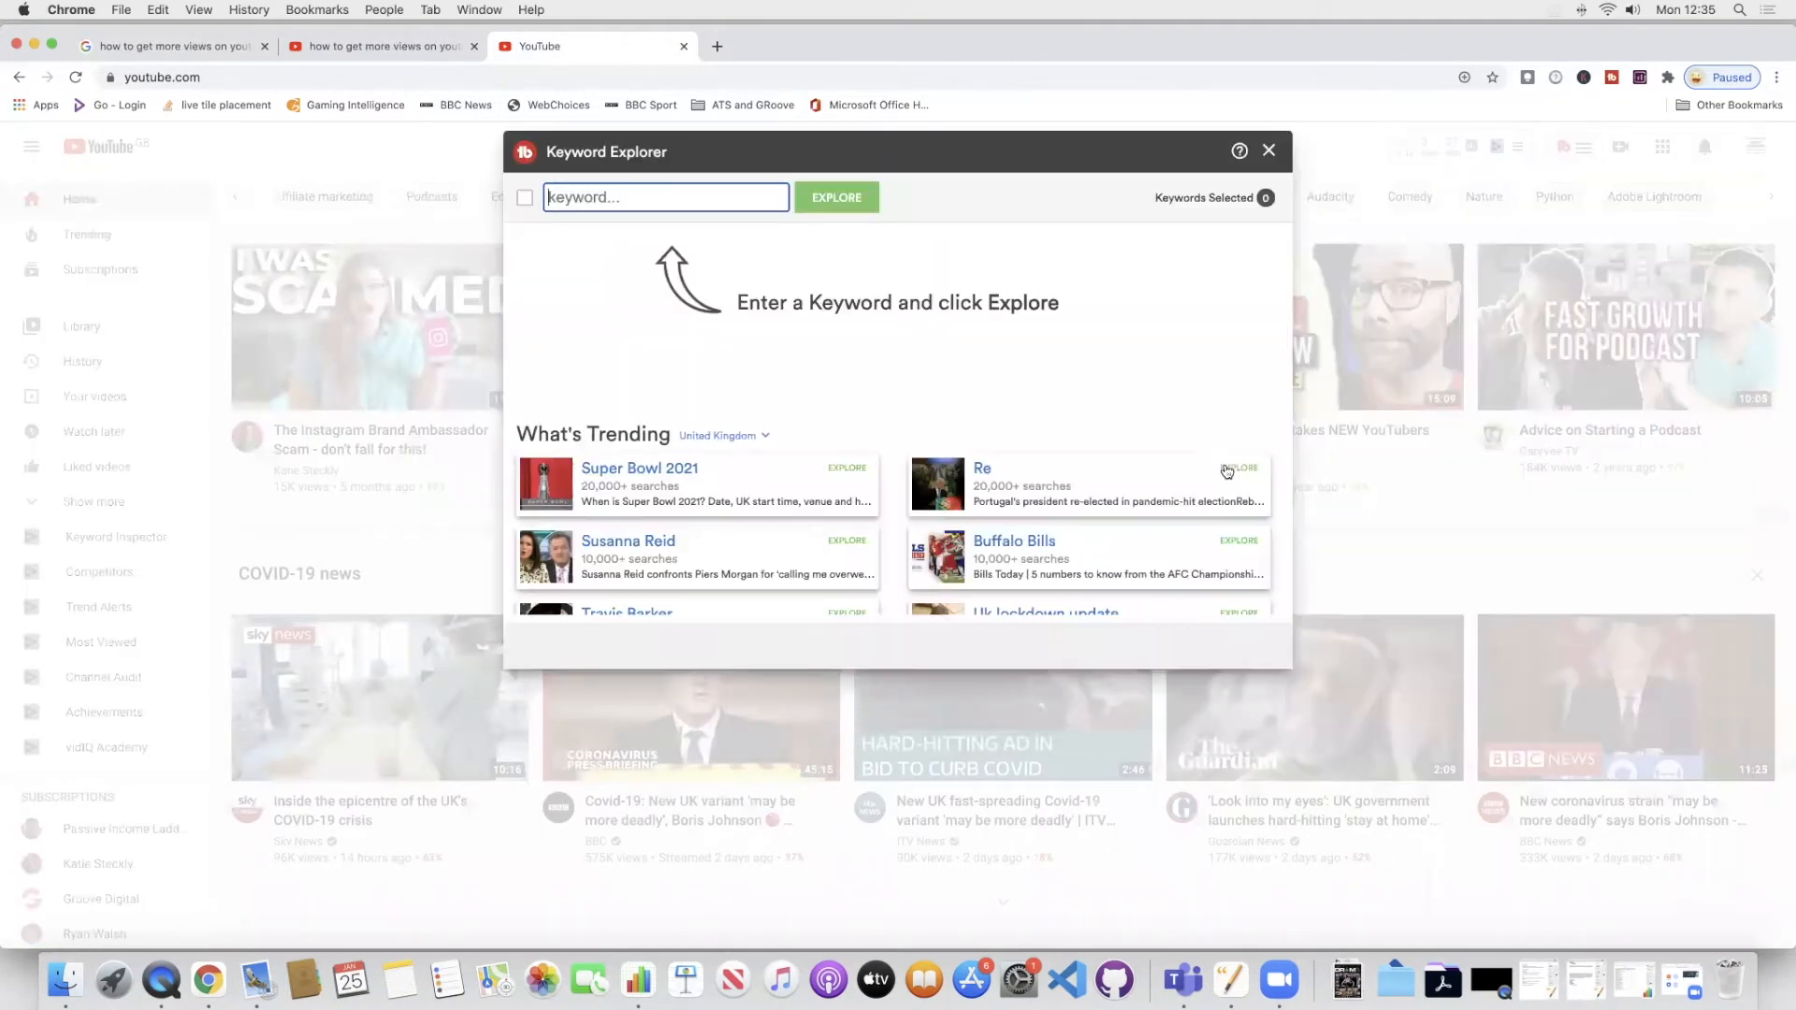
pyautogui.moveTo(859, 216)
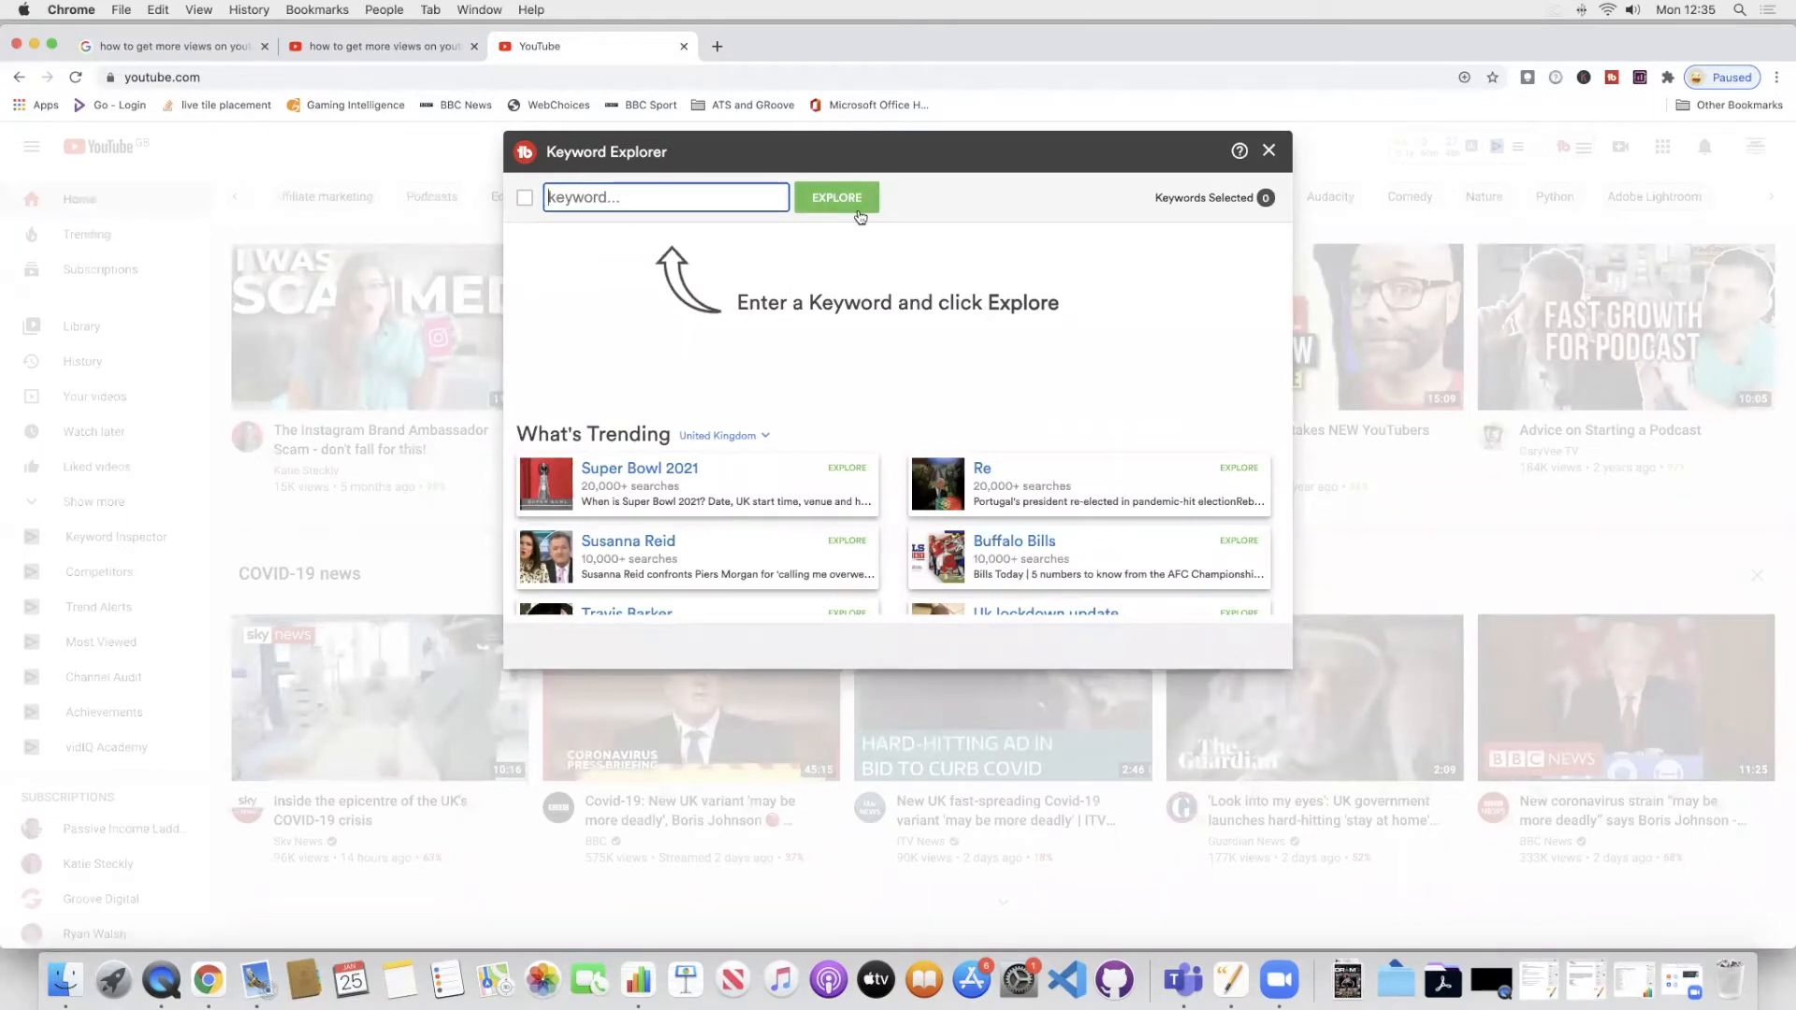
pyautogui.write('how to get more views on youtub')
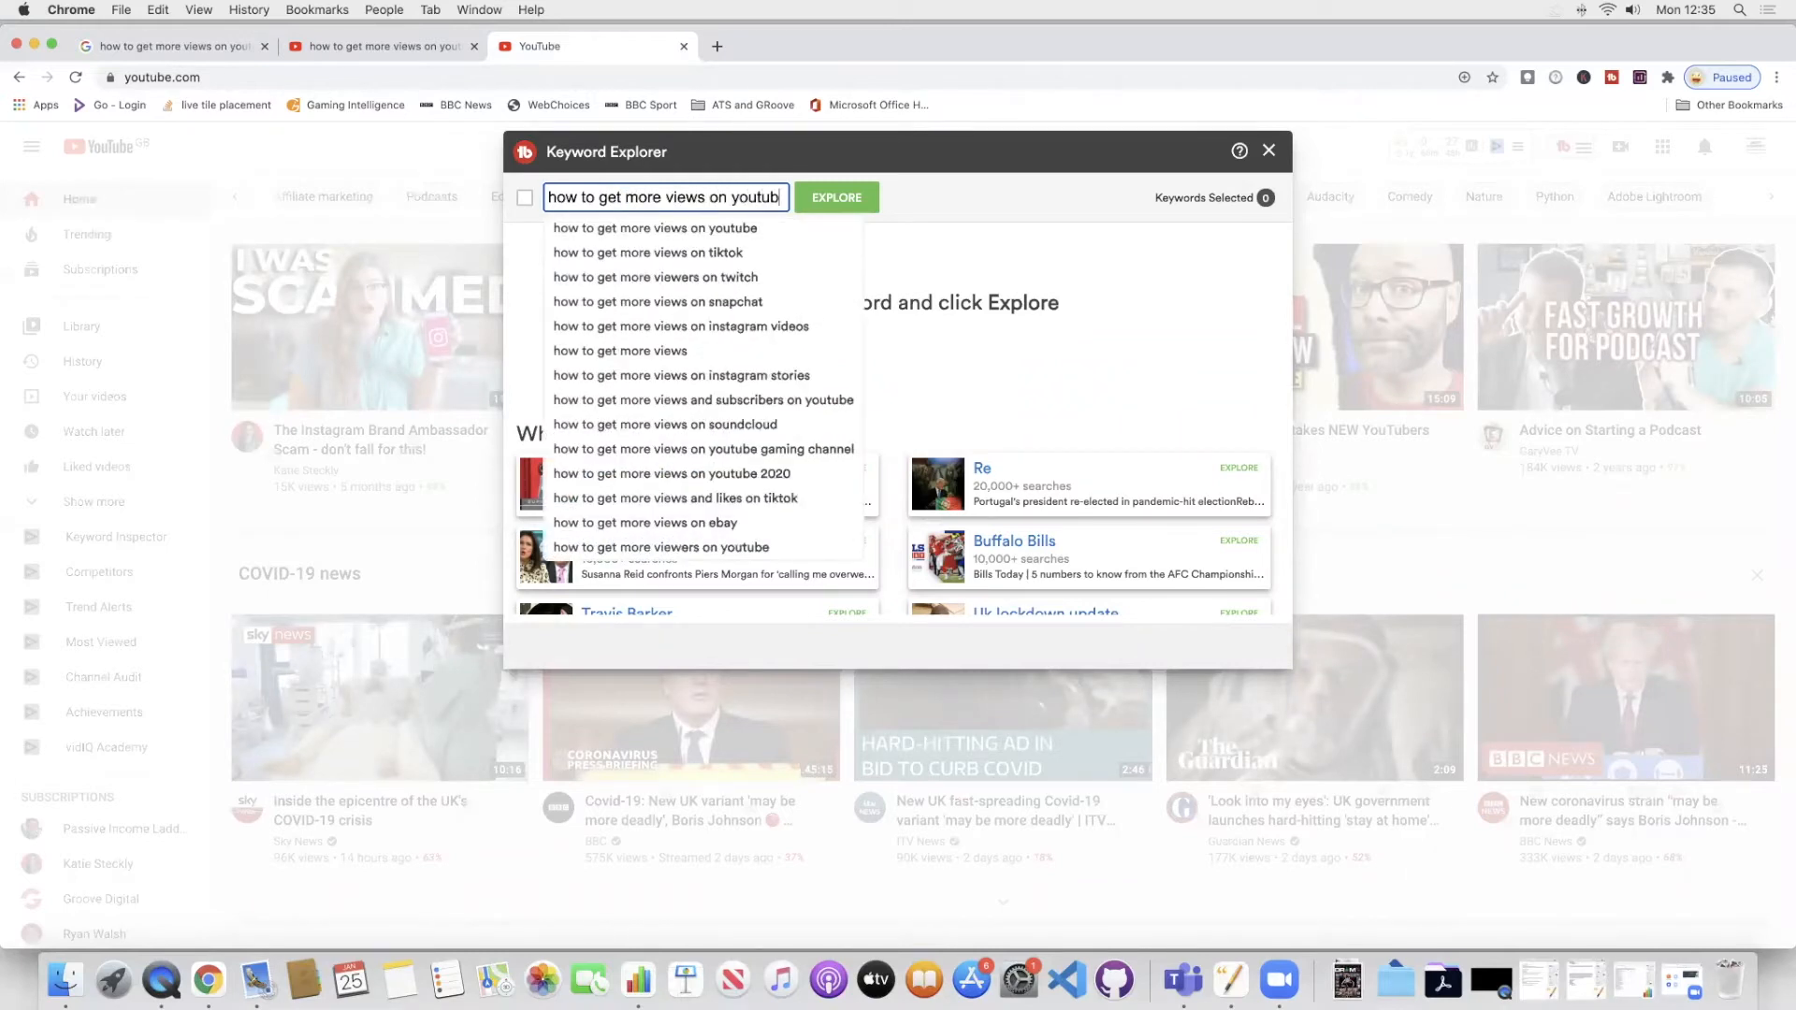
pyautogui.click(837, 196)
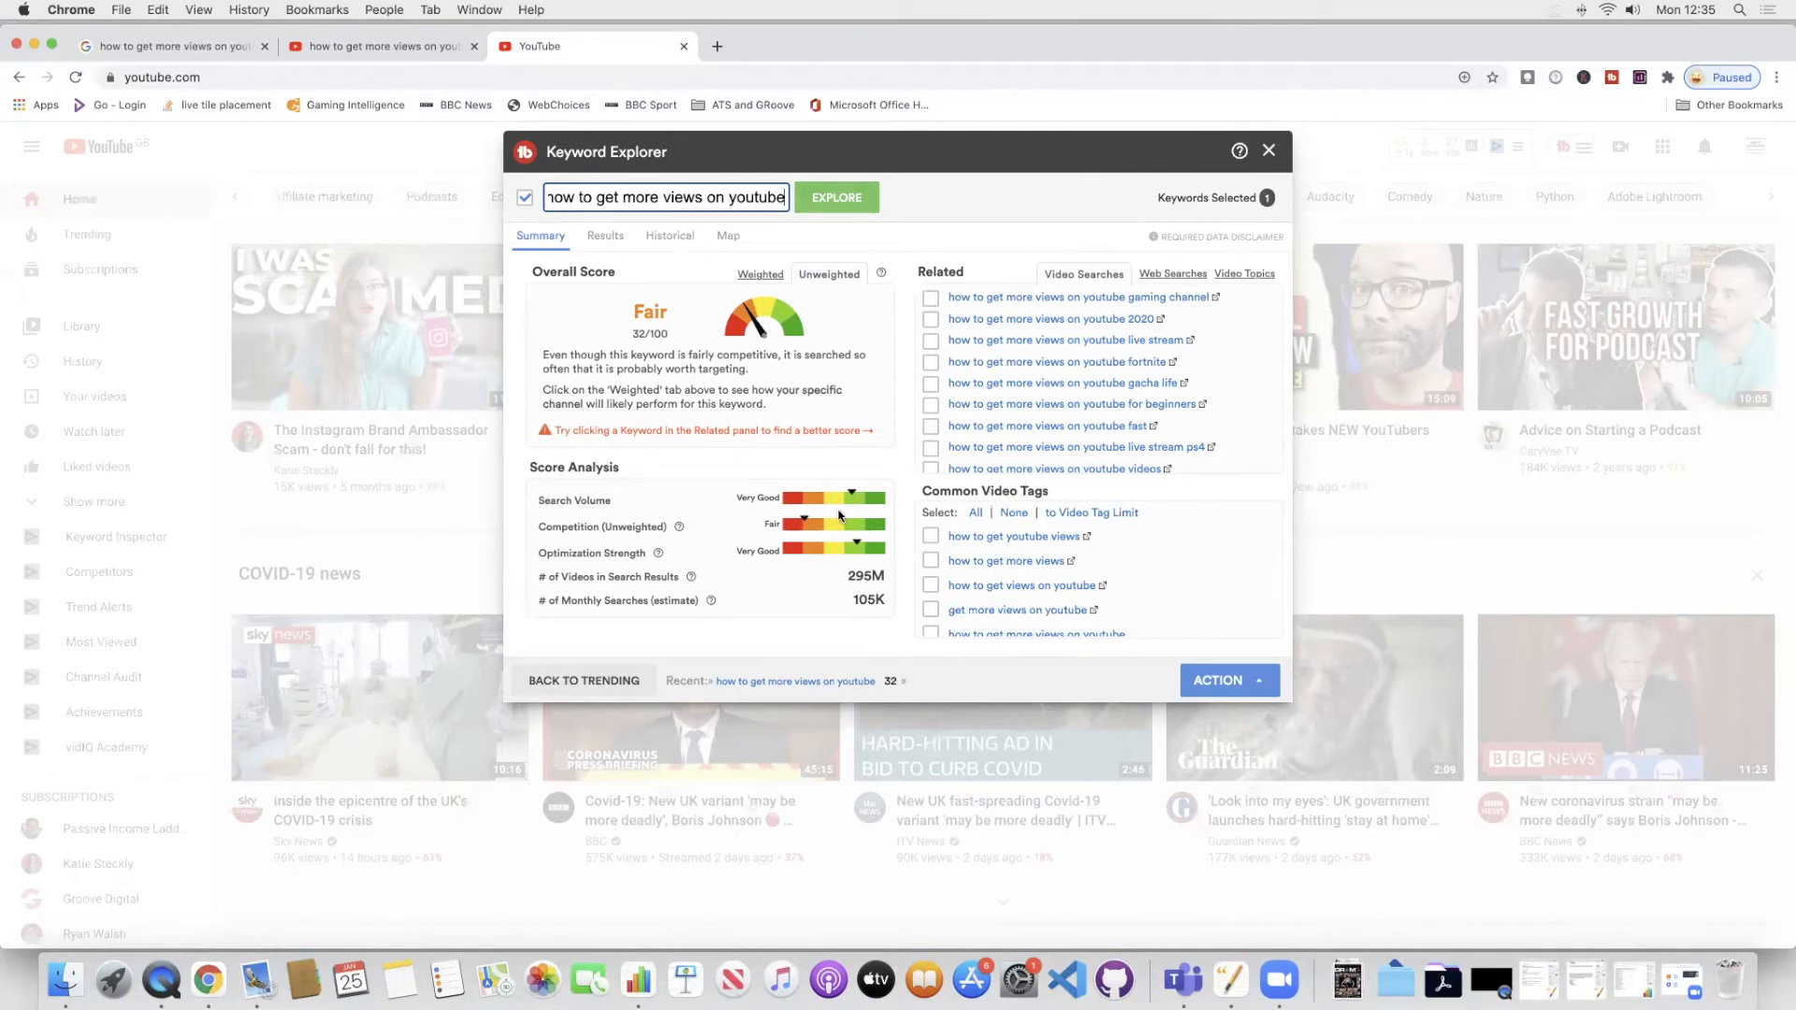
pyautogui.moveTo(883, 501)
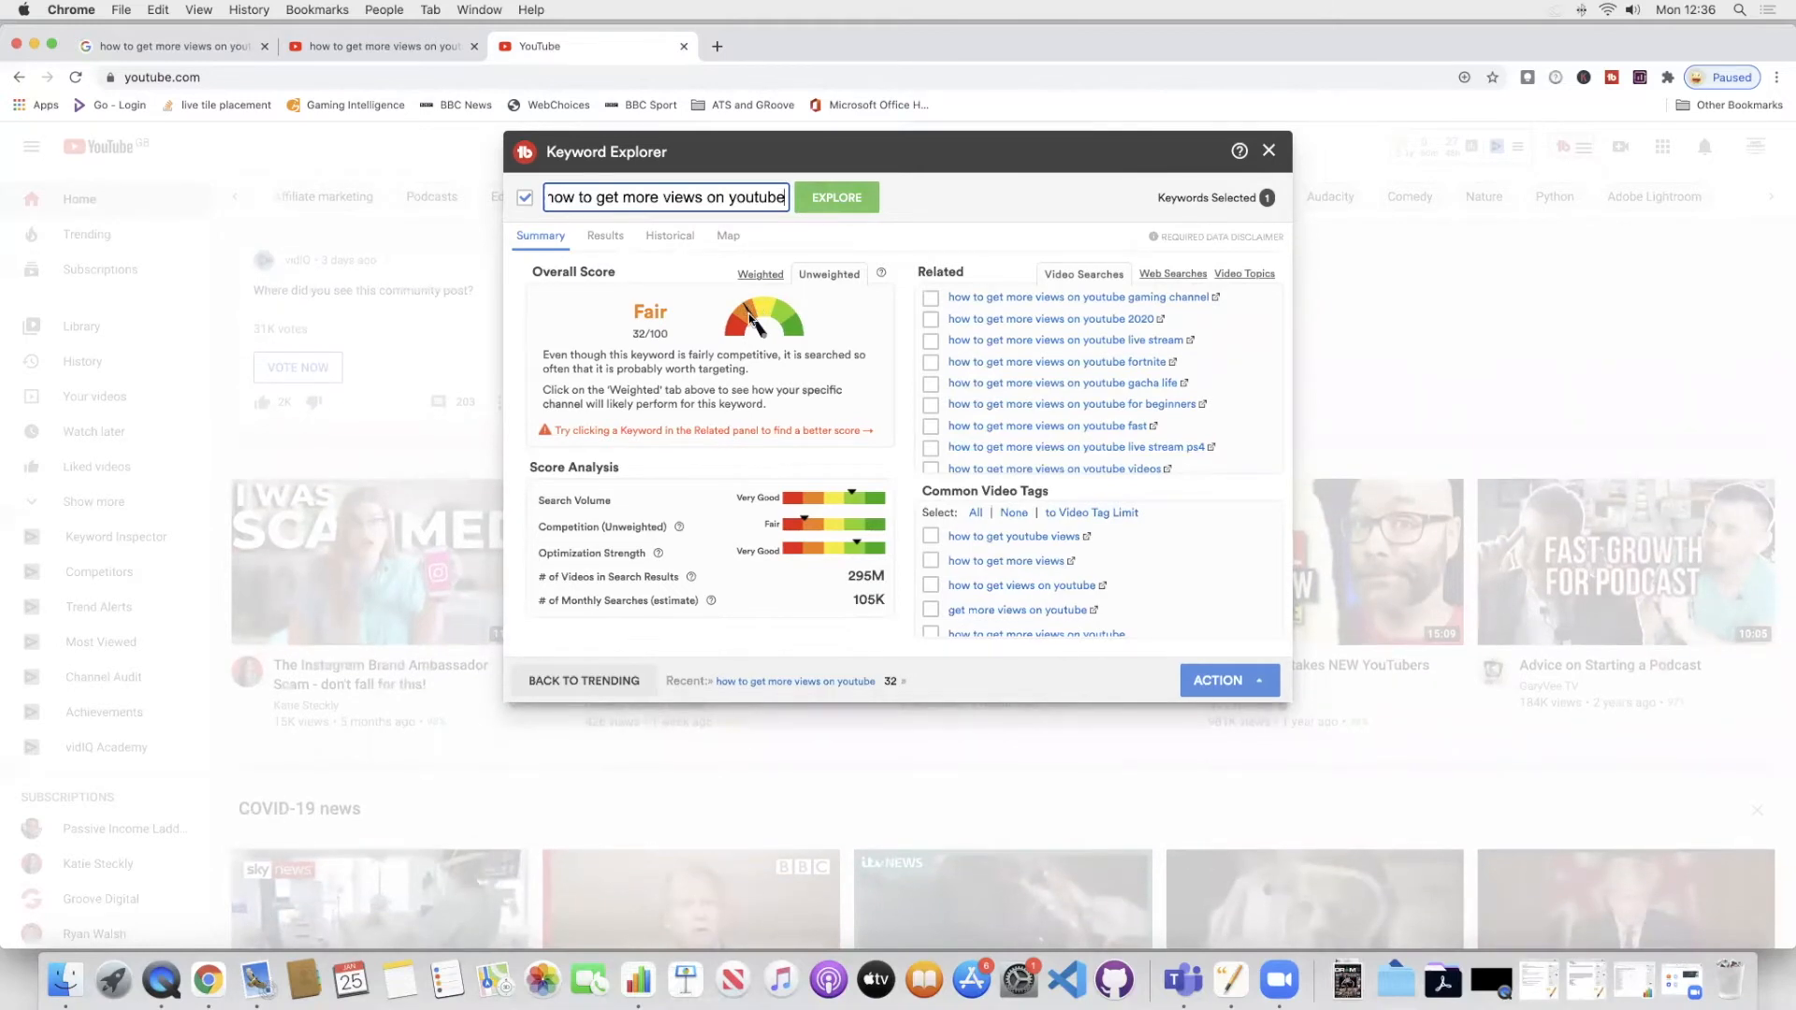
pyautogui.moveTo(746, 319)
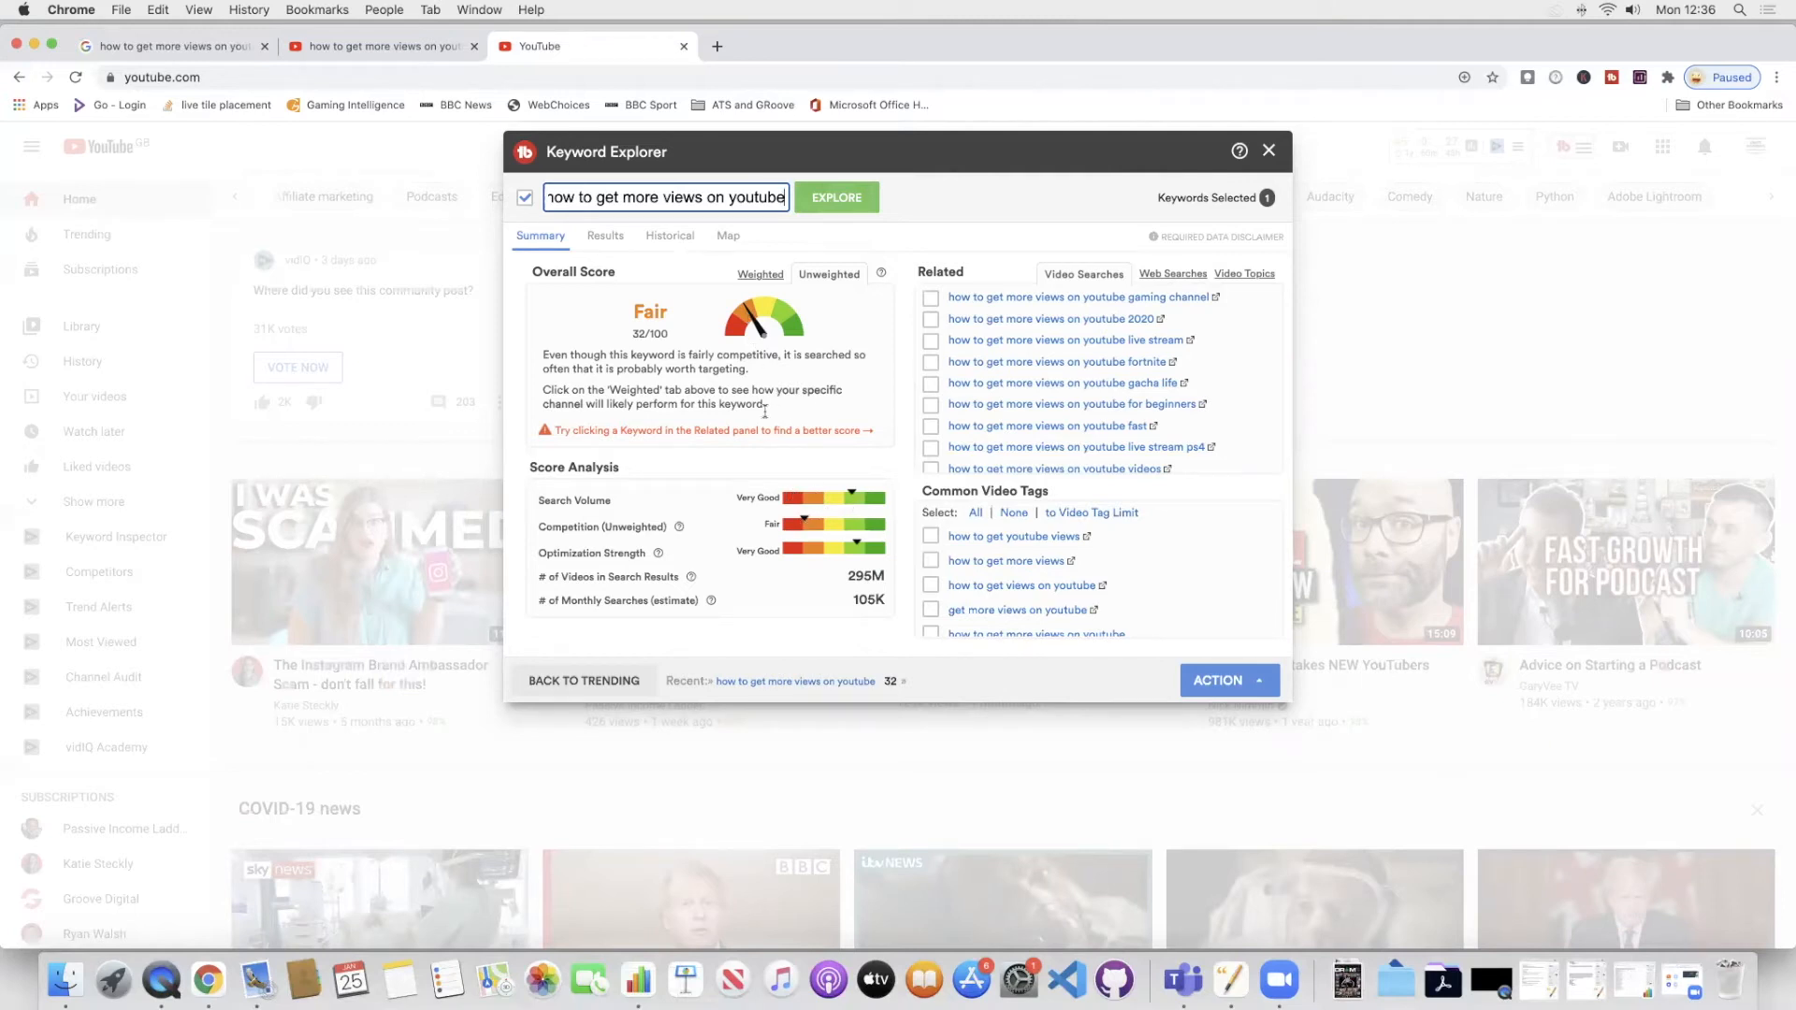
pyautogui.moveTo(767, 367)
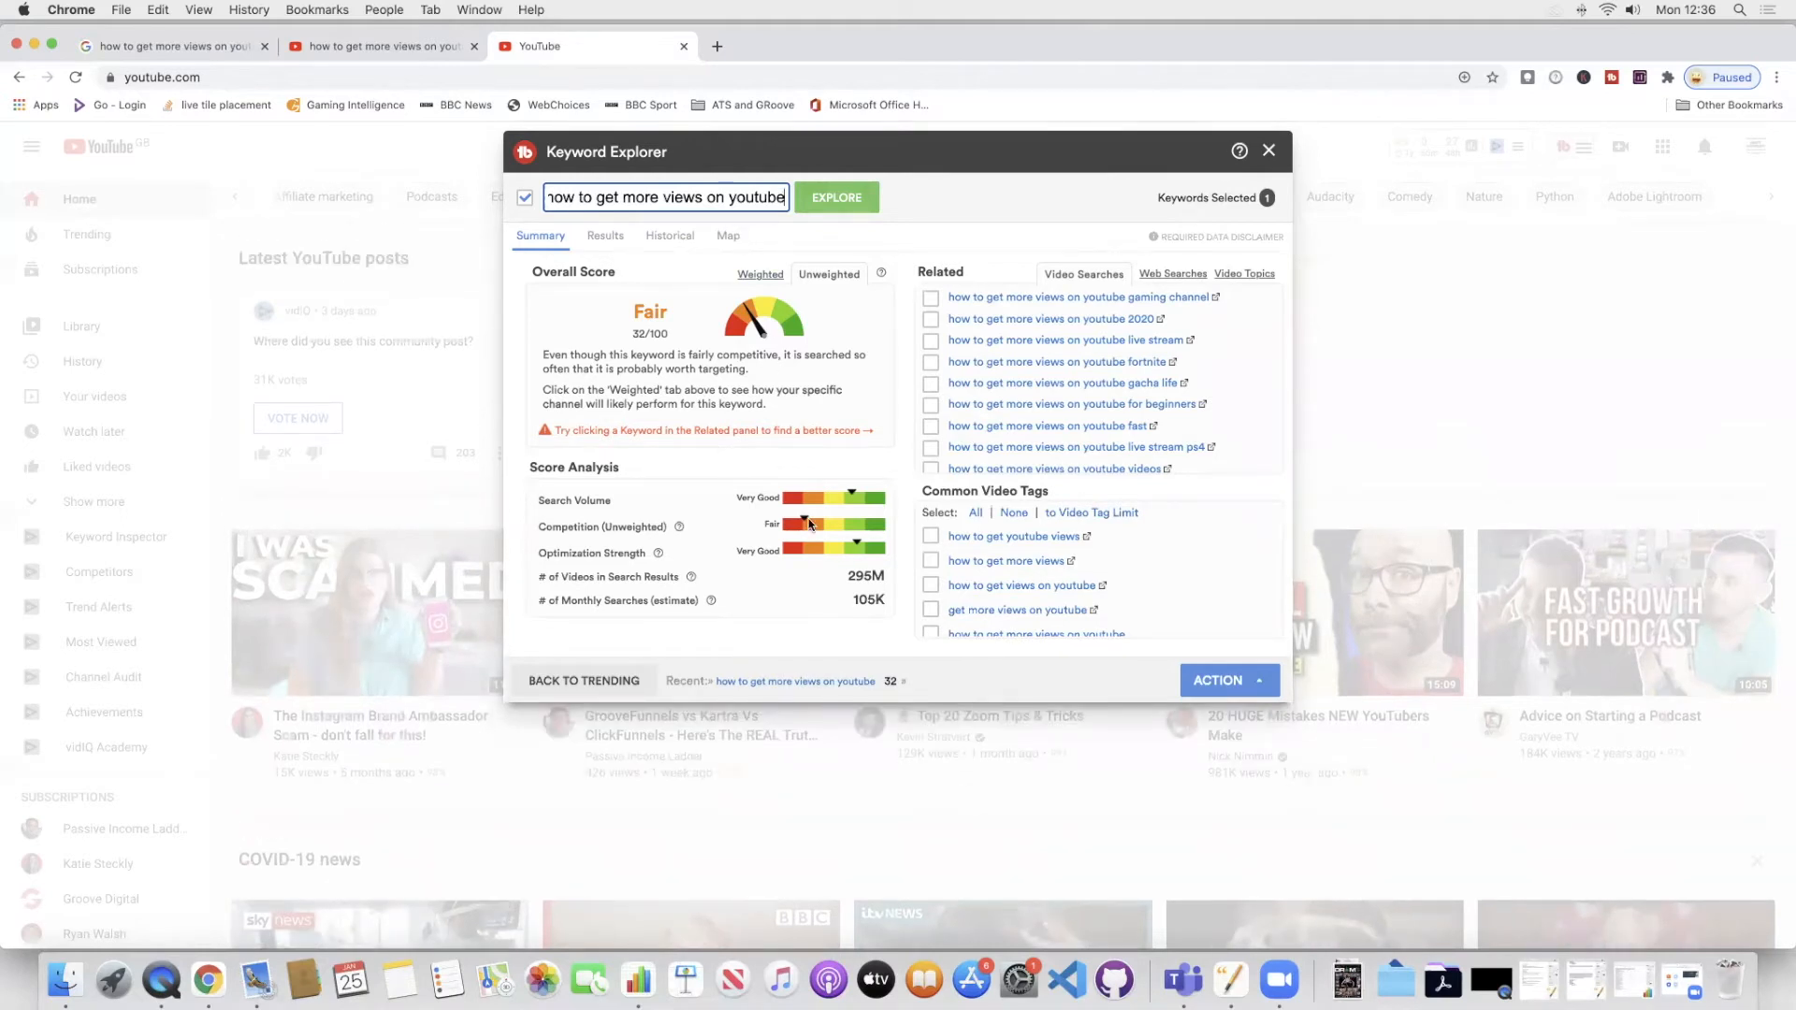
pyautogui.moveTo(782, 324)
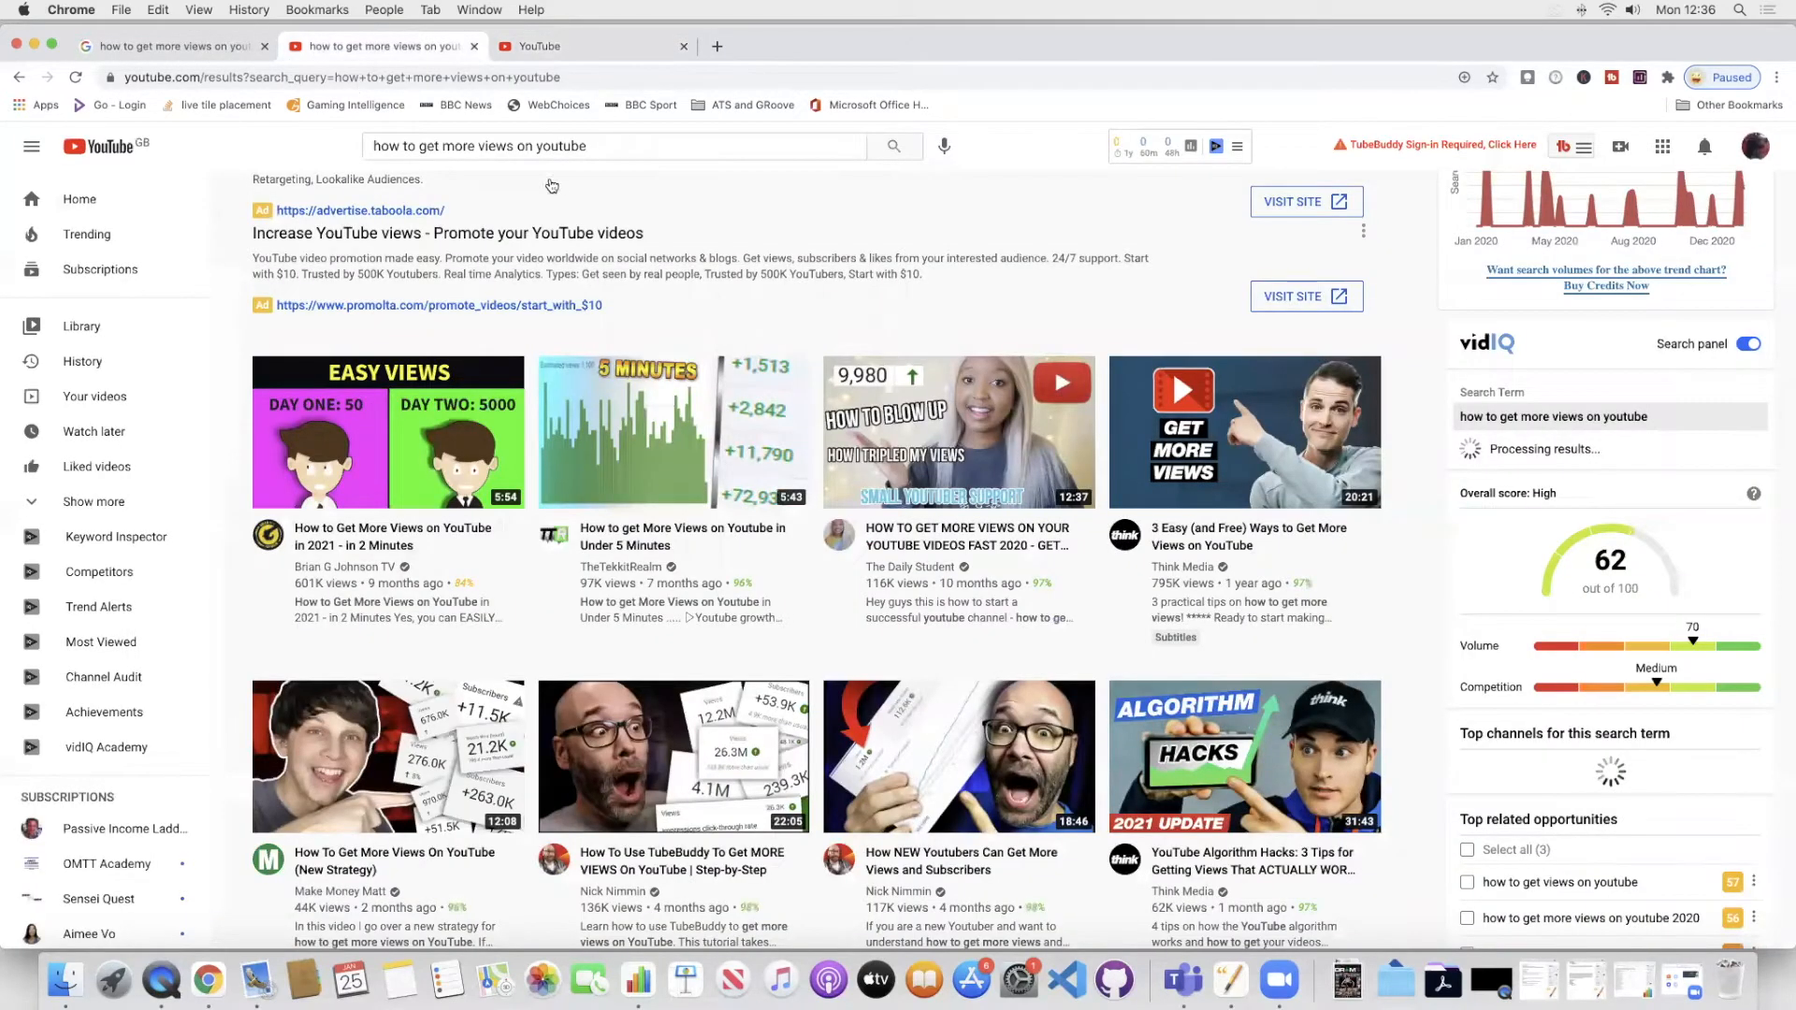
pyautogui.click(613, 146)
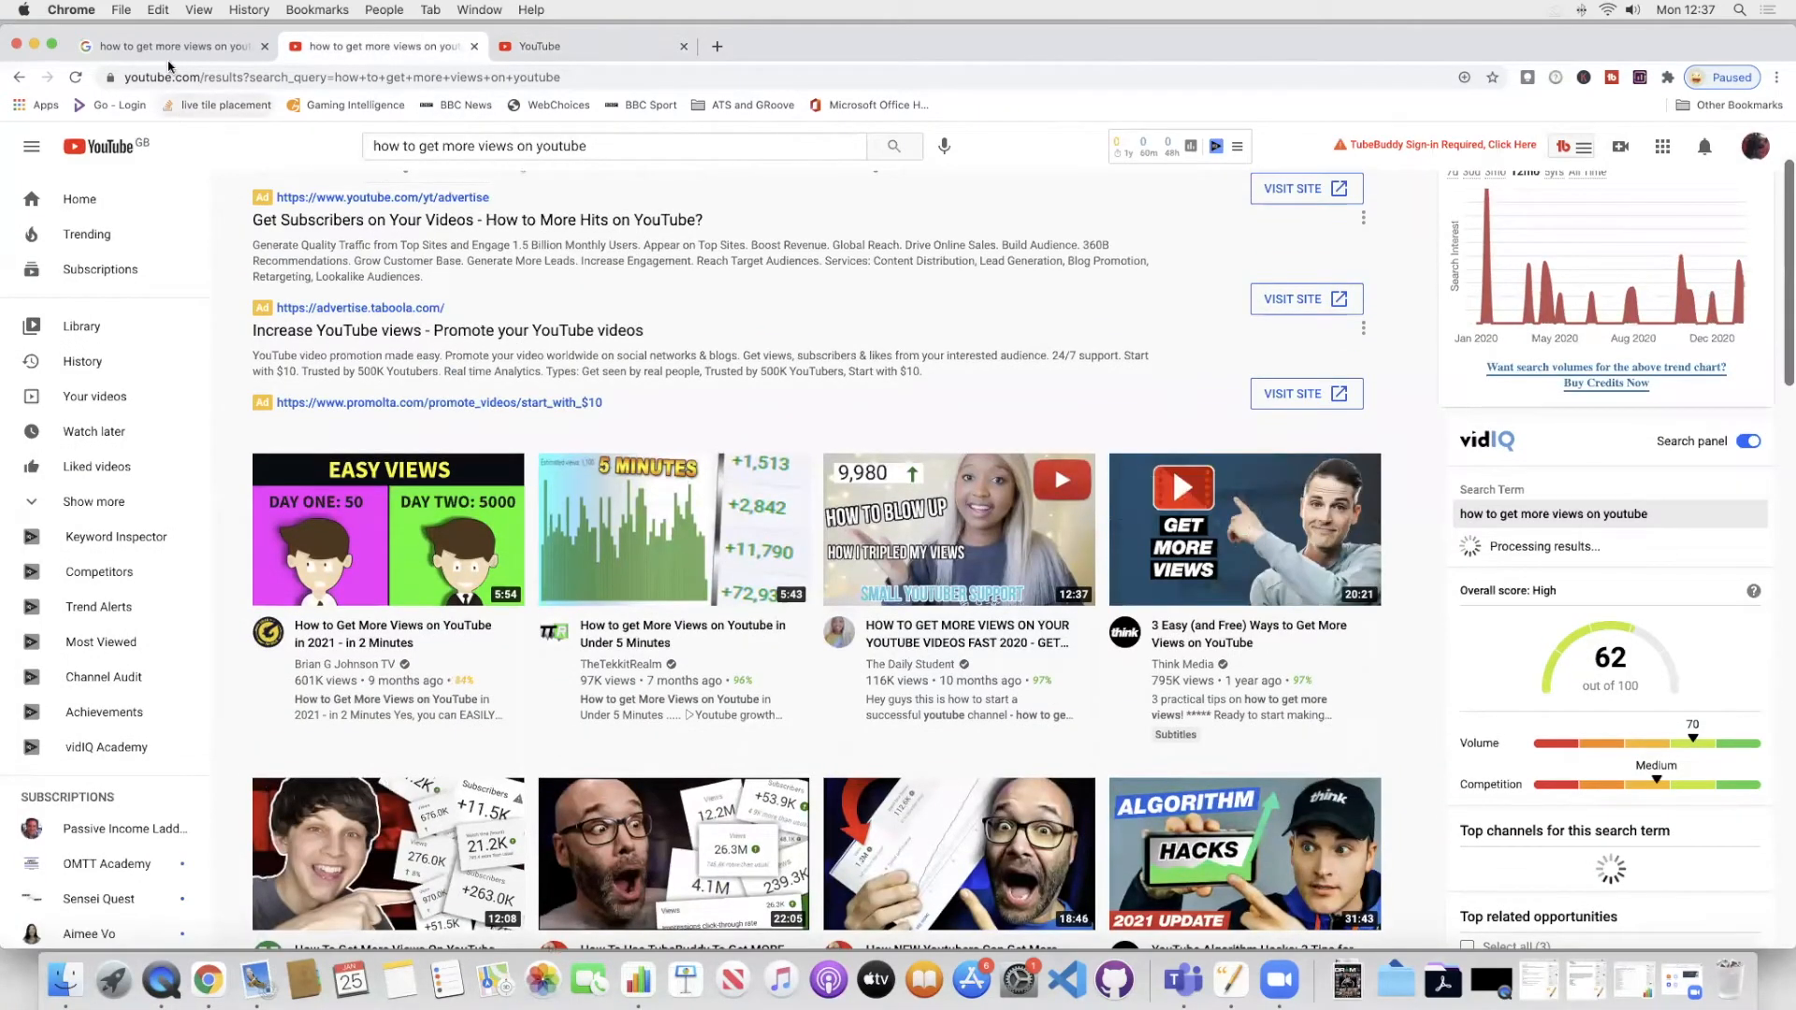
# Review the Google results and Keyword Surfer ideas for 'how to get more views on youtube in 2021'.
pyautogui.click(170, 45)
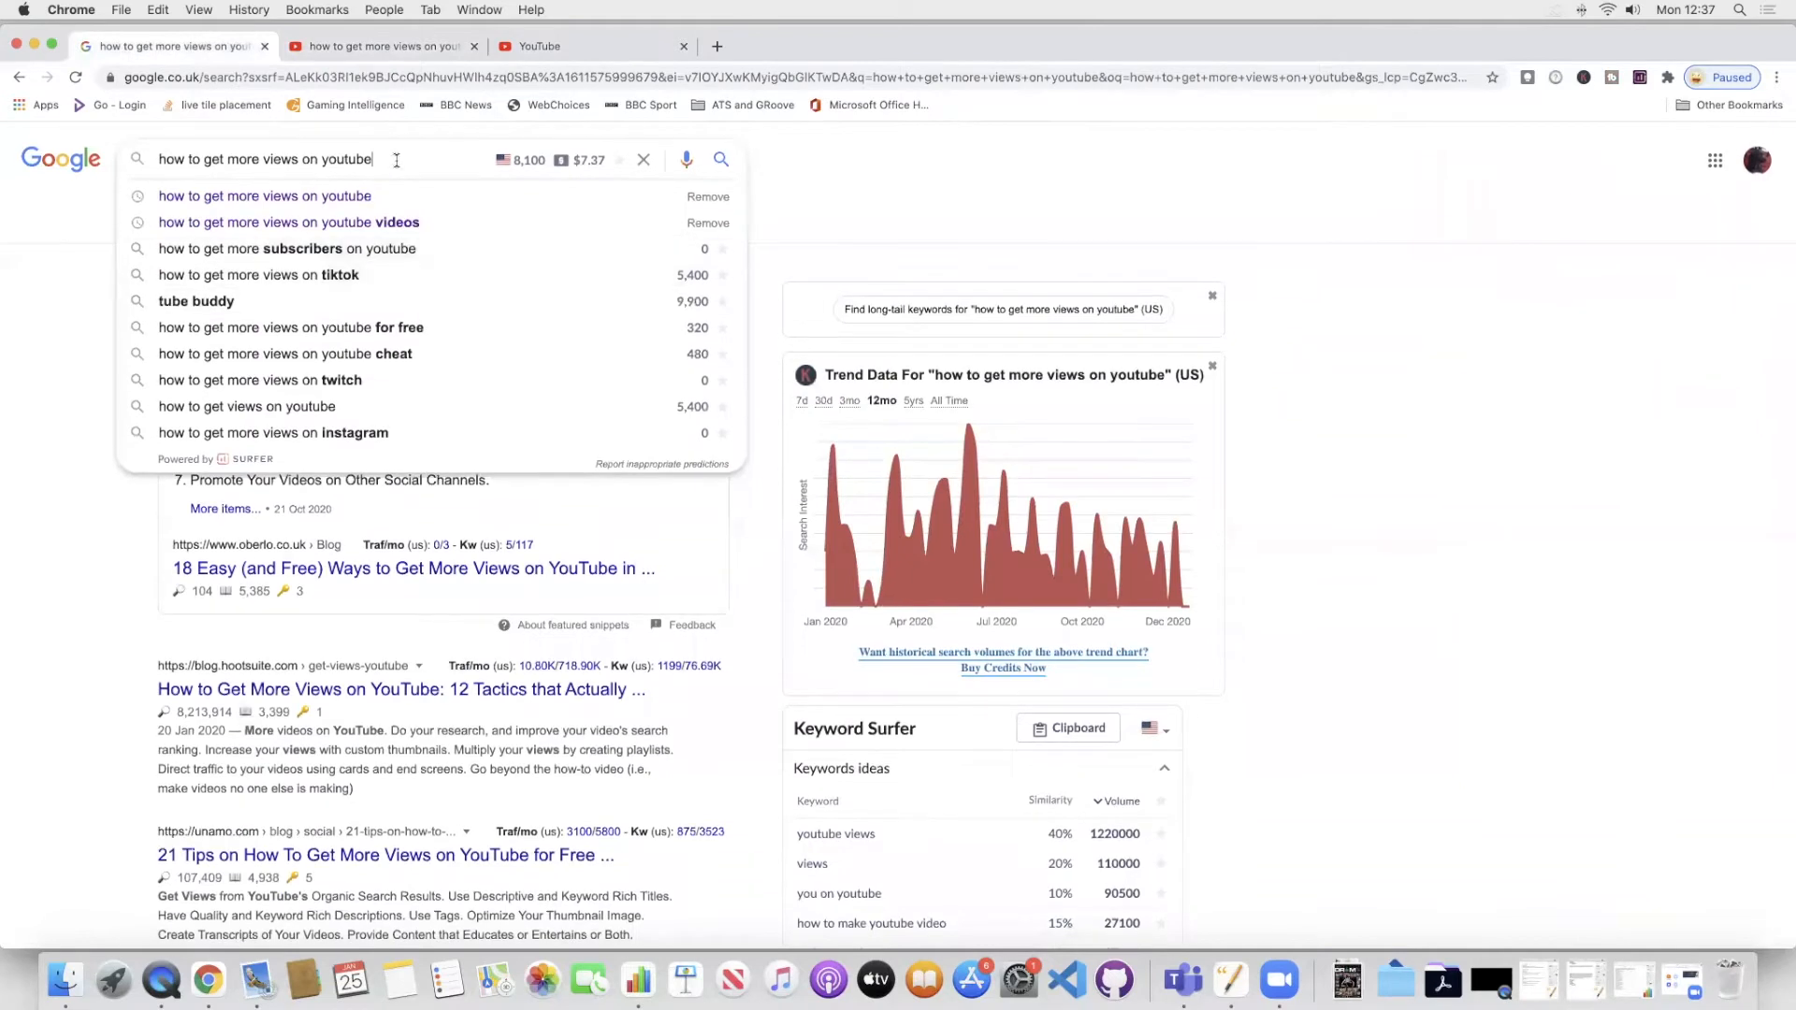
pyautogui.moveTo(404, 170)
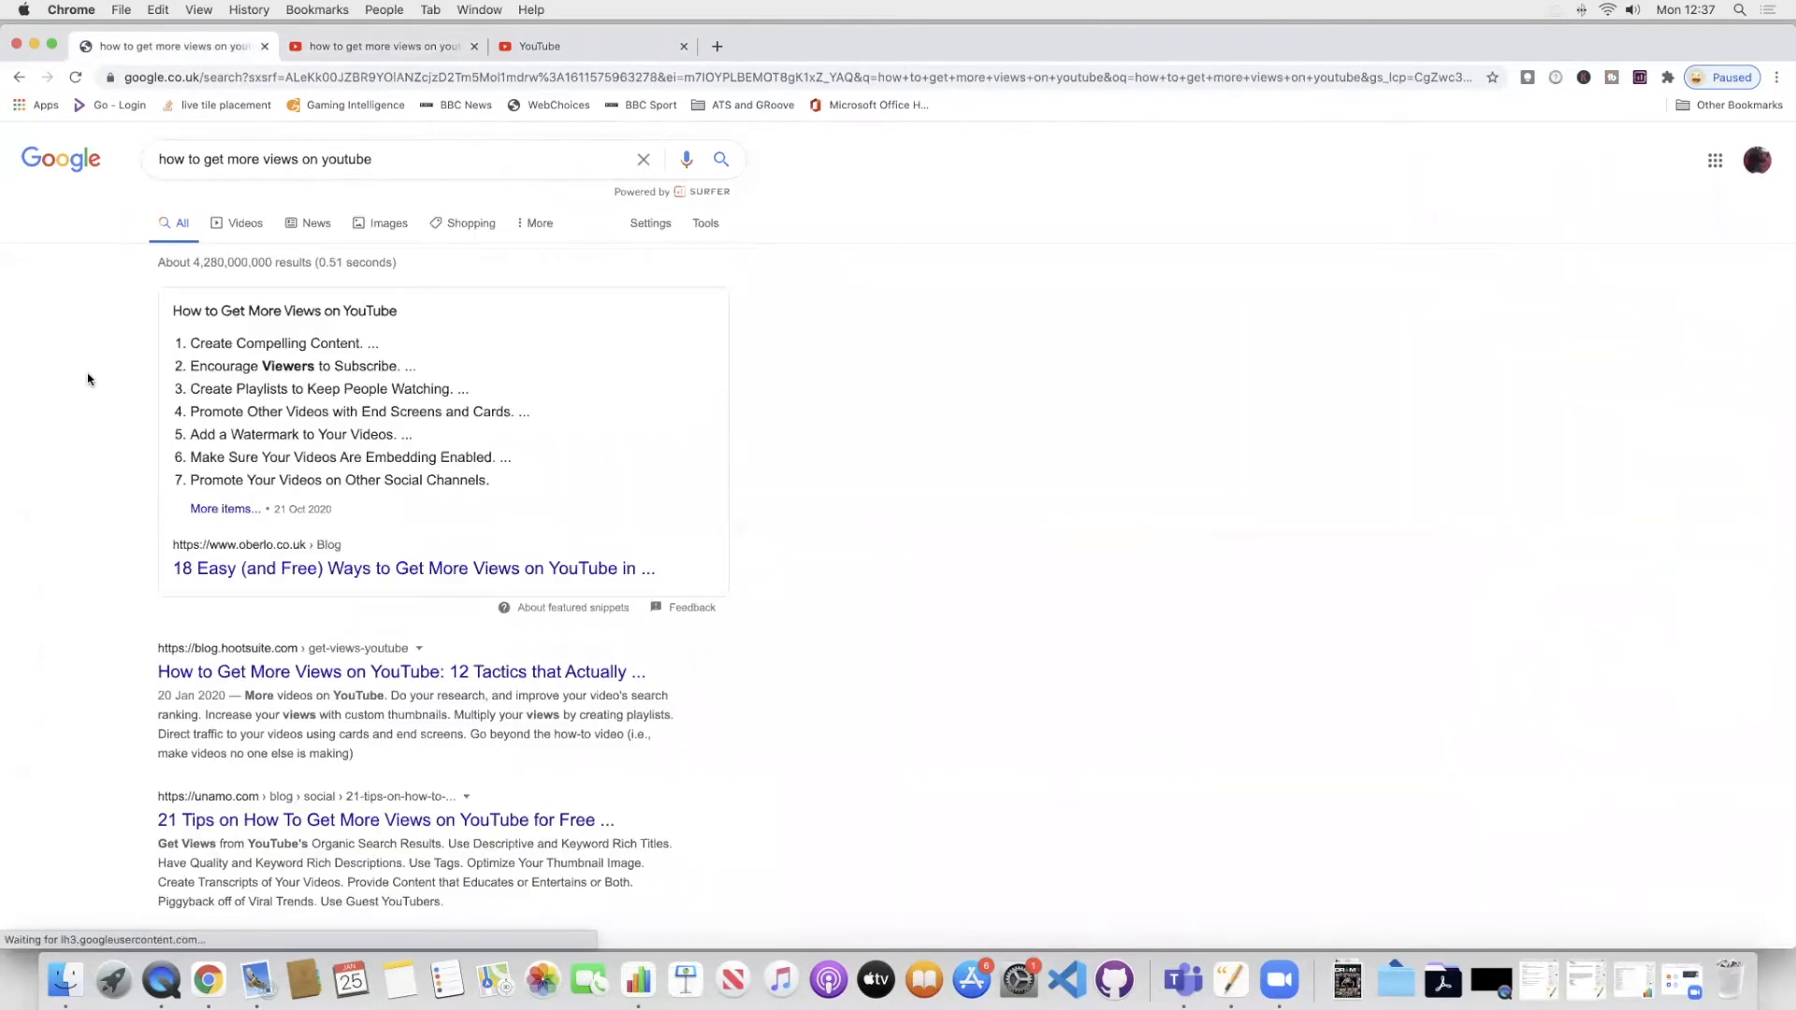
pyautogui.scroll(-3)
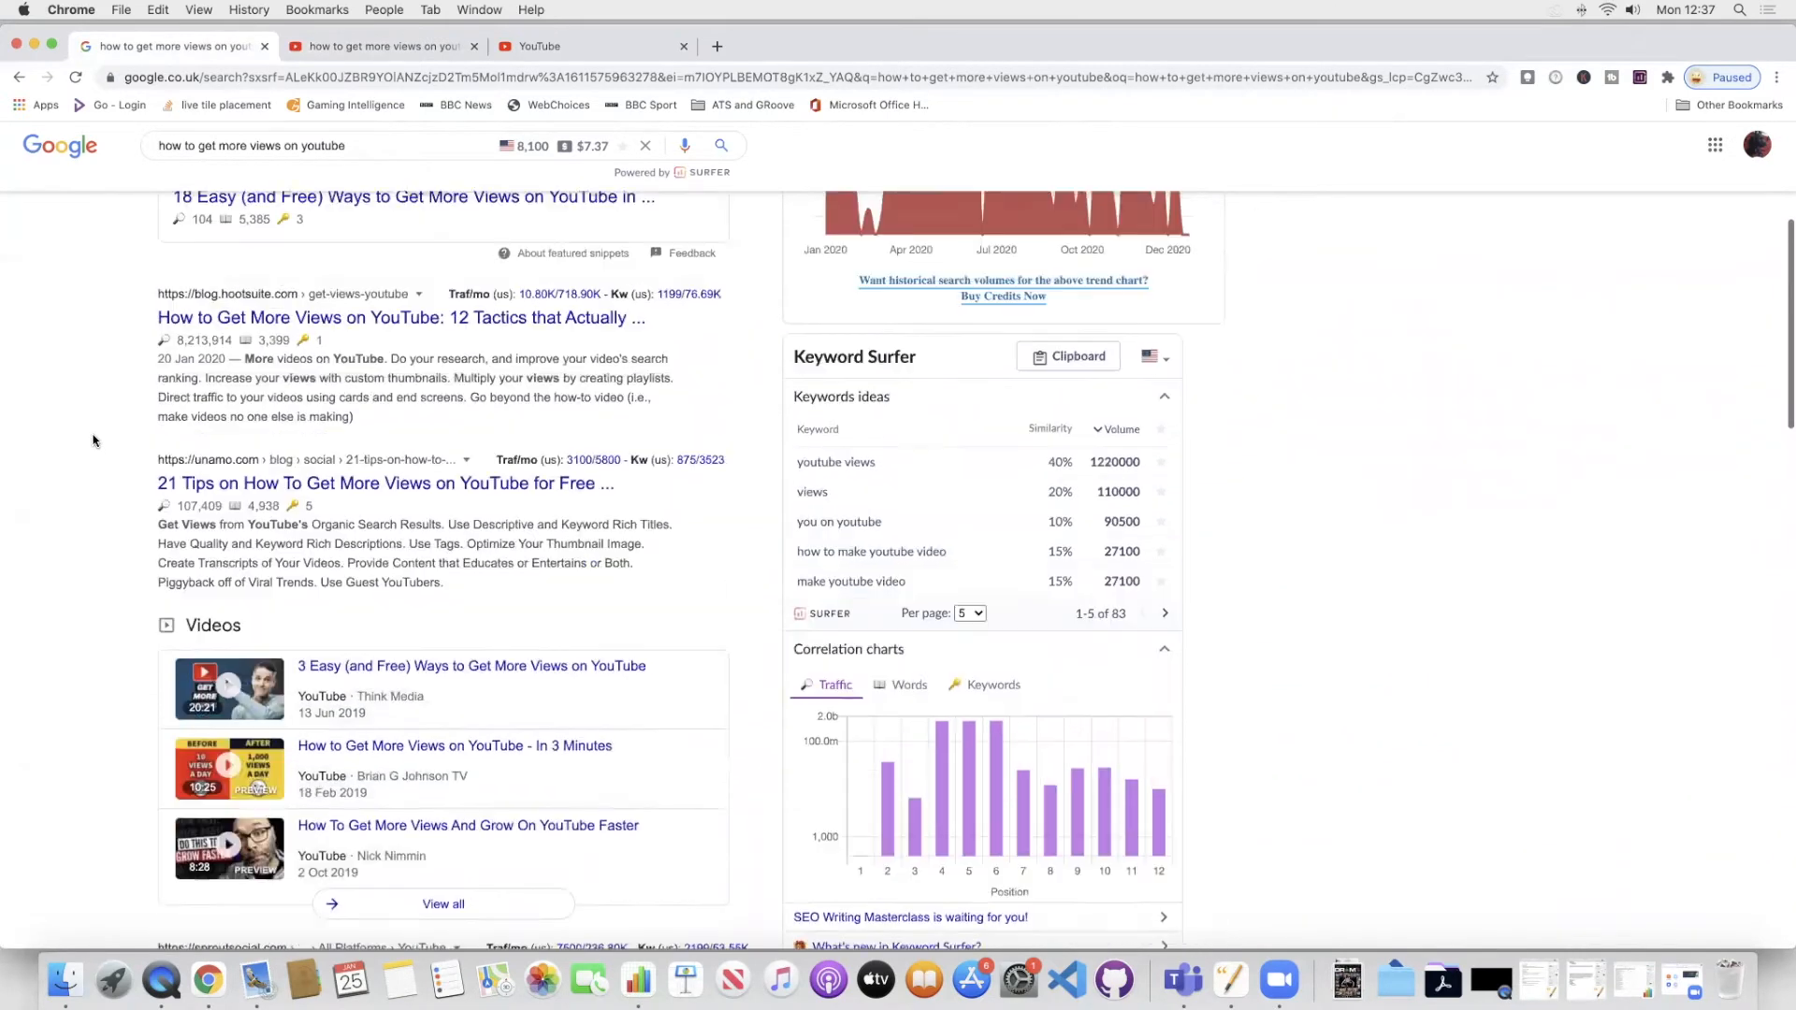
pyautogui.scroll(-3)
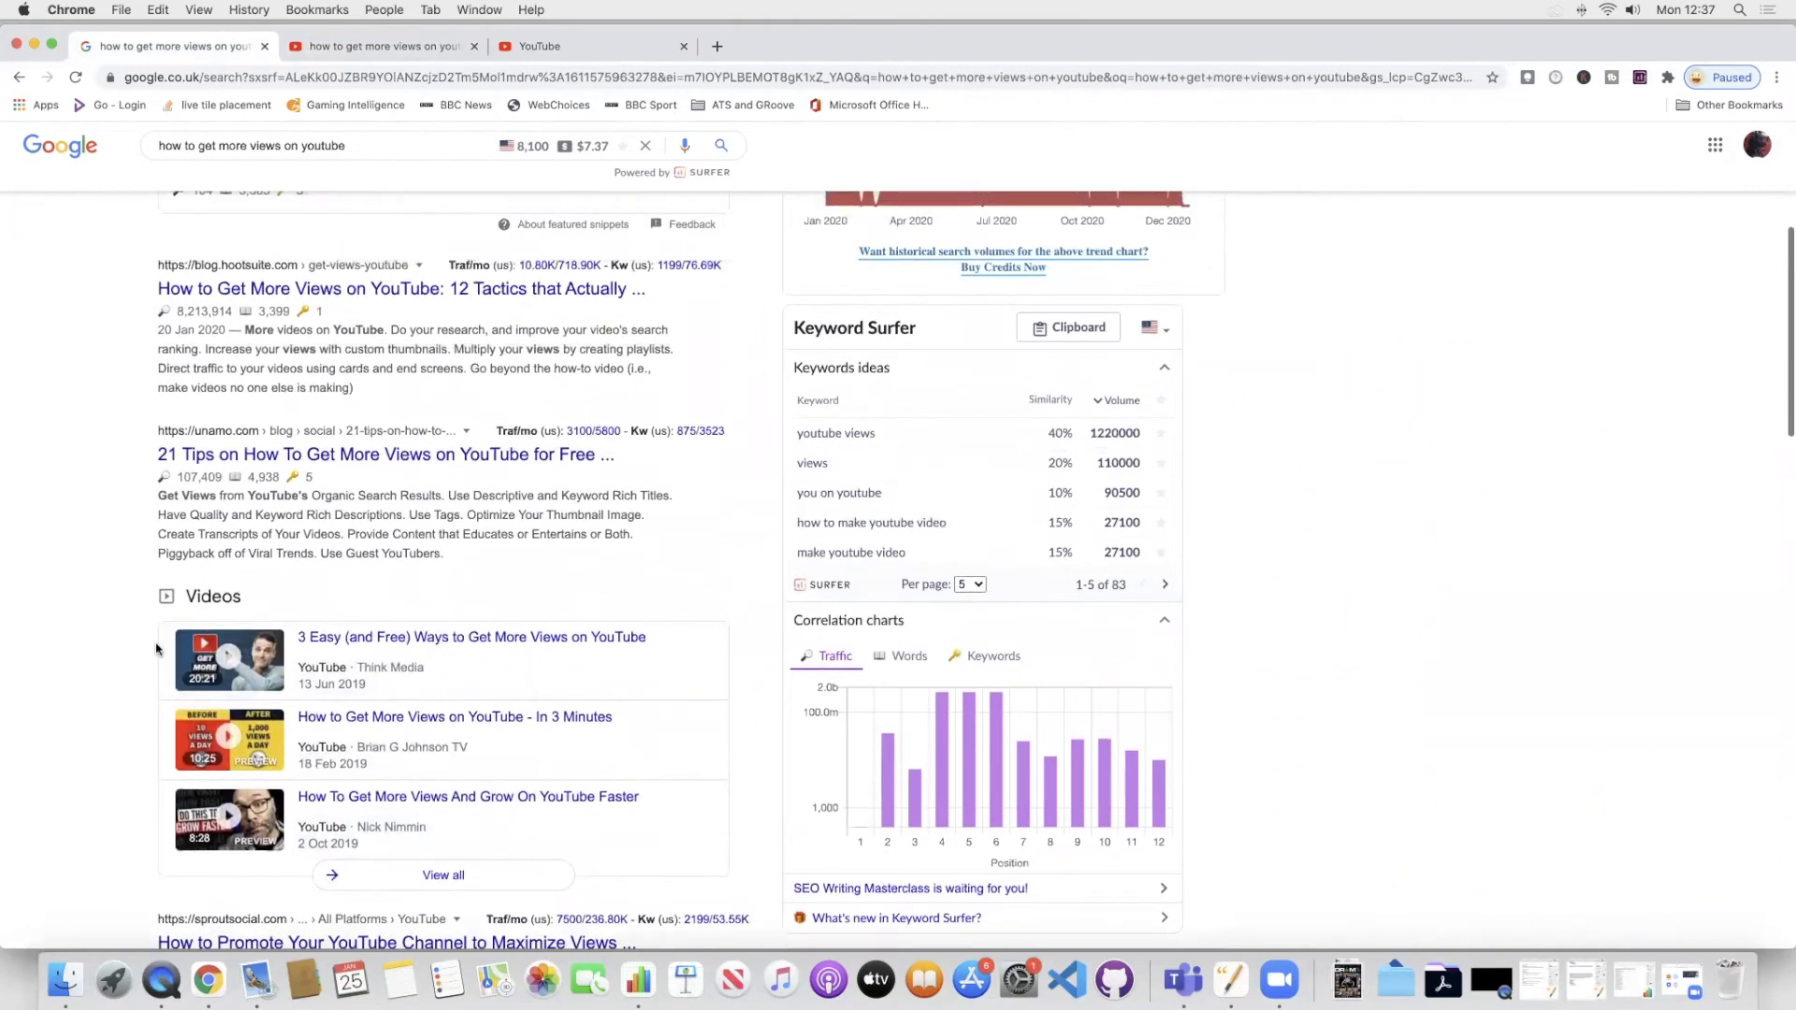
pyautogui.moveTo(28, 604)
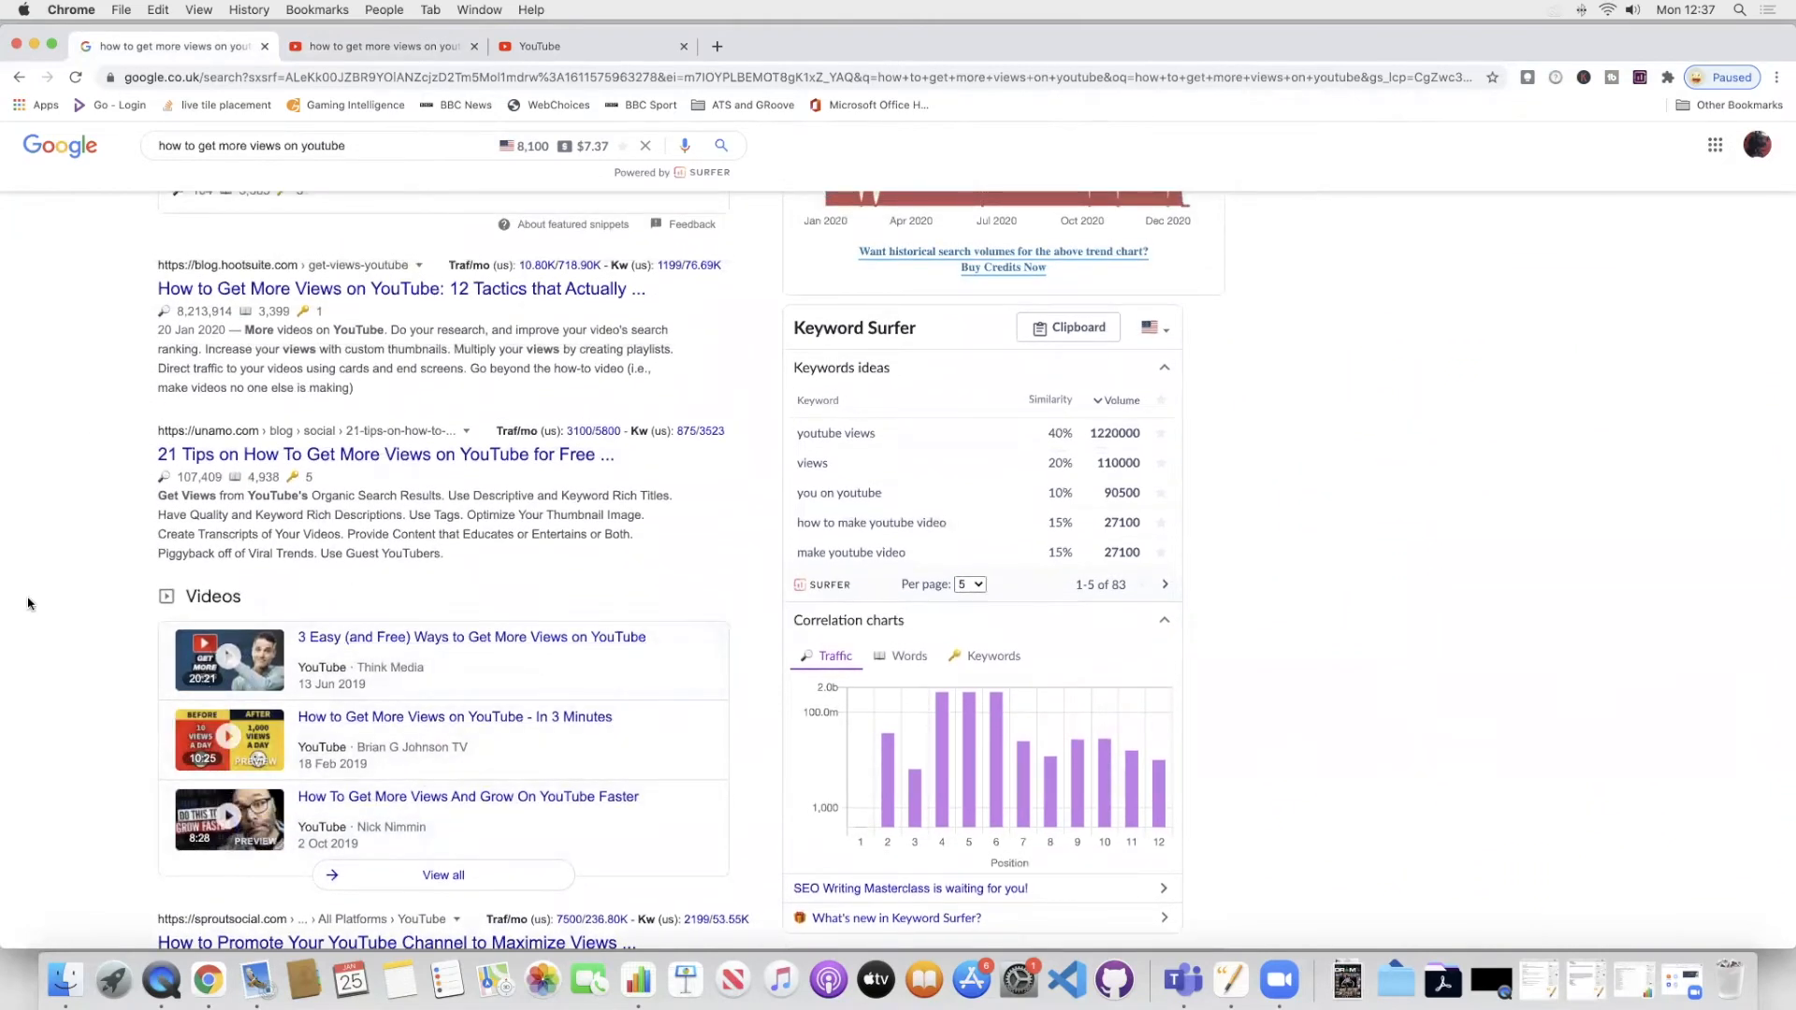
pyautogui.scroll(-3)
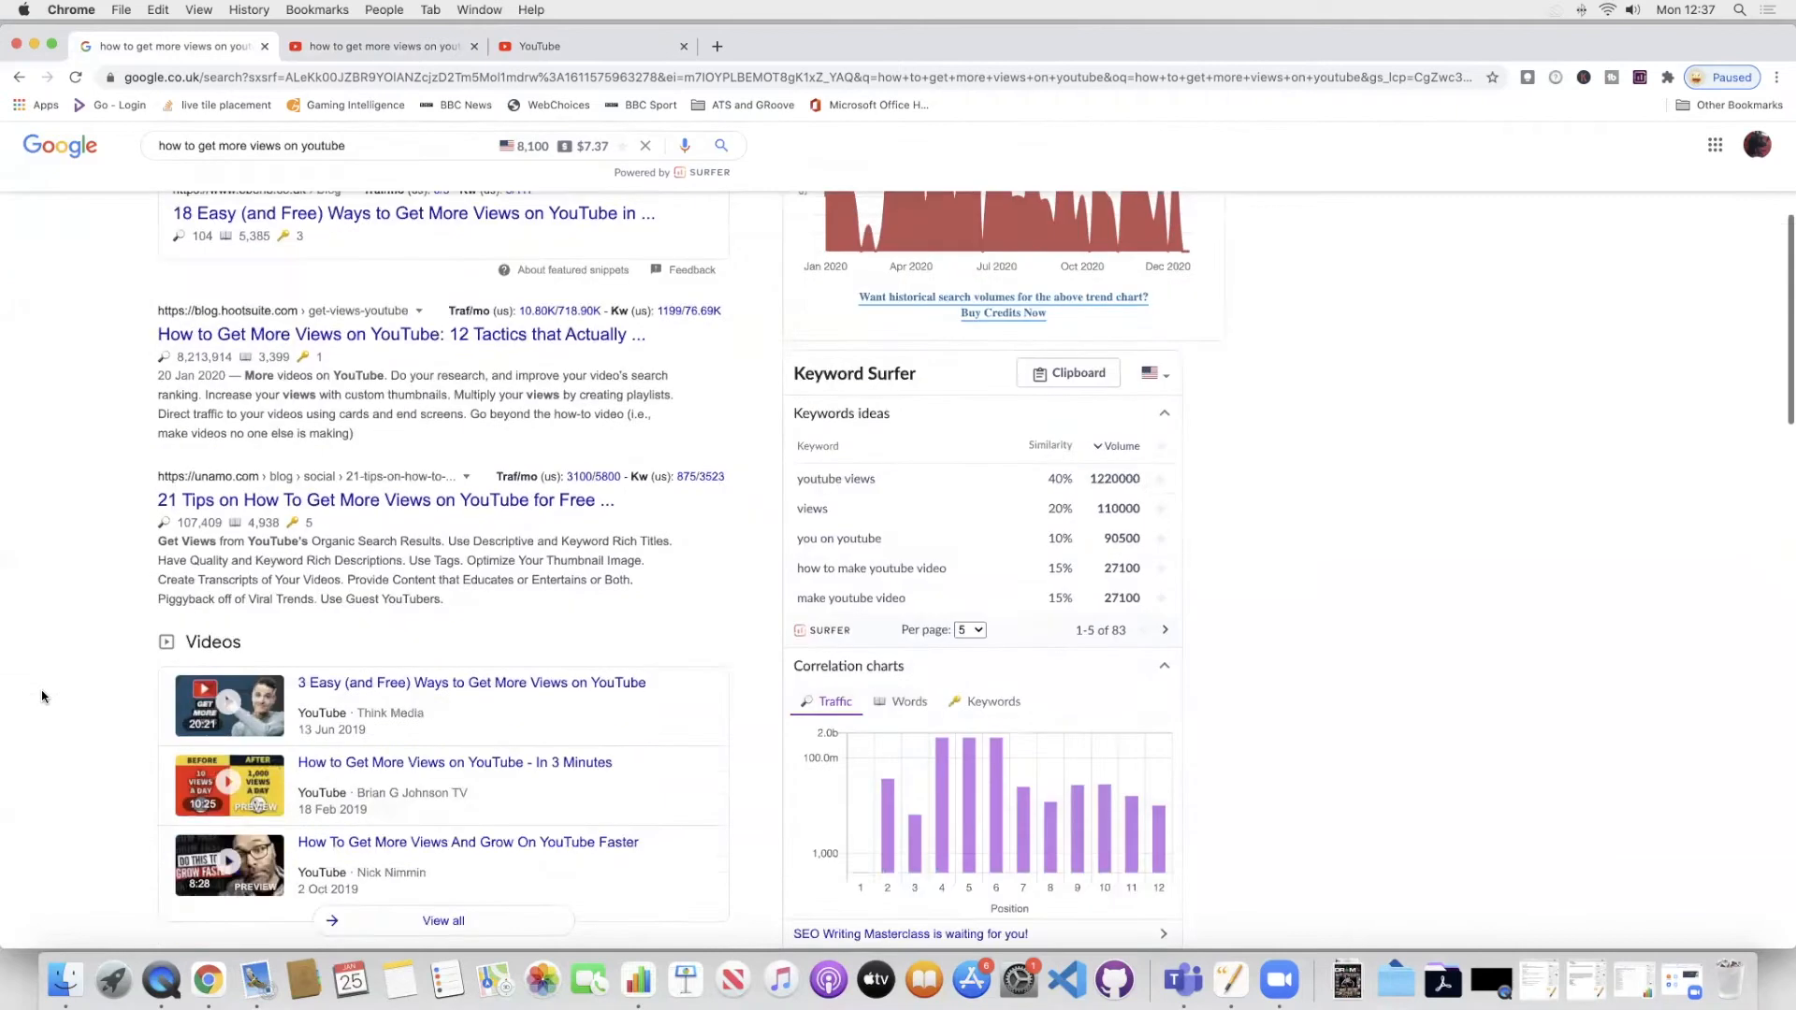
pyautogui.scroll(-3)
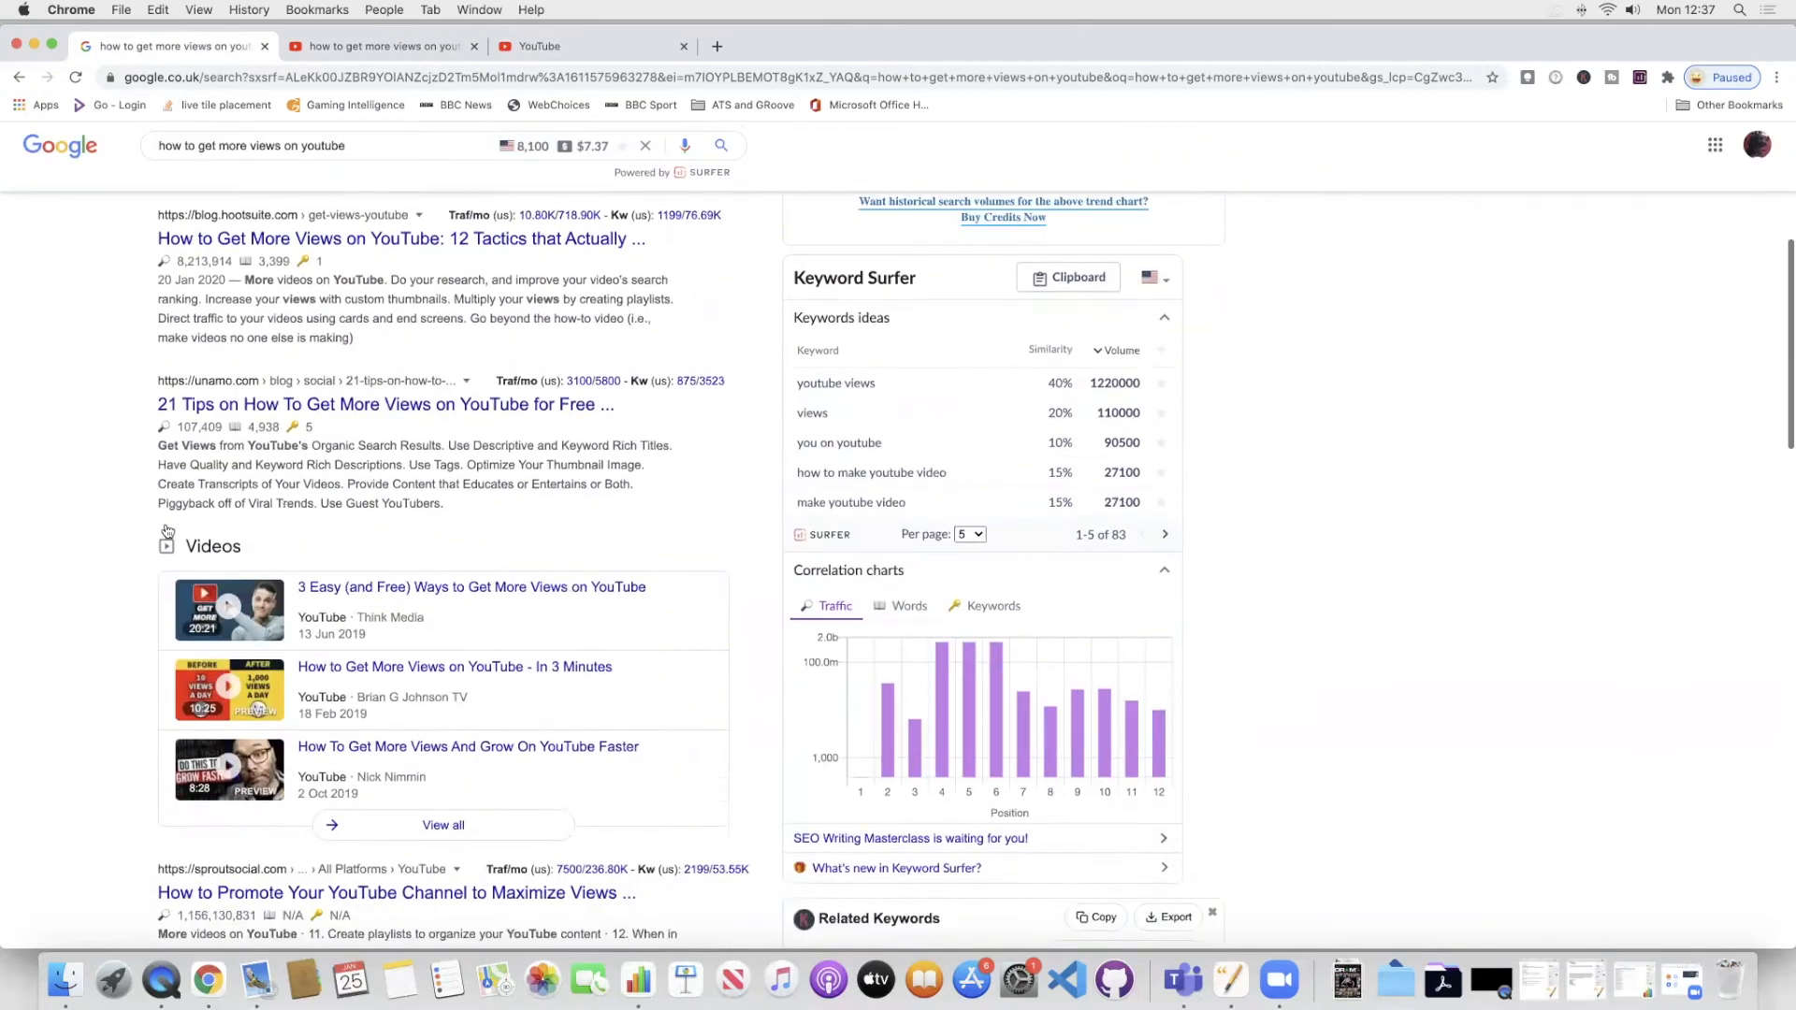
pyautogui.scroll(3)
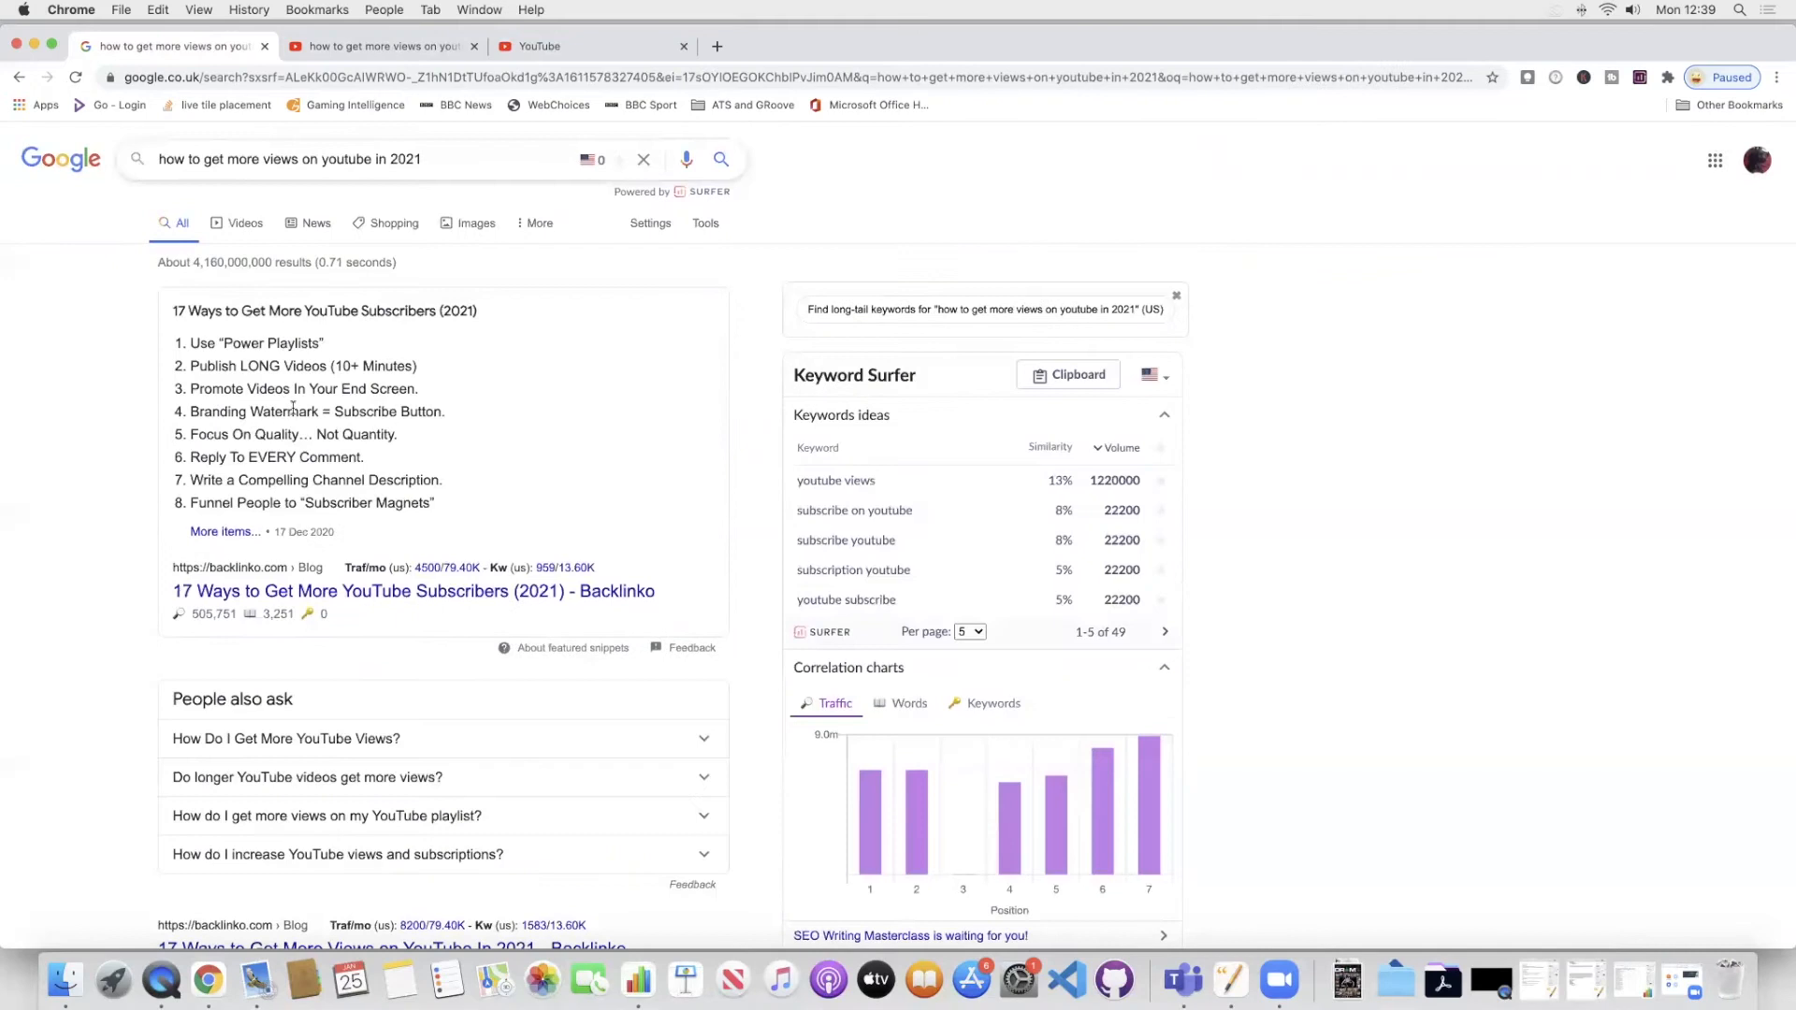
pyautogui.moveTo(904, 448)
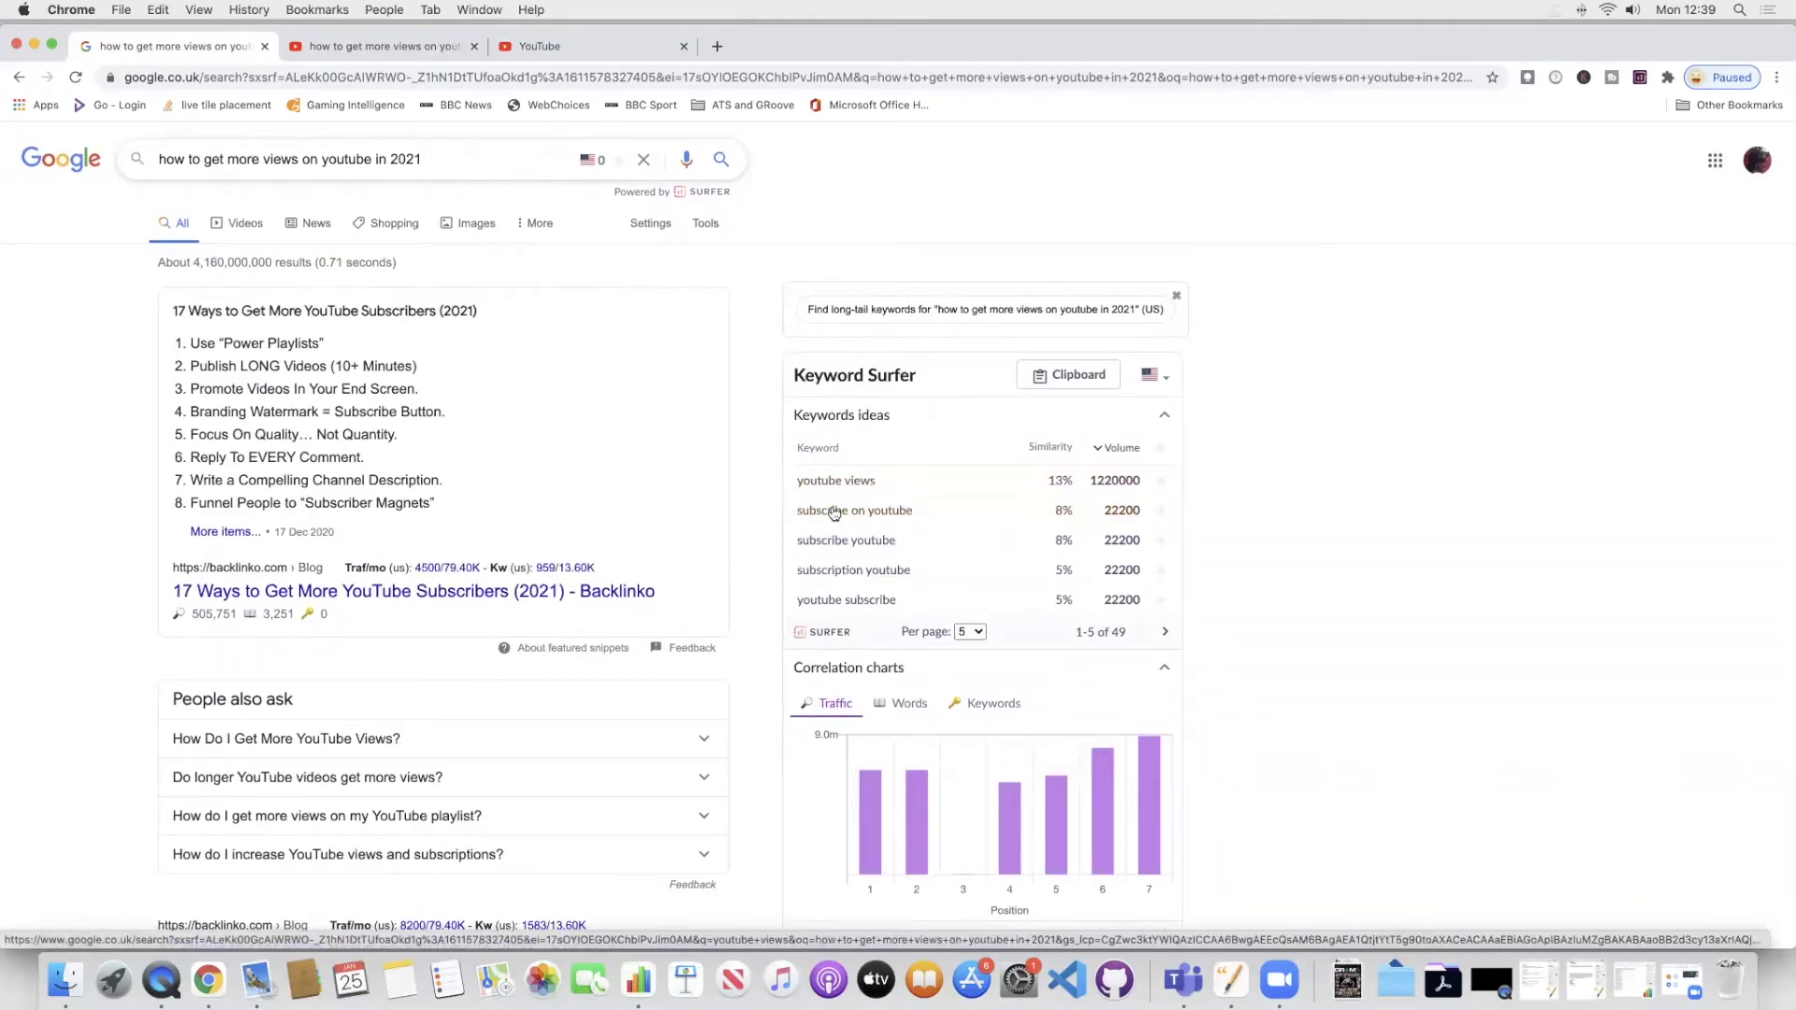
pyautogui.moveTo(754, 412)
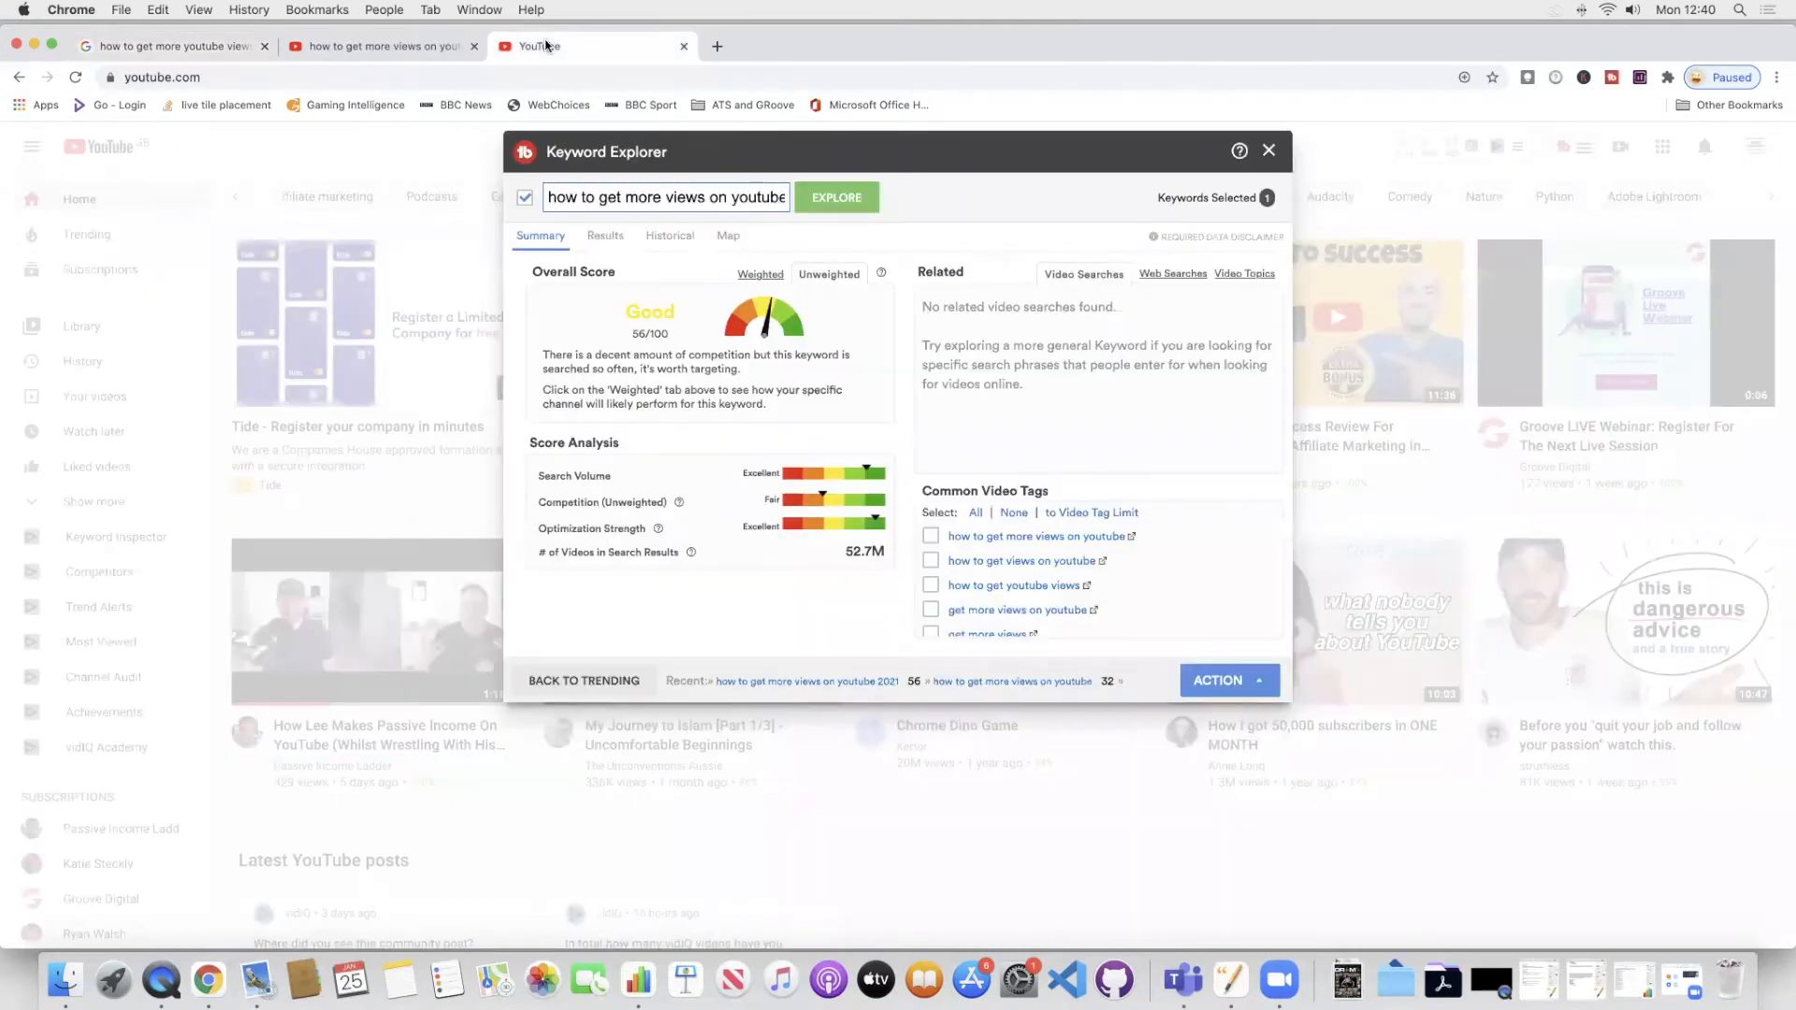
# Re-run Keyword Explorer on 'how to get more youtube views' instead of the earlier phrase.
pyautogui.click(666, 196)
pyautogui.write(' views')
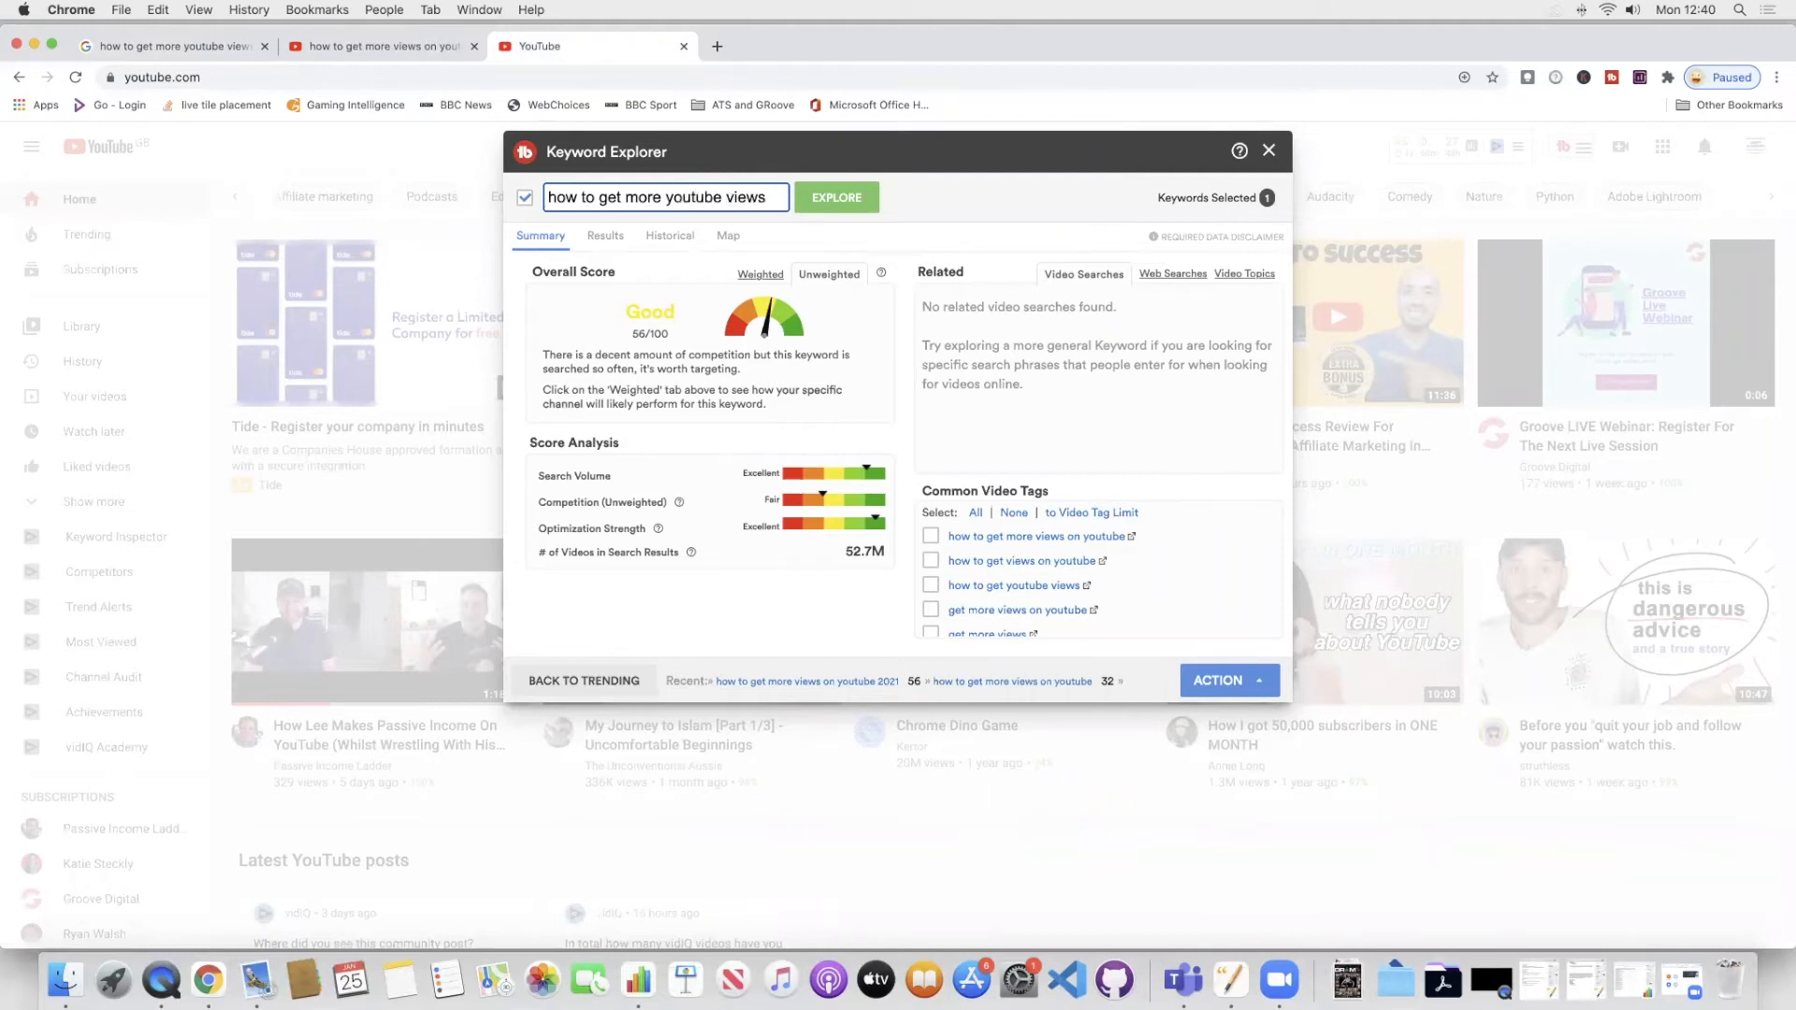
pyautogui.click(835, 196)
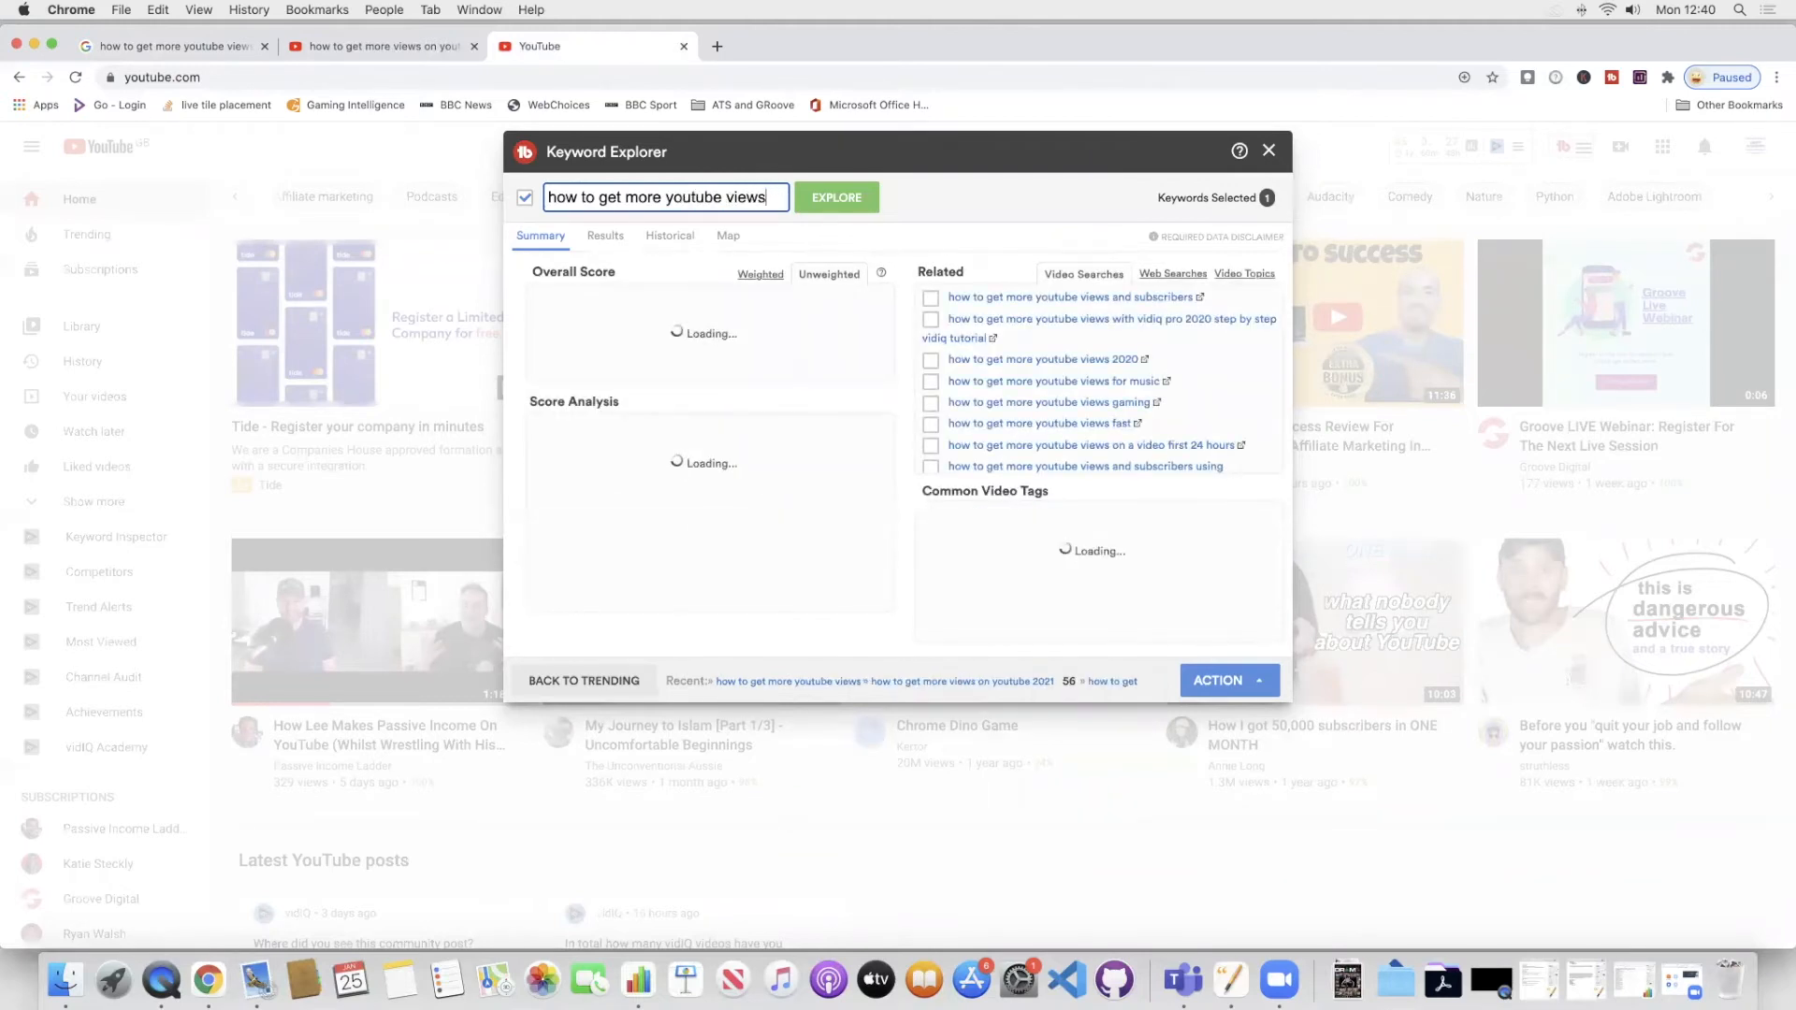
pyautogui.click(835, 196)
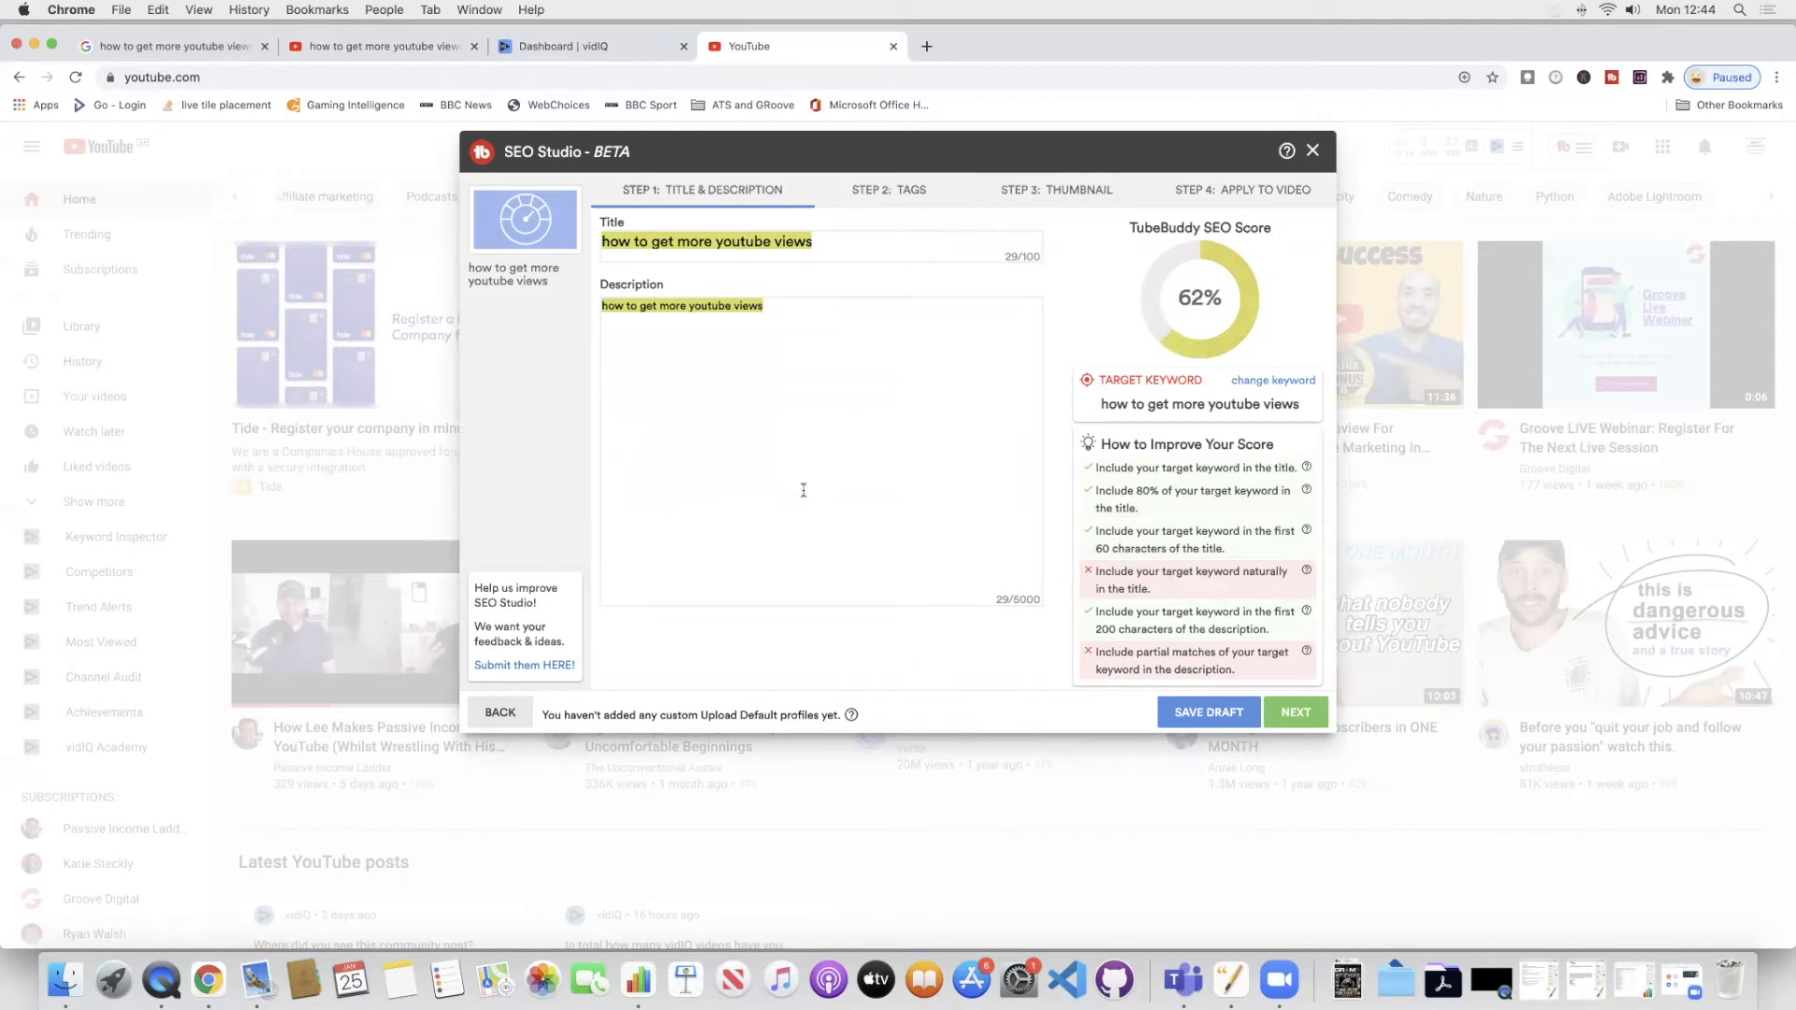
pyautogui.moveTo(1106, 308)
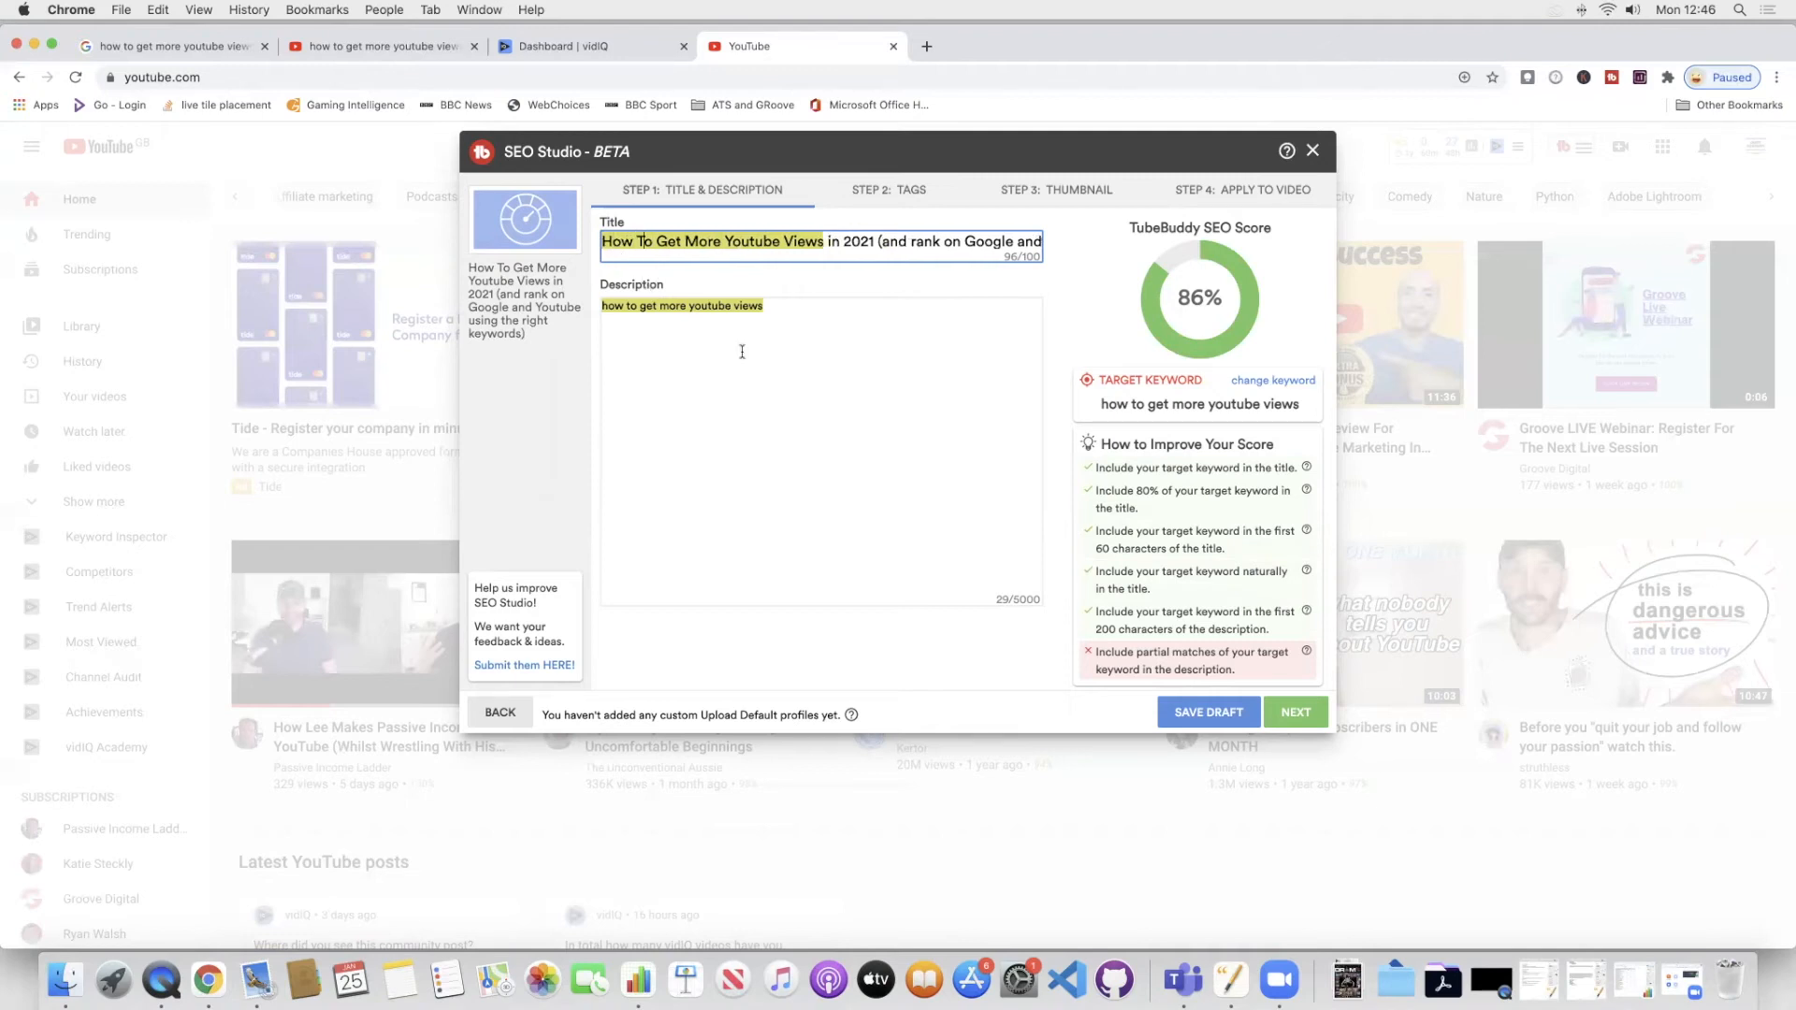
# Begin the description with 'In the how to get more youtube views' to lift the SEO score.
pyautogui.click(743, 352)
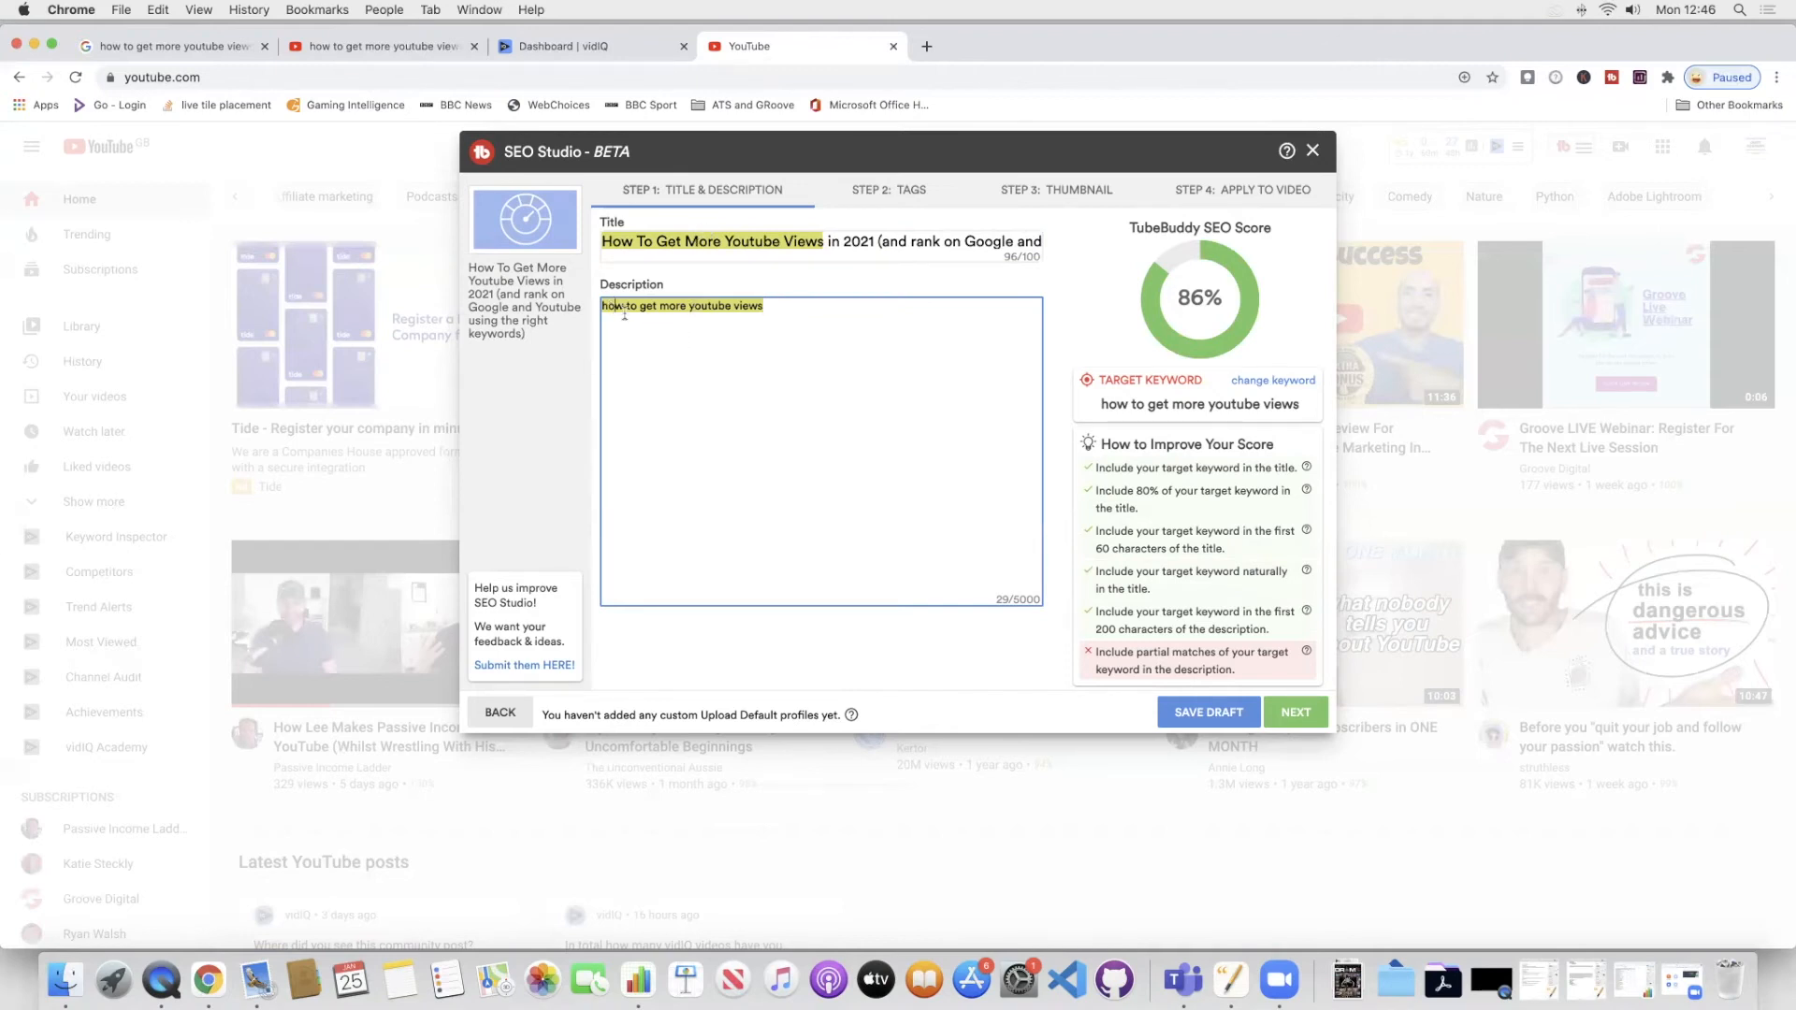
pyautogui.write('In the')
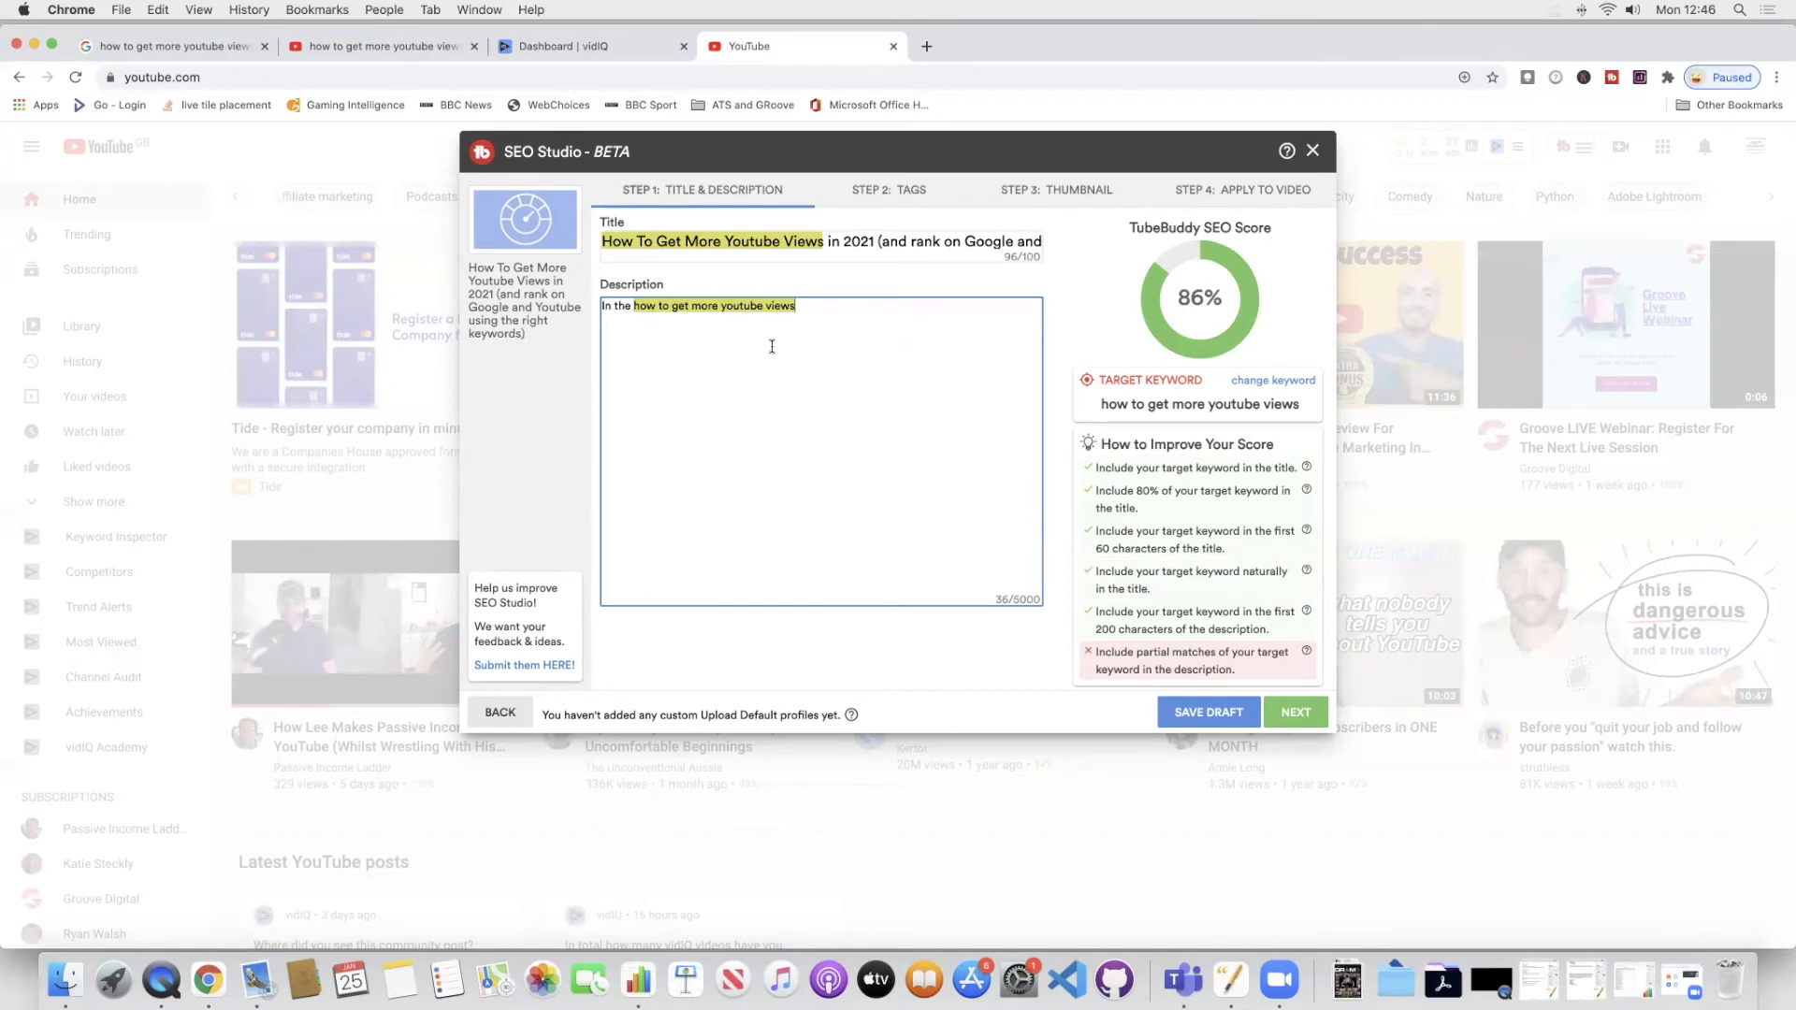
pyautogui.moveTo(814, 309)
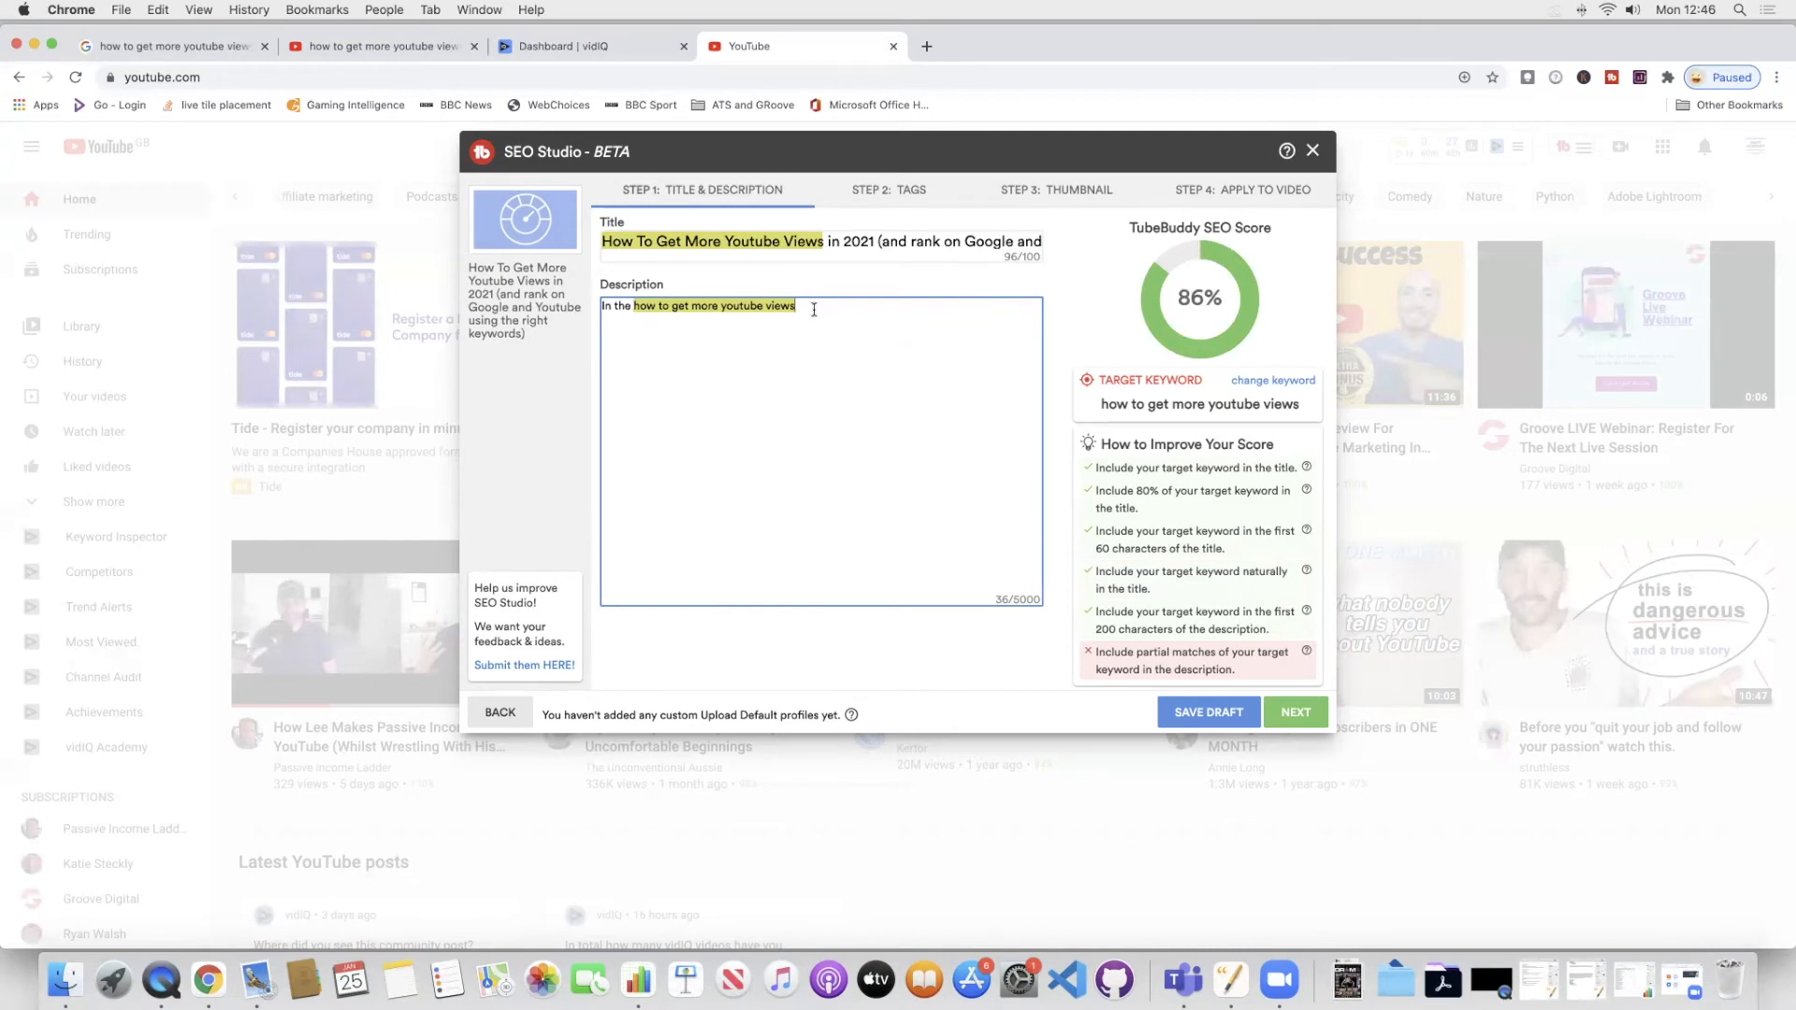
pyautogui.moveTo(851, 334)
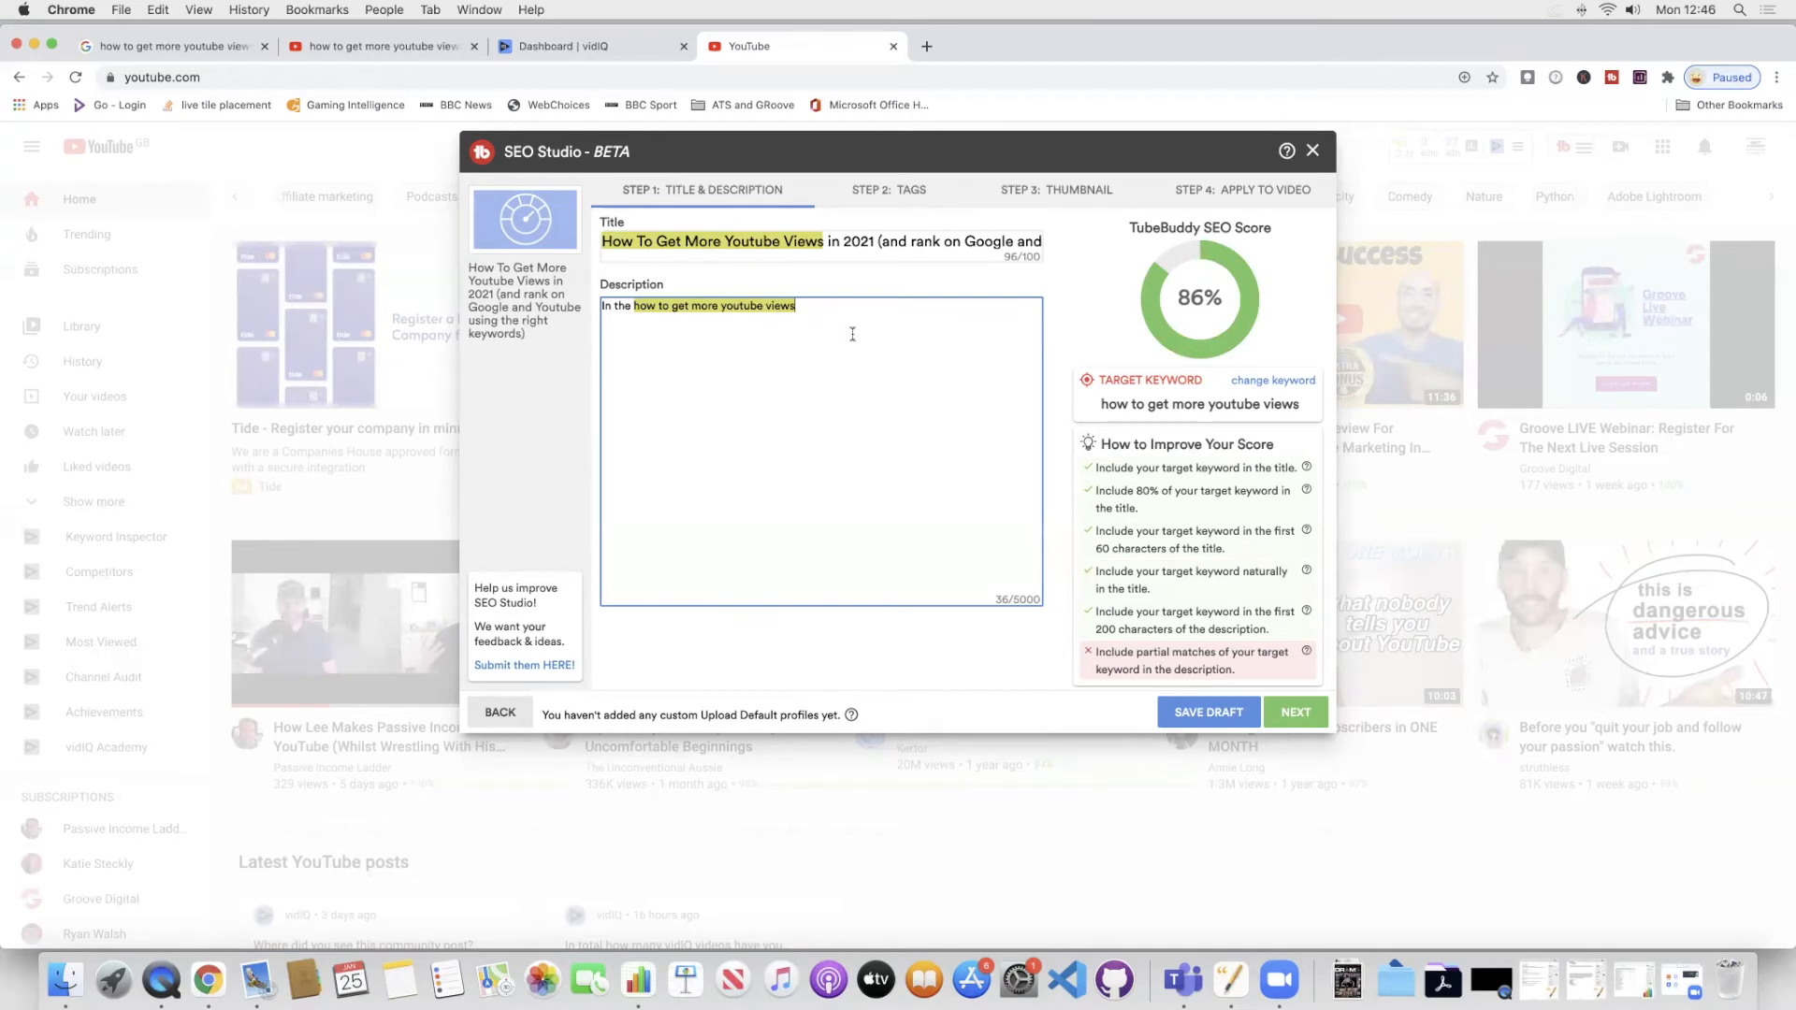
pyautogui.moveTo(855, 419)
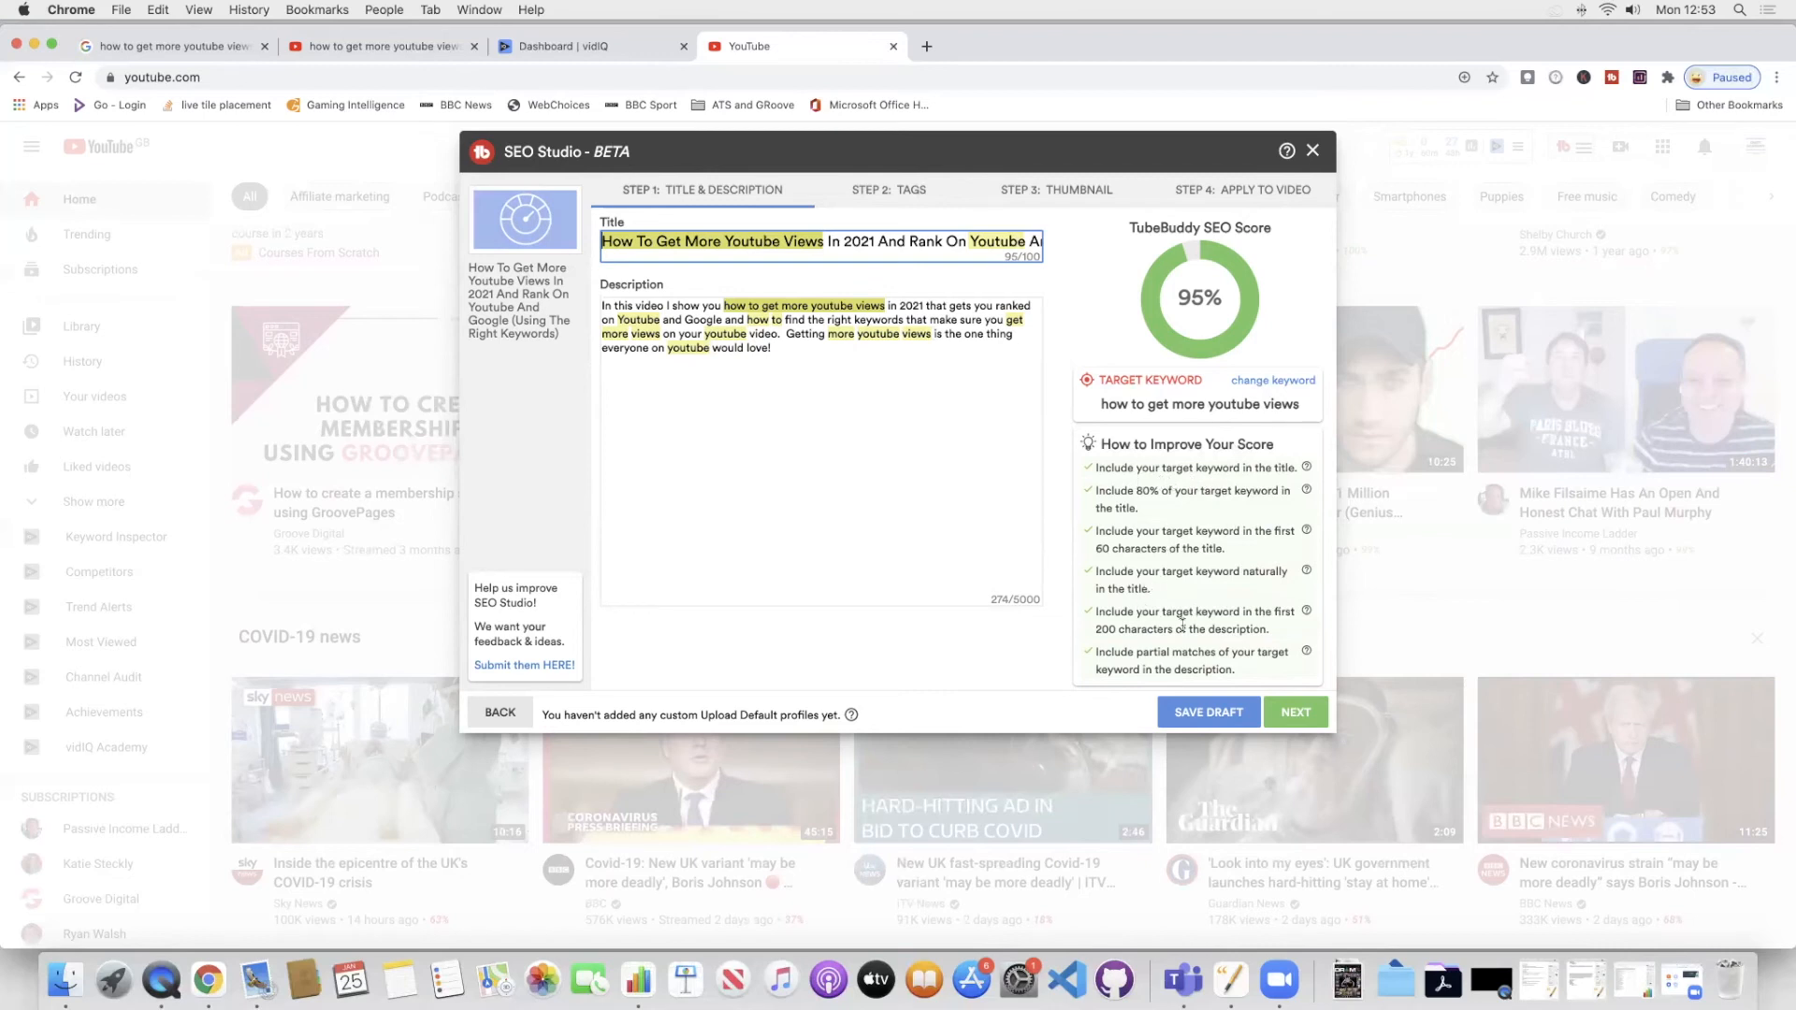
pyautogui.moveTo(711, 283)
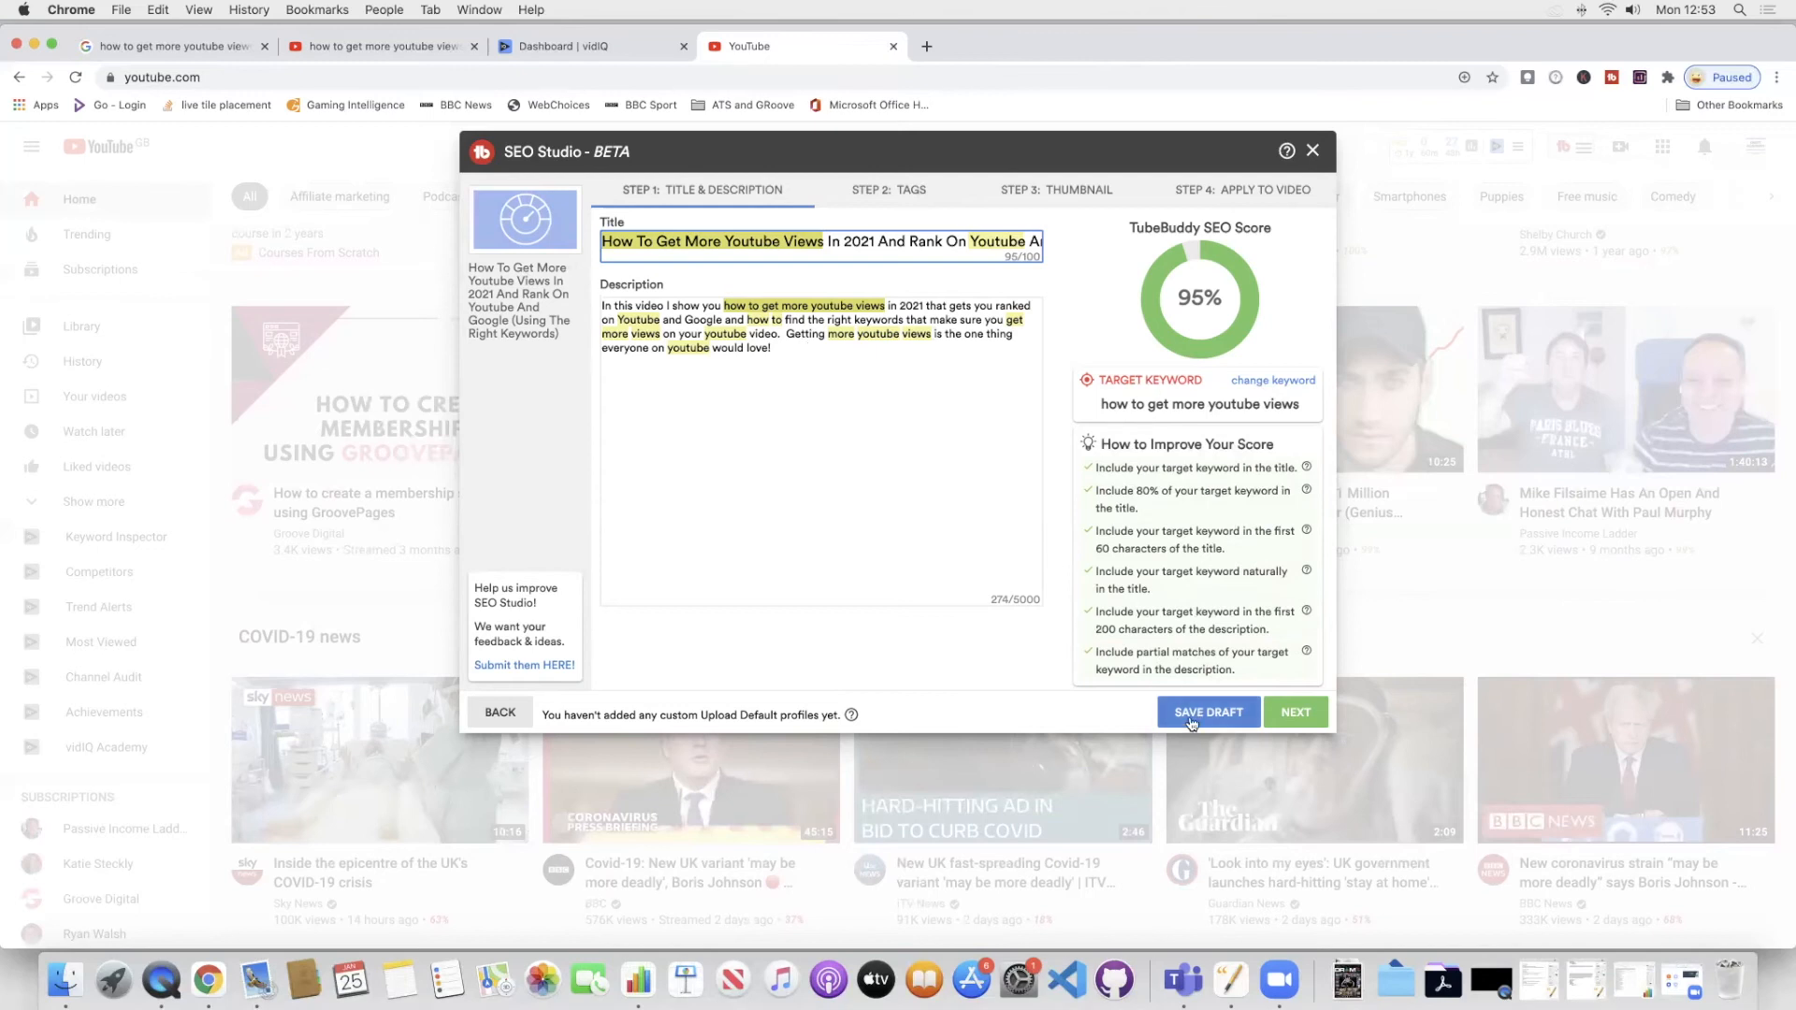
# Save the 'how to get more youtube views' draft at 95%, reload it and advance to the tags step.
pyautogui.click(1209, 711)
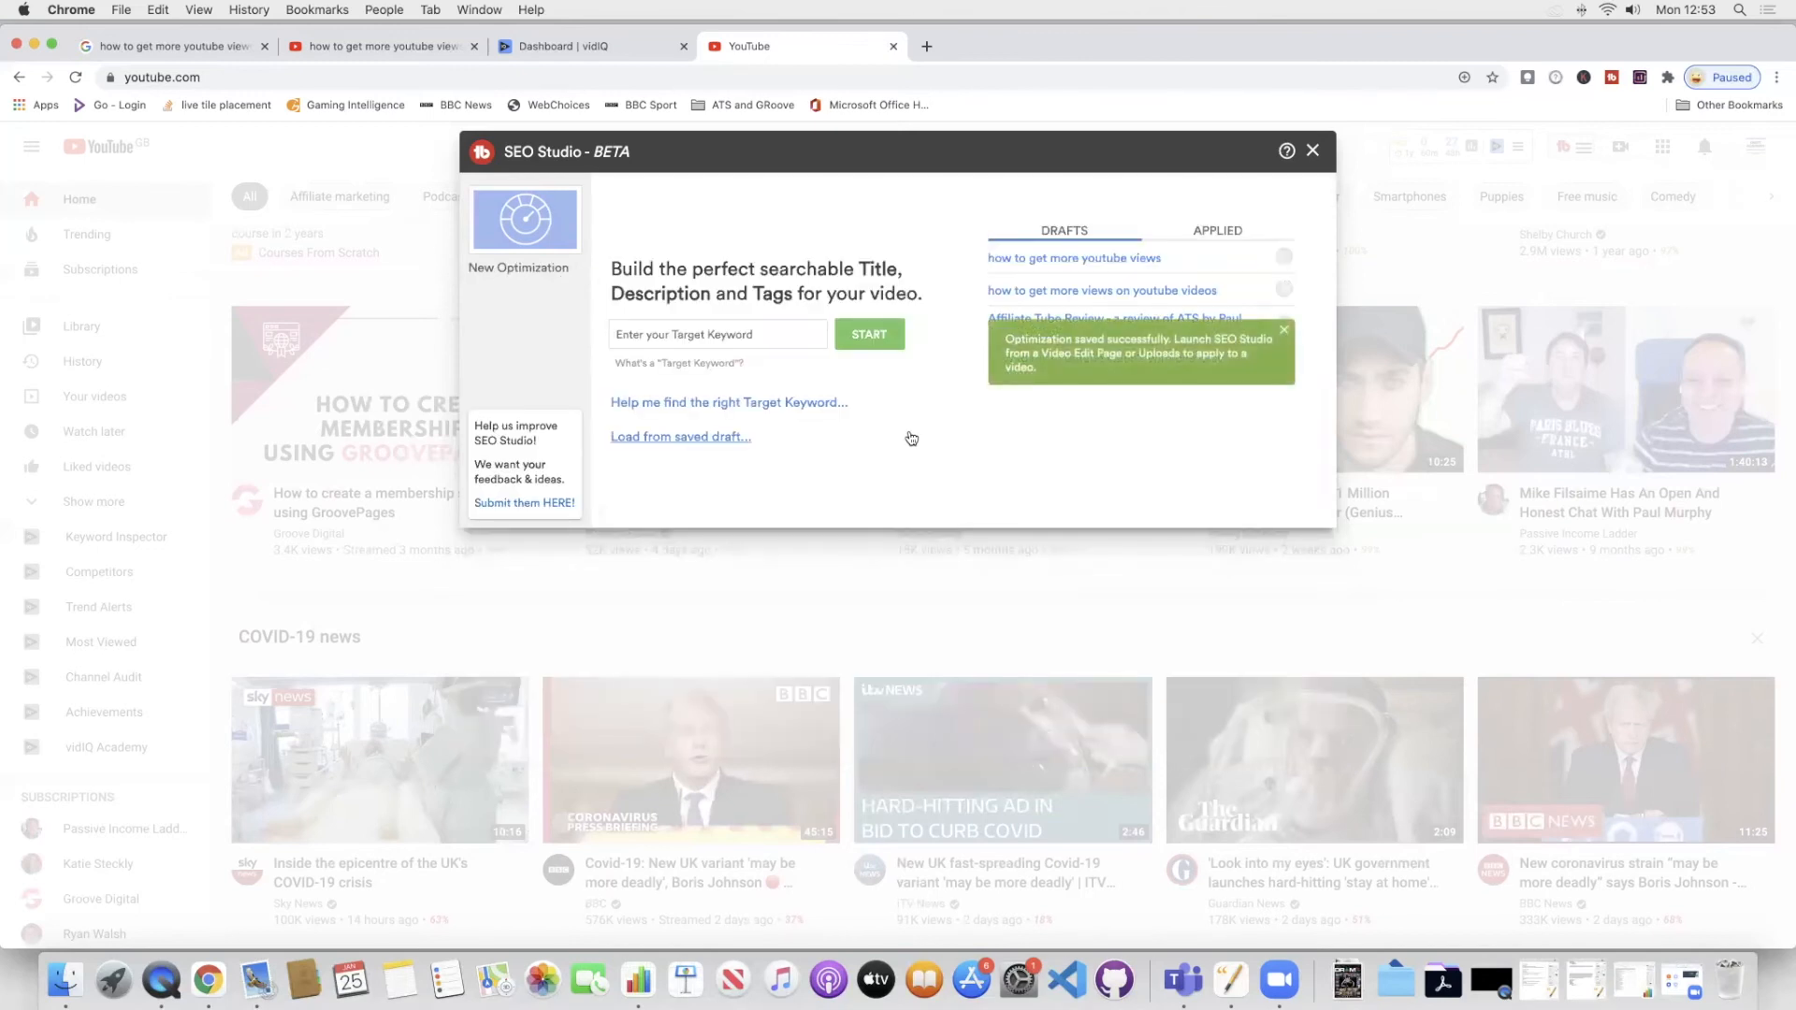
pyautogui.click(679, 436)
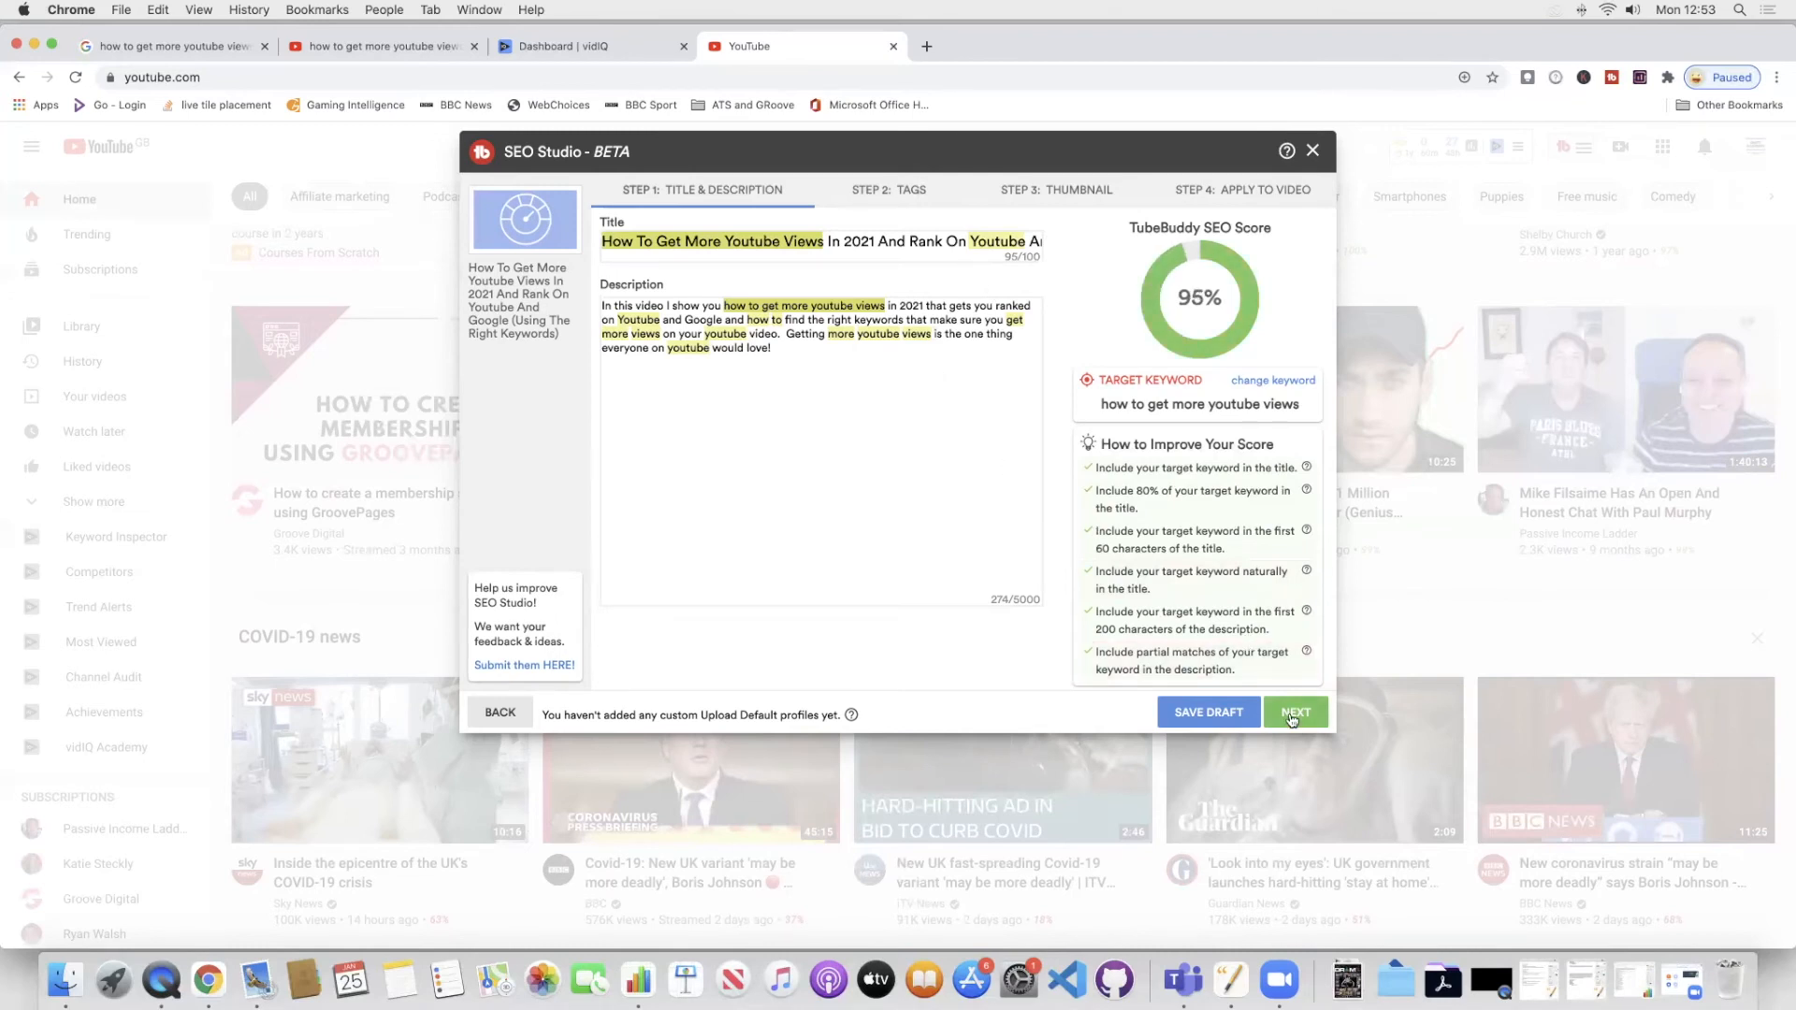
pyautogui.click(1295, 711)
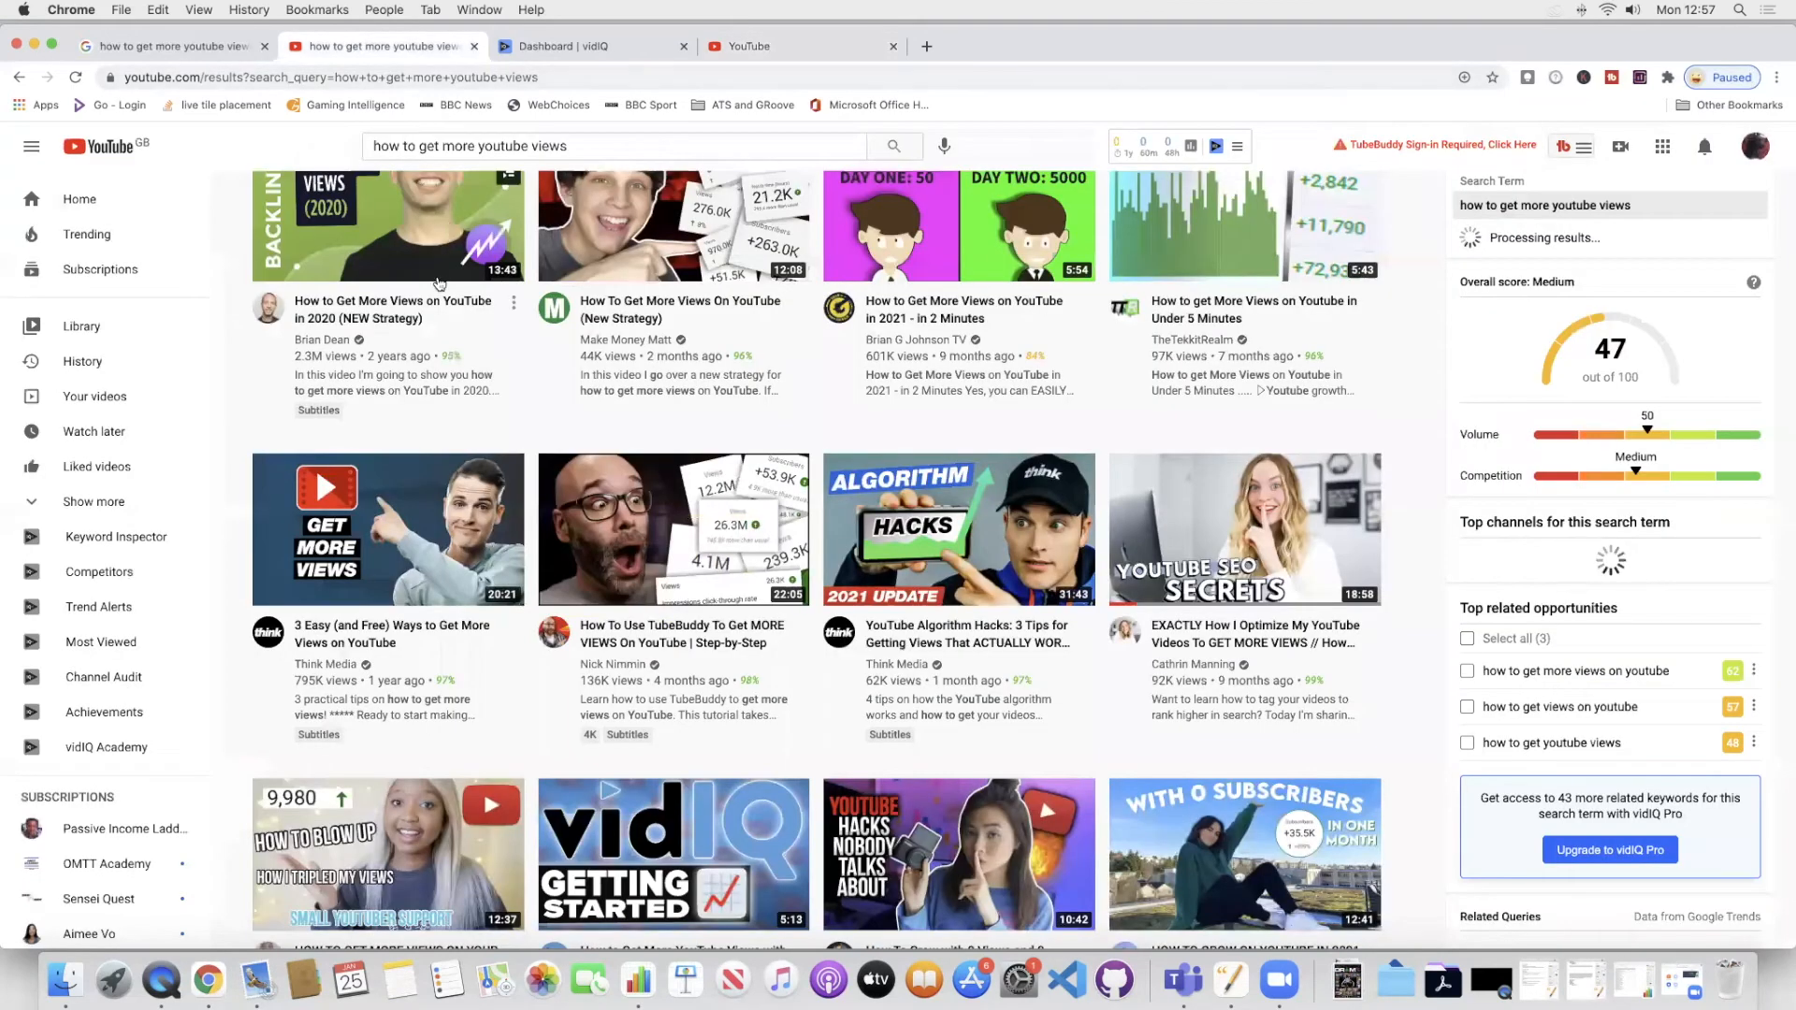
# Scroll to vidIQ's Related Searches and Most Used Tags for 'how to get more views on youtube'.
pyautogui.scroll(-3)
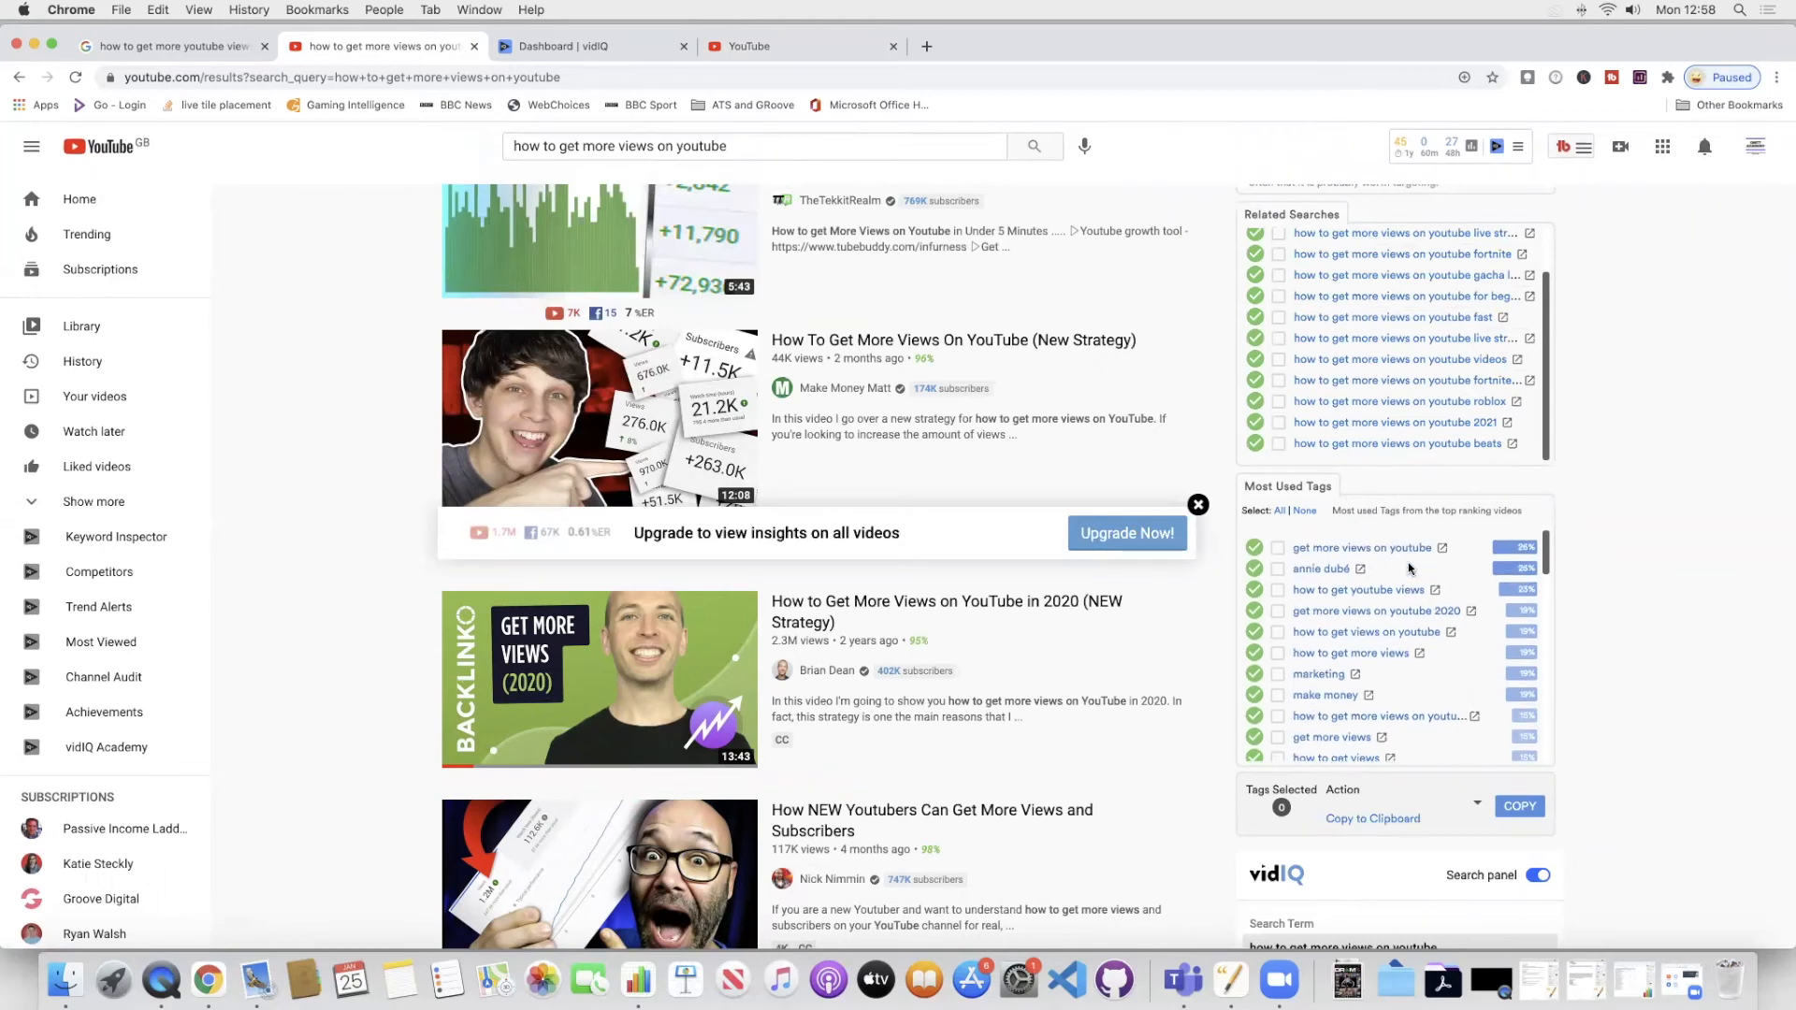
pyautogui.scroll(-3)
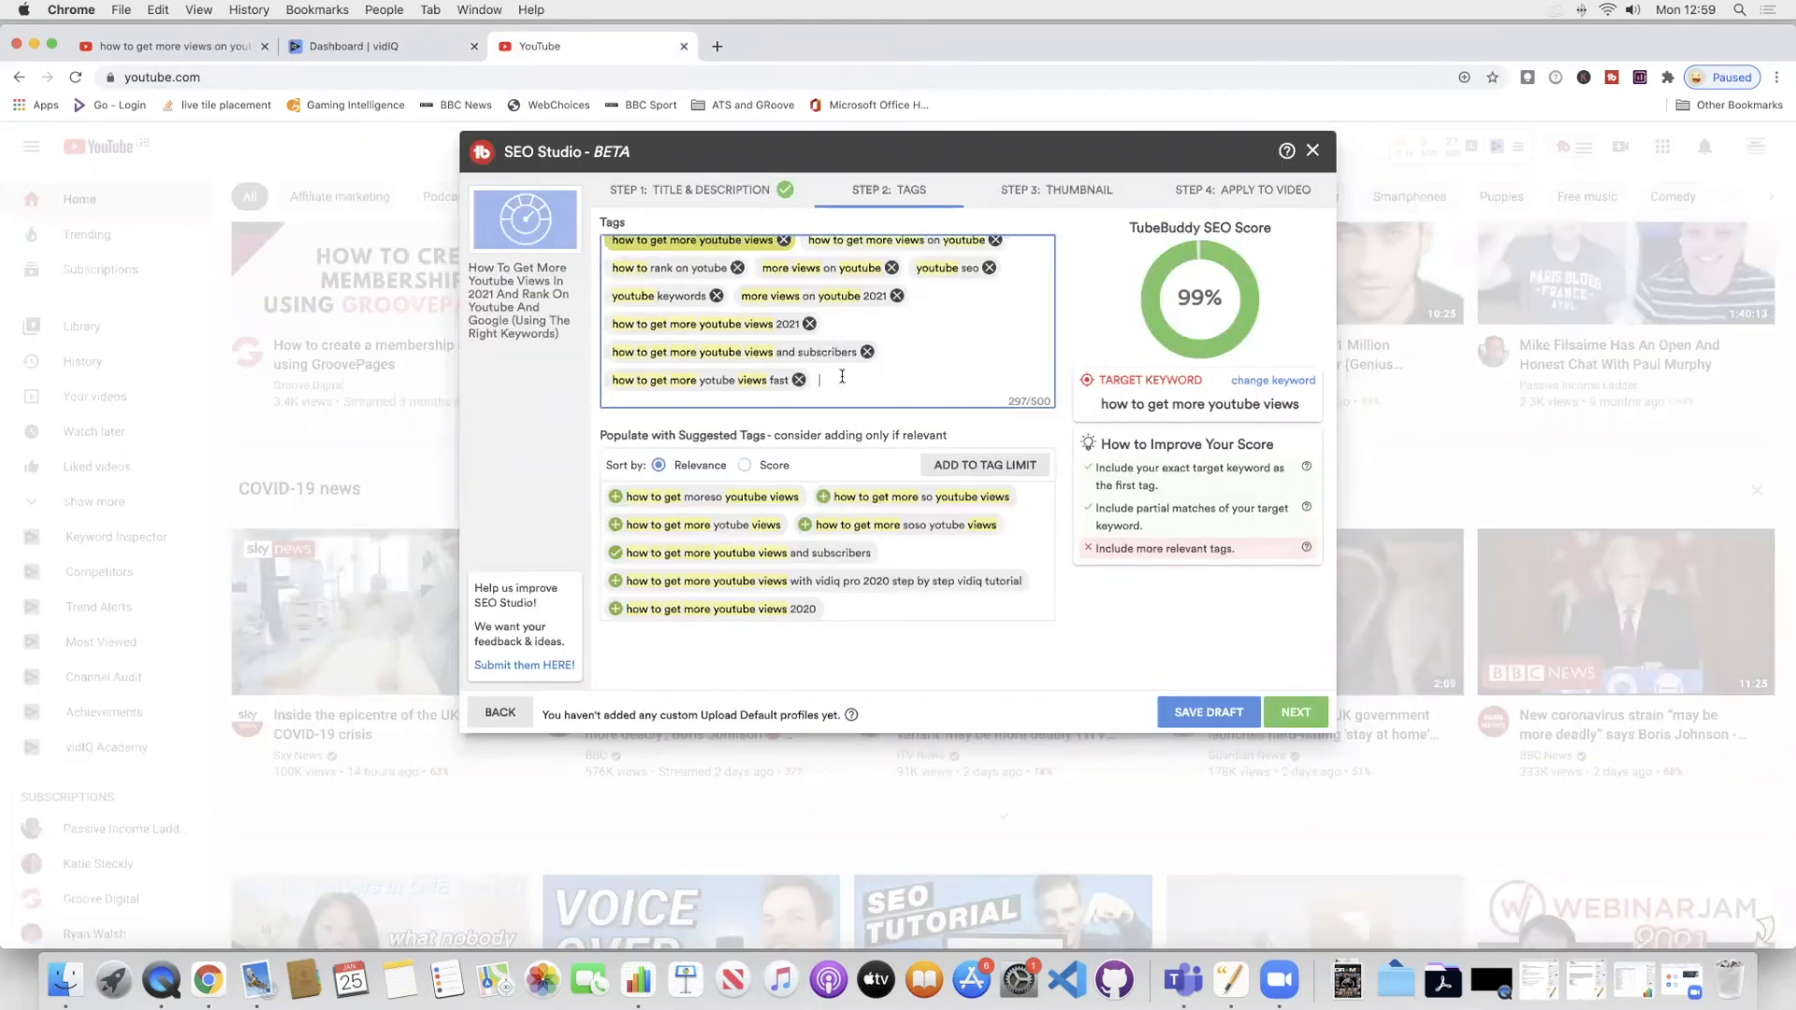
# Add tags like 'how to grow on youtube' to hit 100% and save the draft.
pyautogui.write('how to grow on youtube how to get more views')
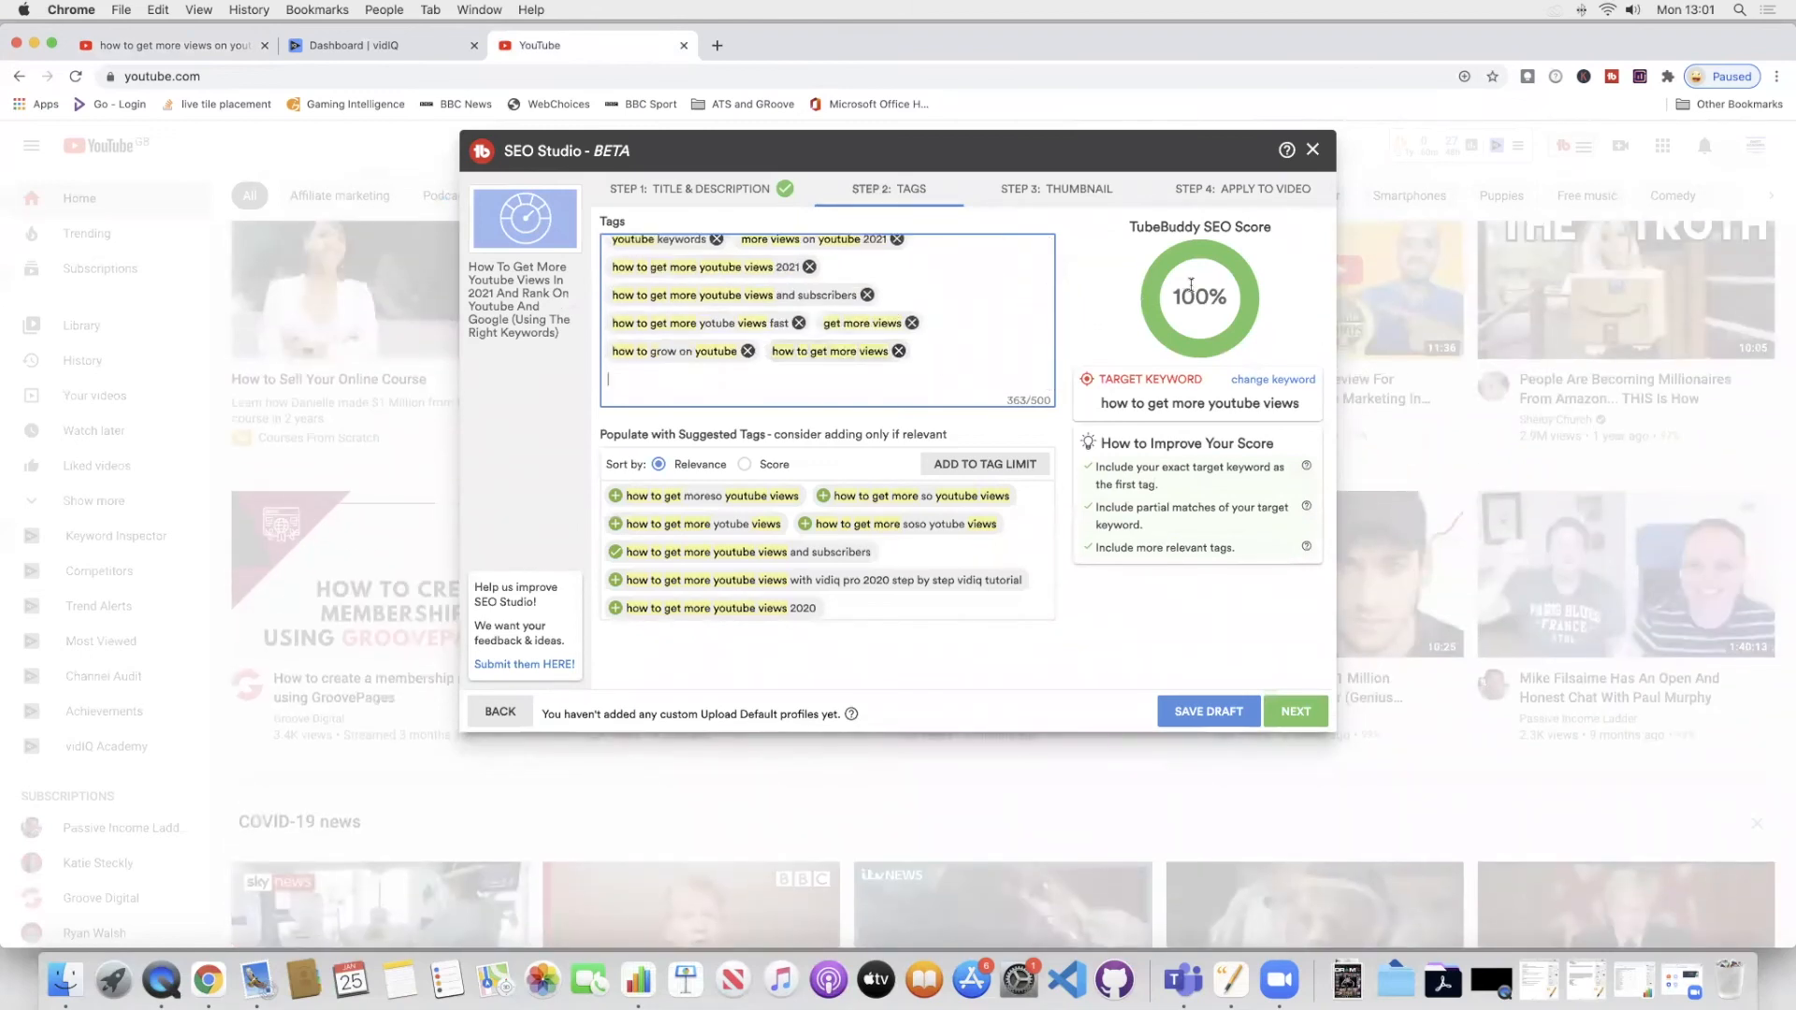
pyautogui.moveTo(1235, 305)
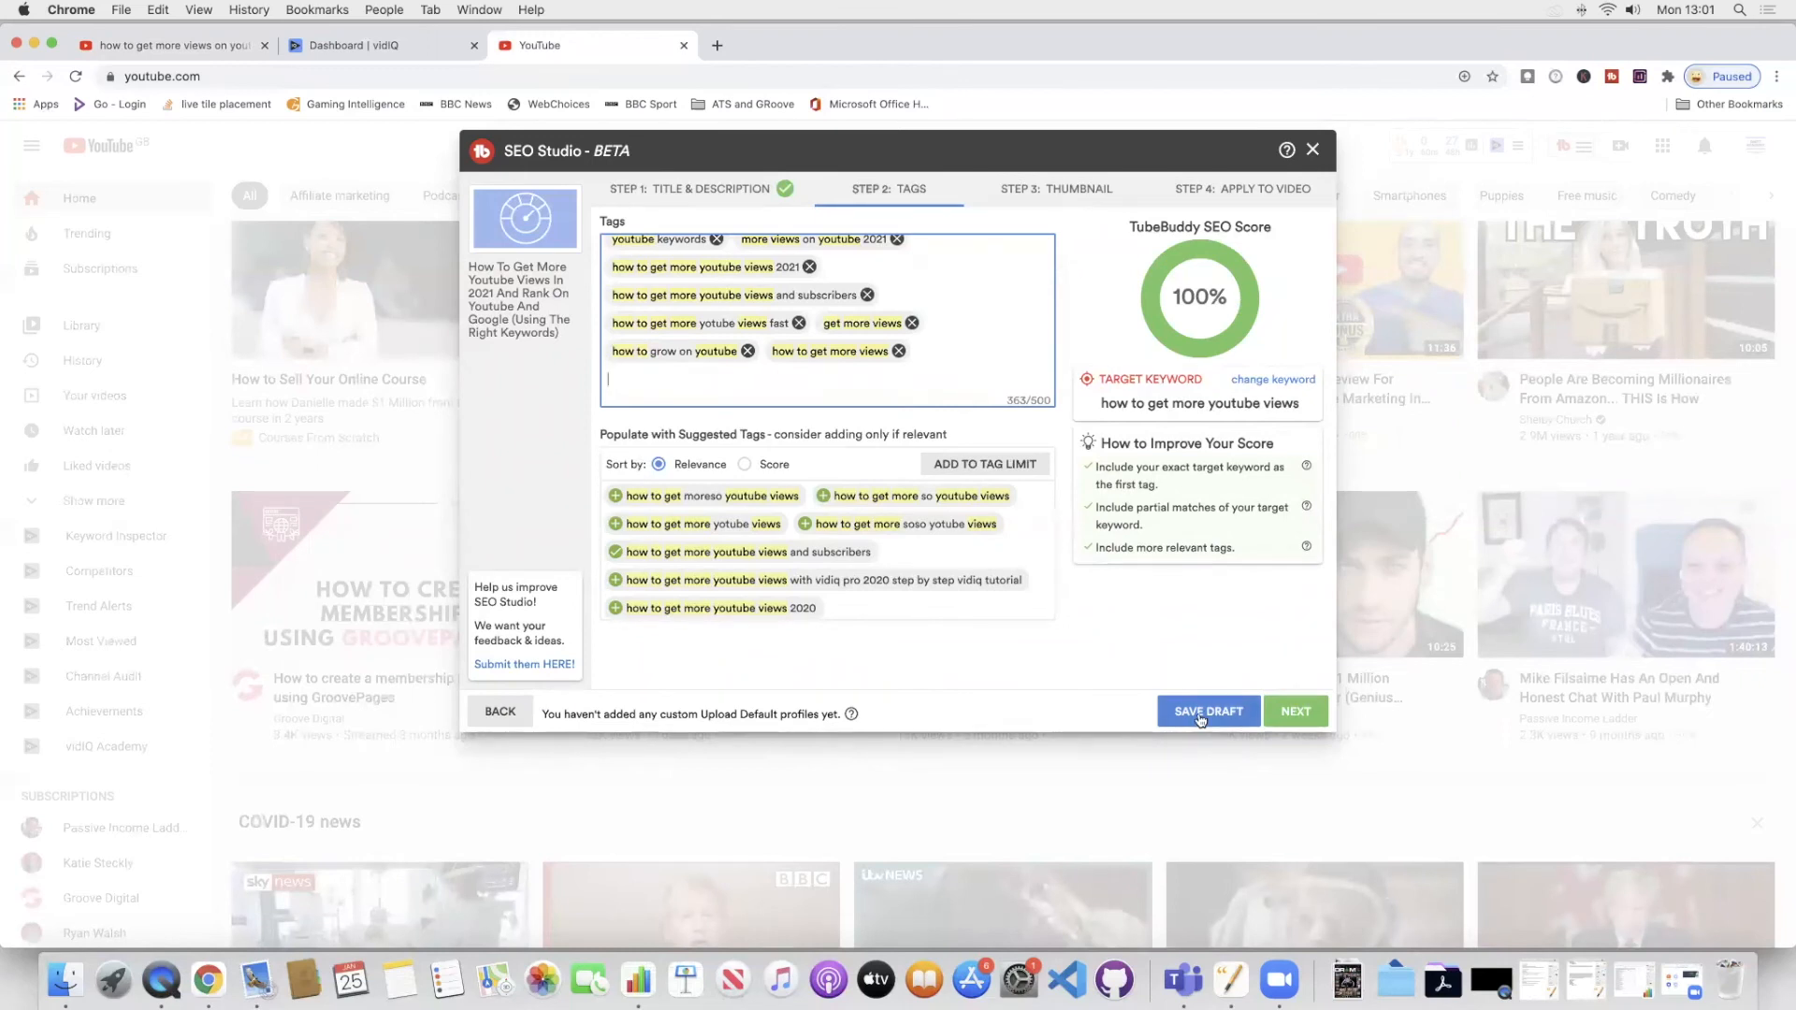
pyautogui.click(1207, 711)
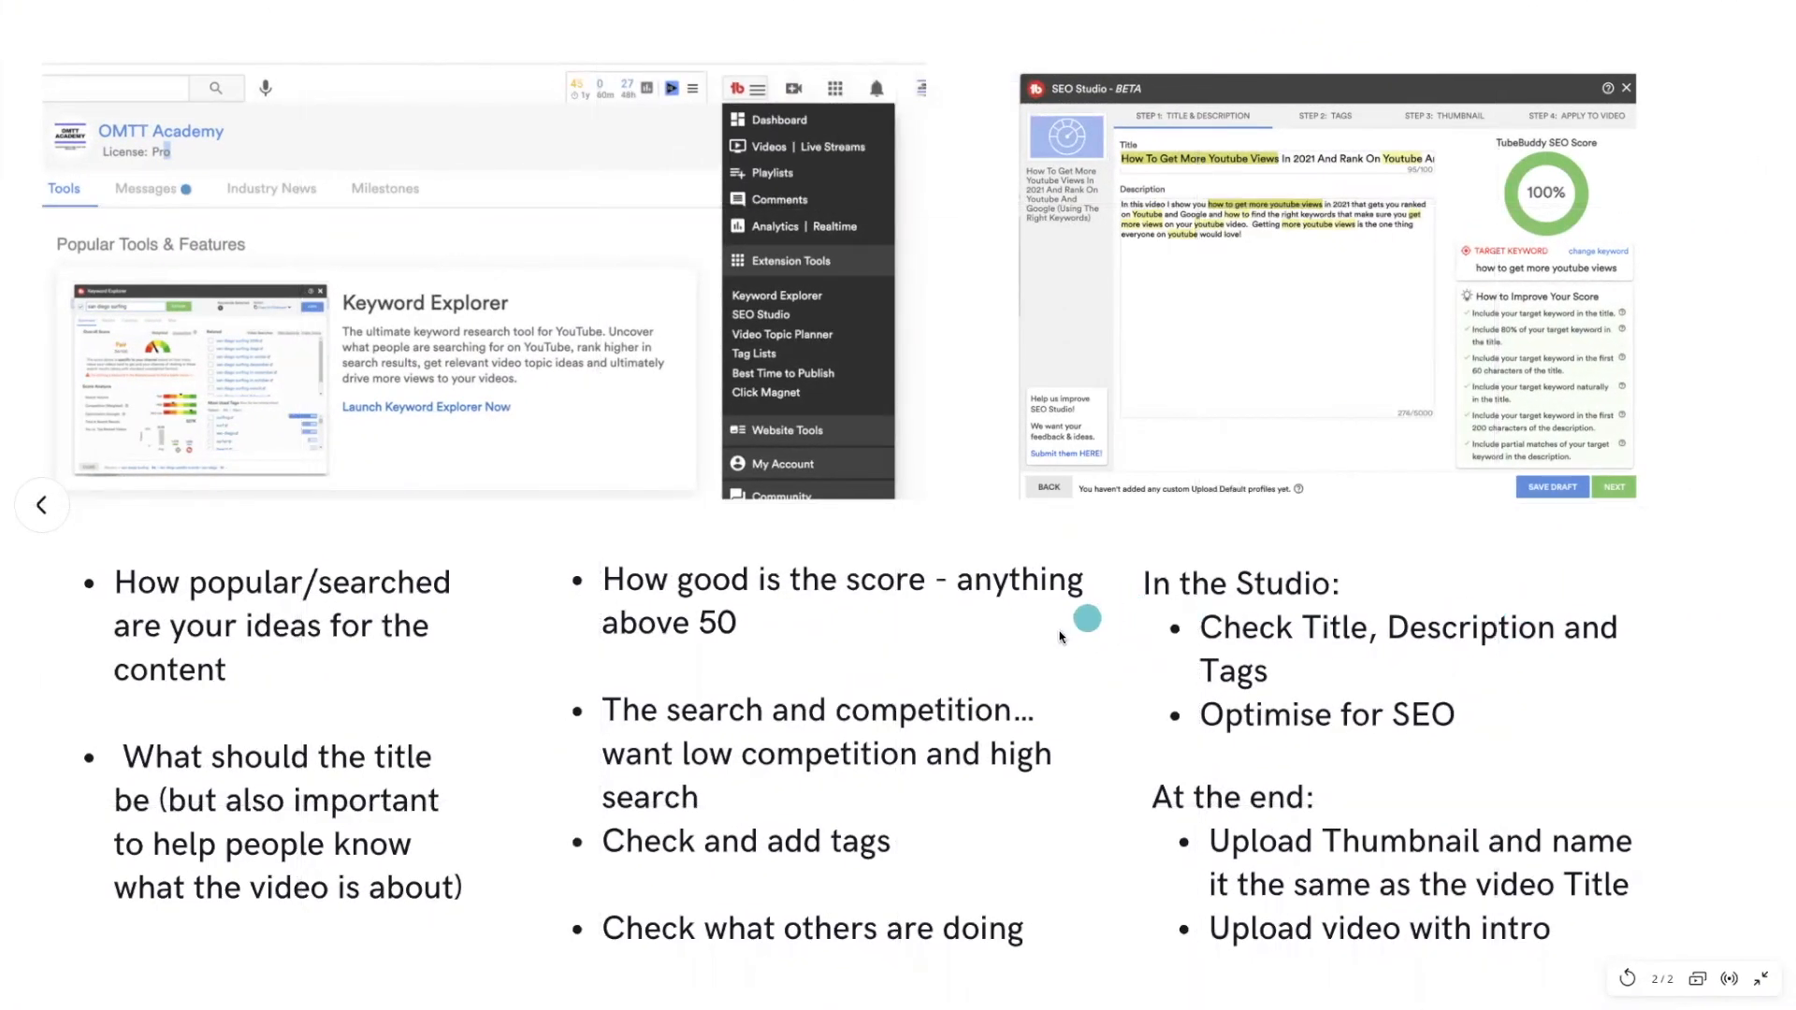
pyautogui.moveTo(329, 604)
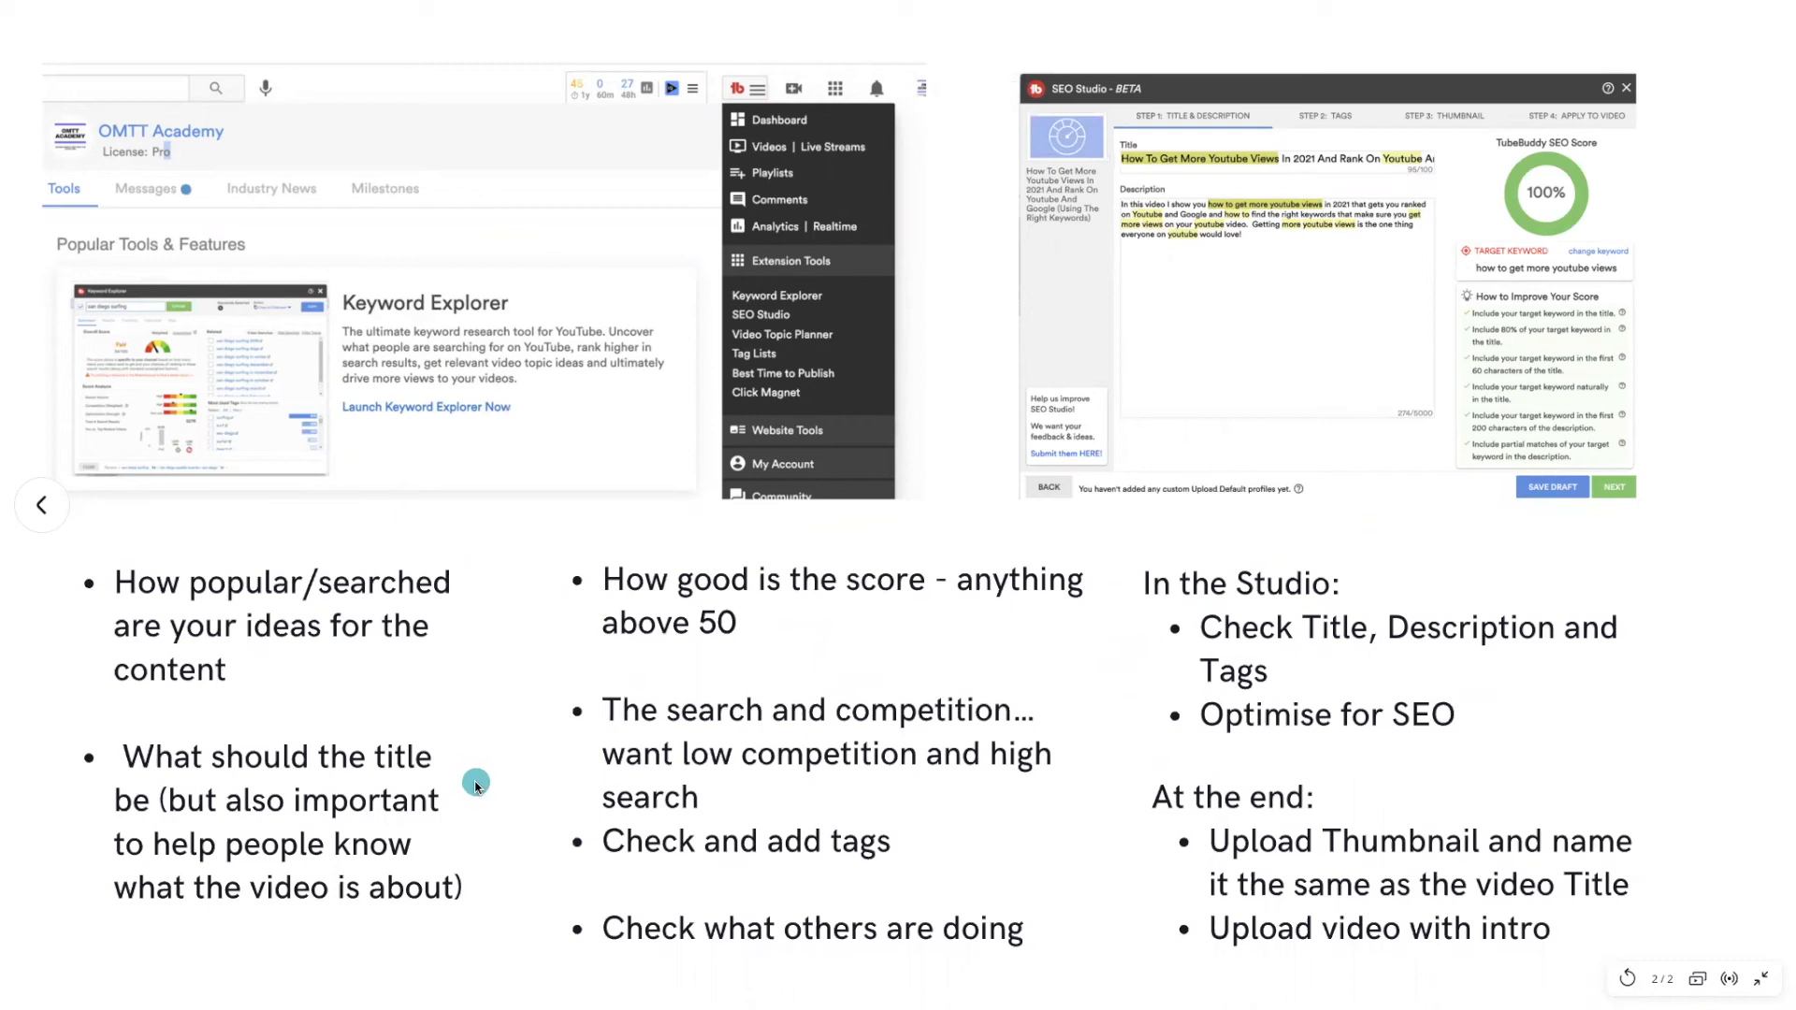
pyautogui.moveTo(492, 765)
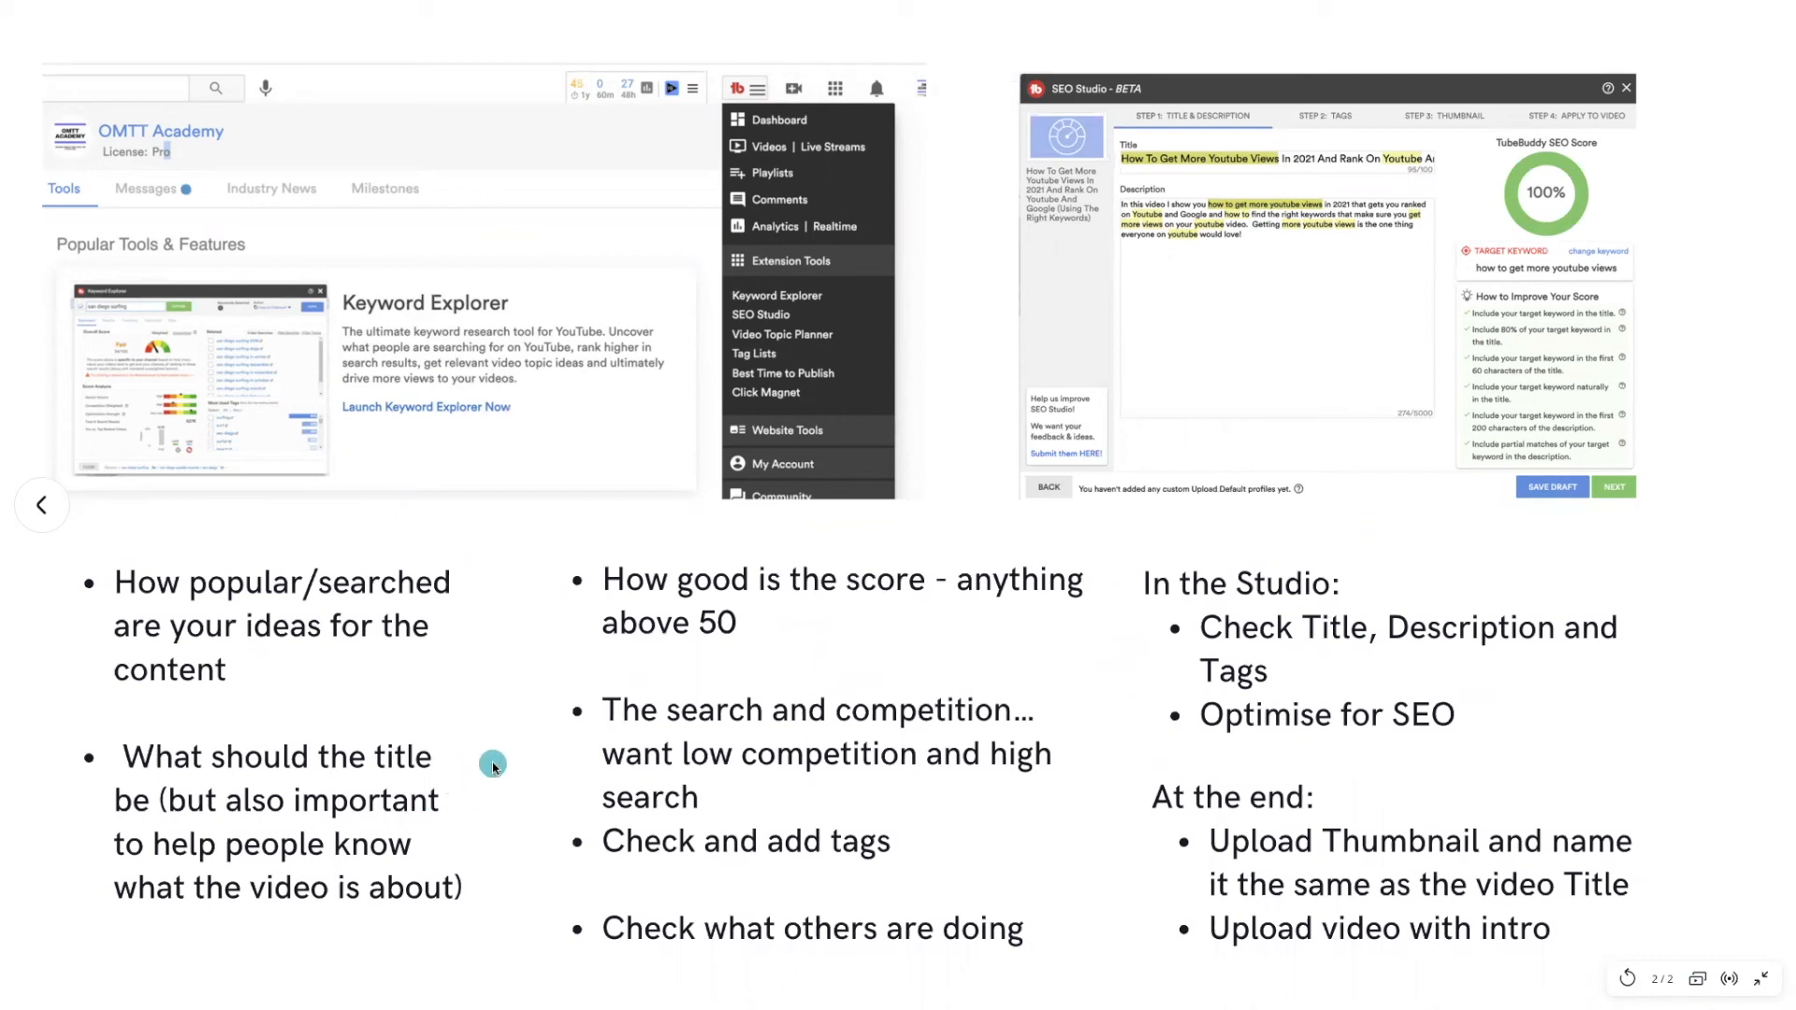
pyautogui.moveTo(501, 763)
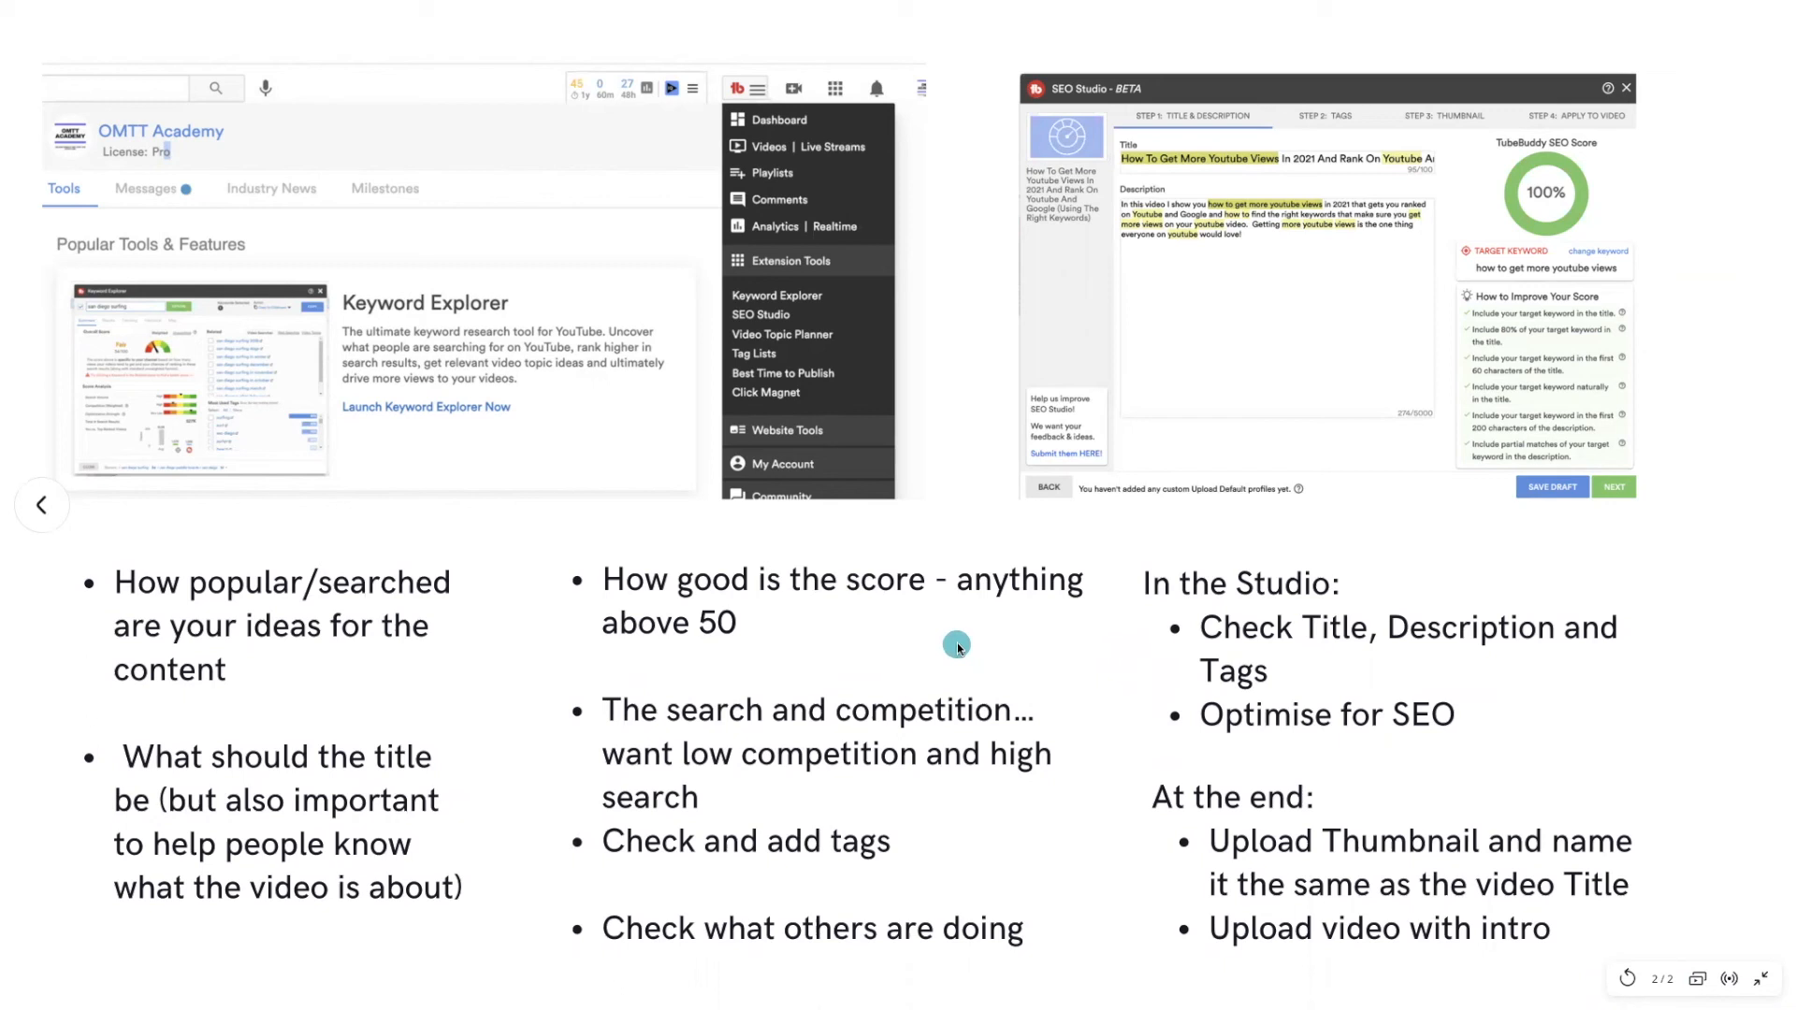
pyautogui.moveTo(872, 643)
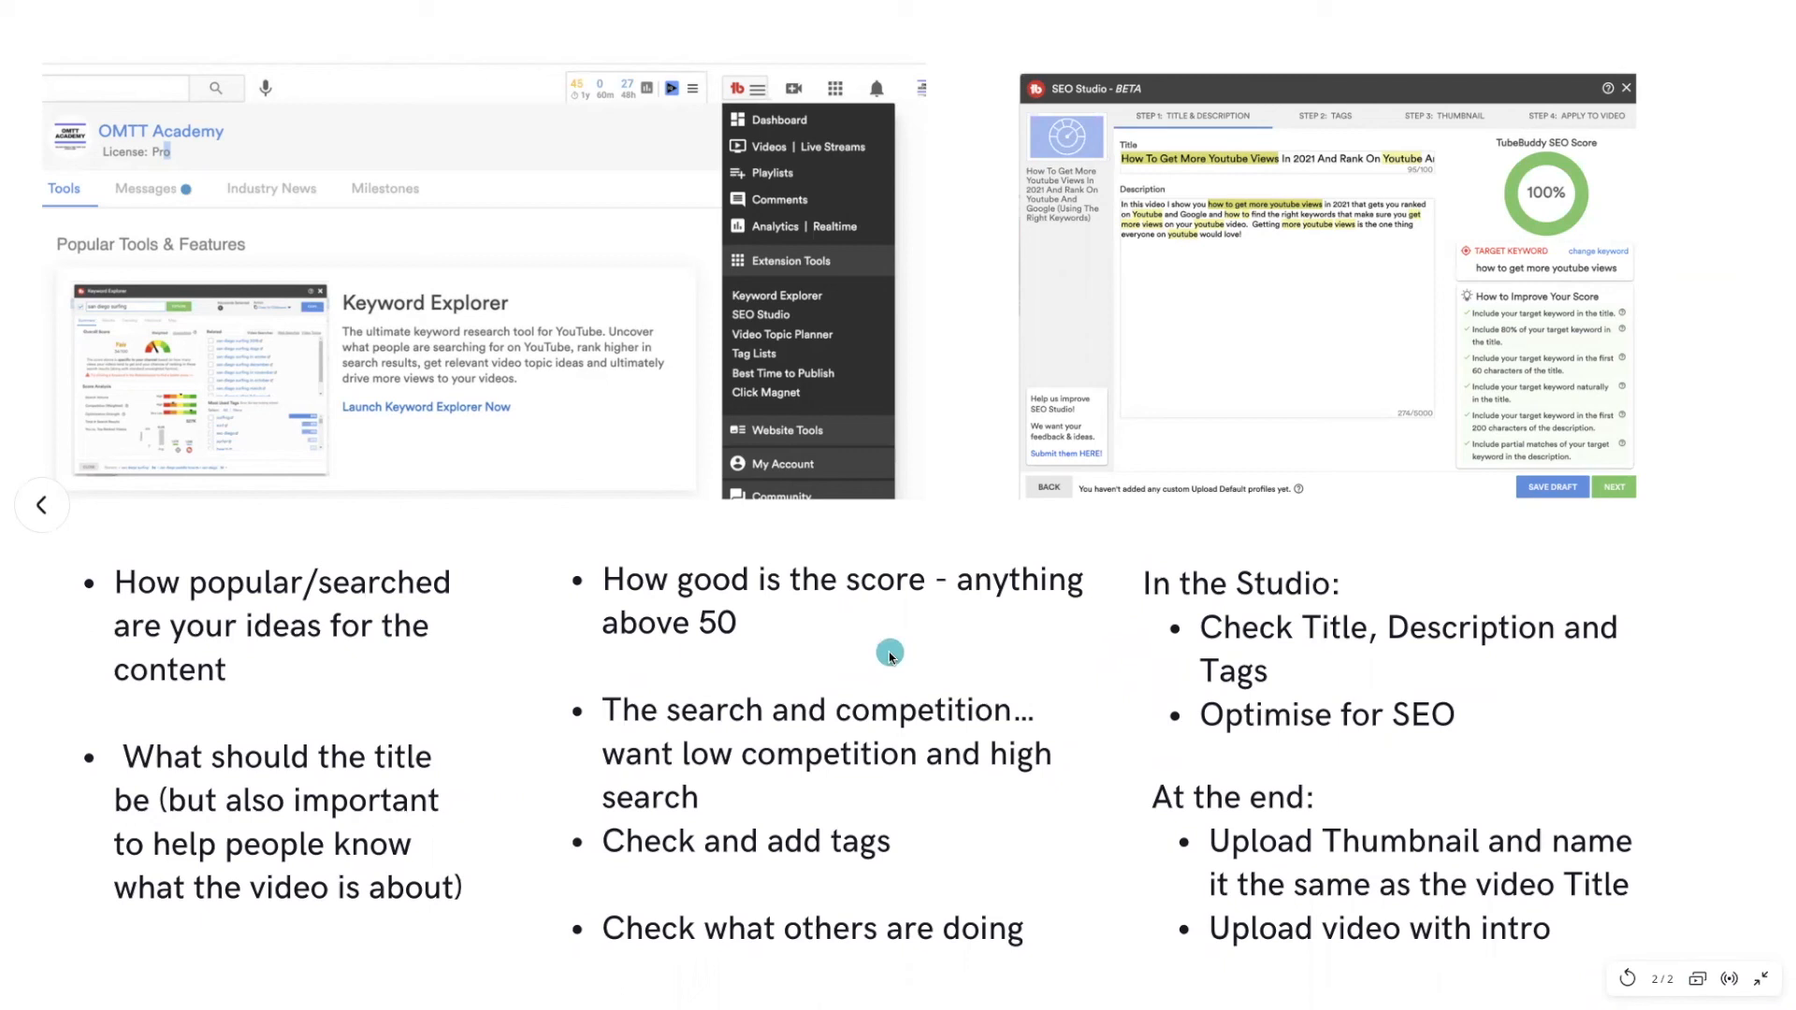
pyautogui.moveTo(726, 748)
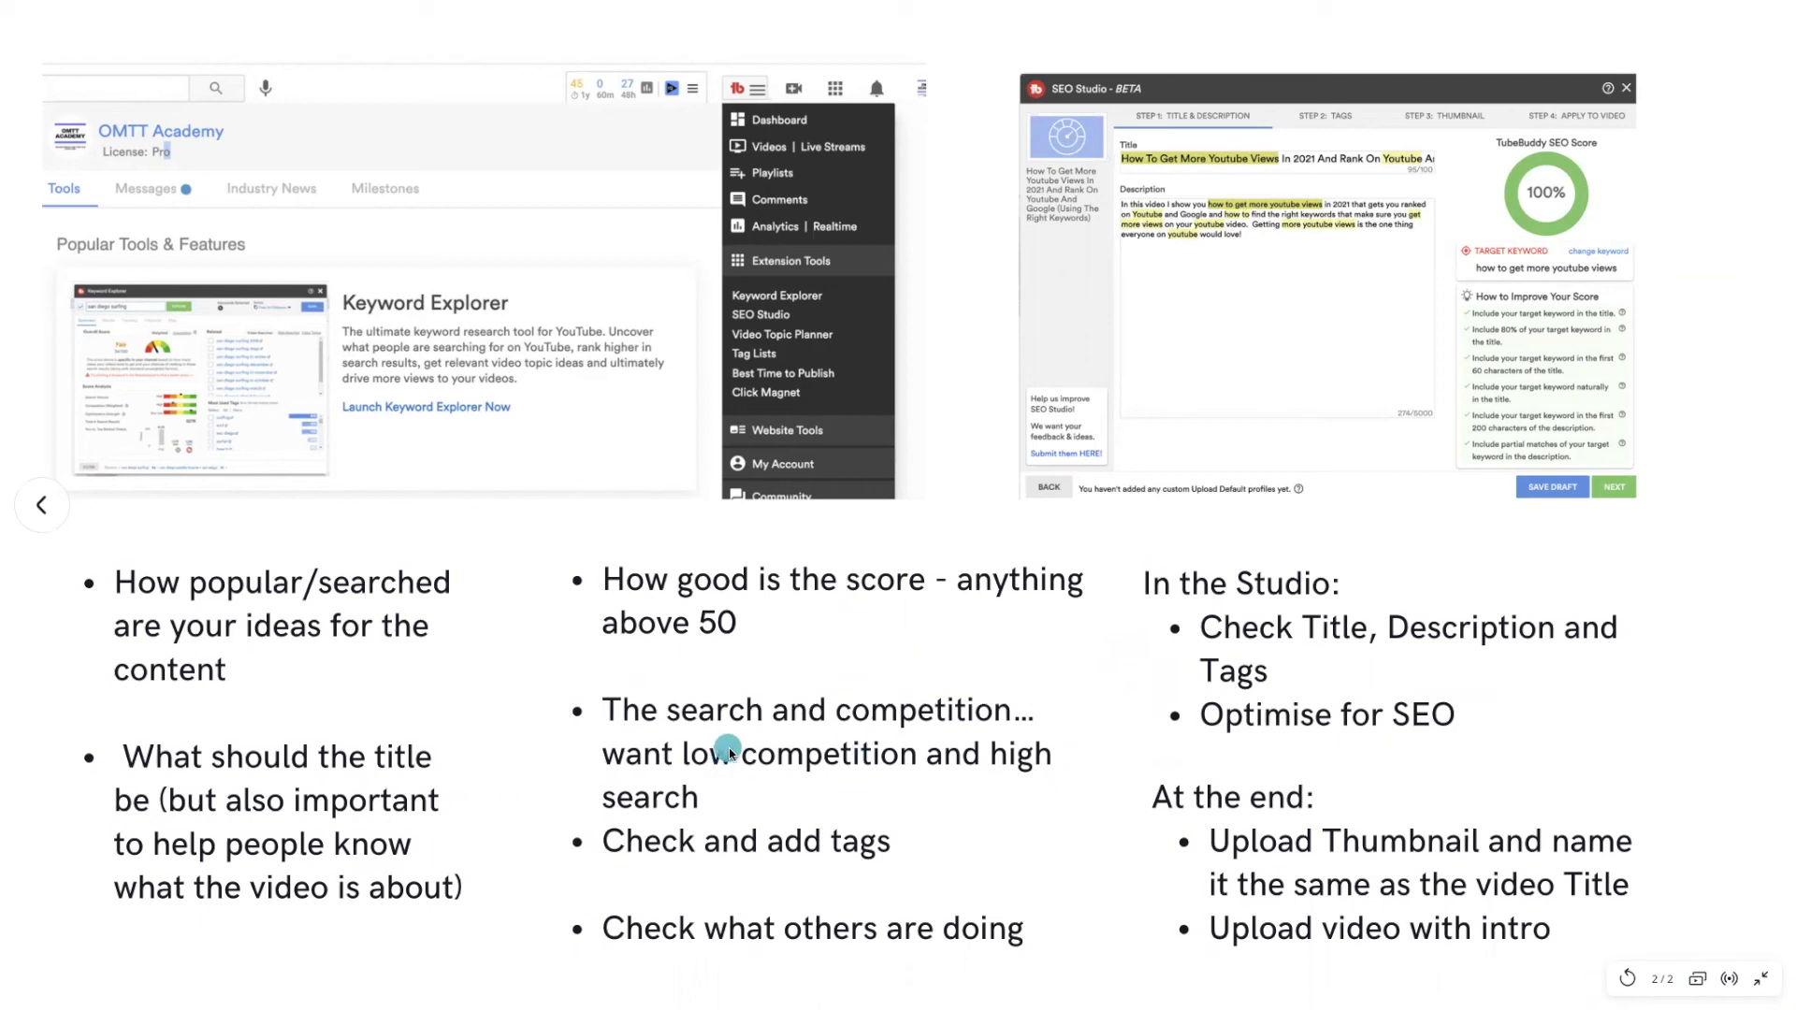
pyautogui.moveTo(836, 776)
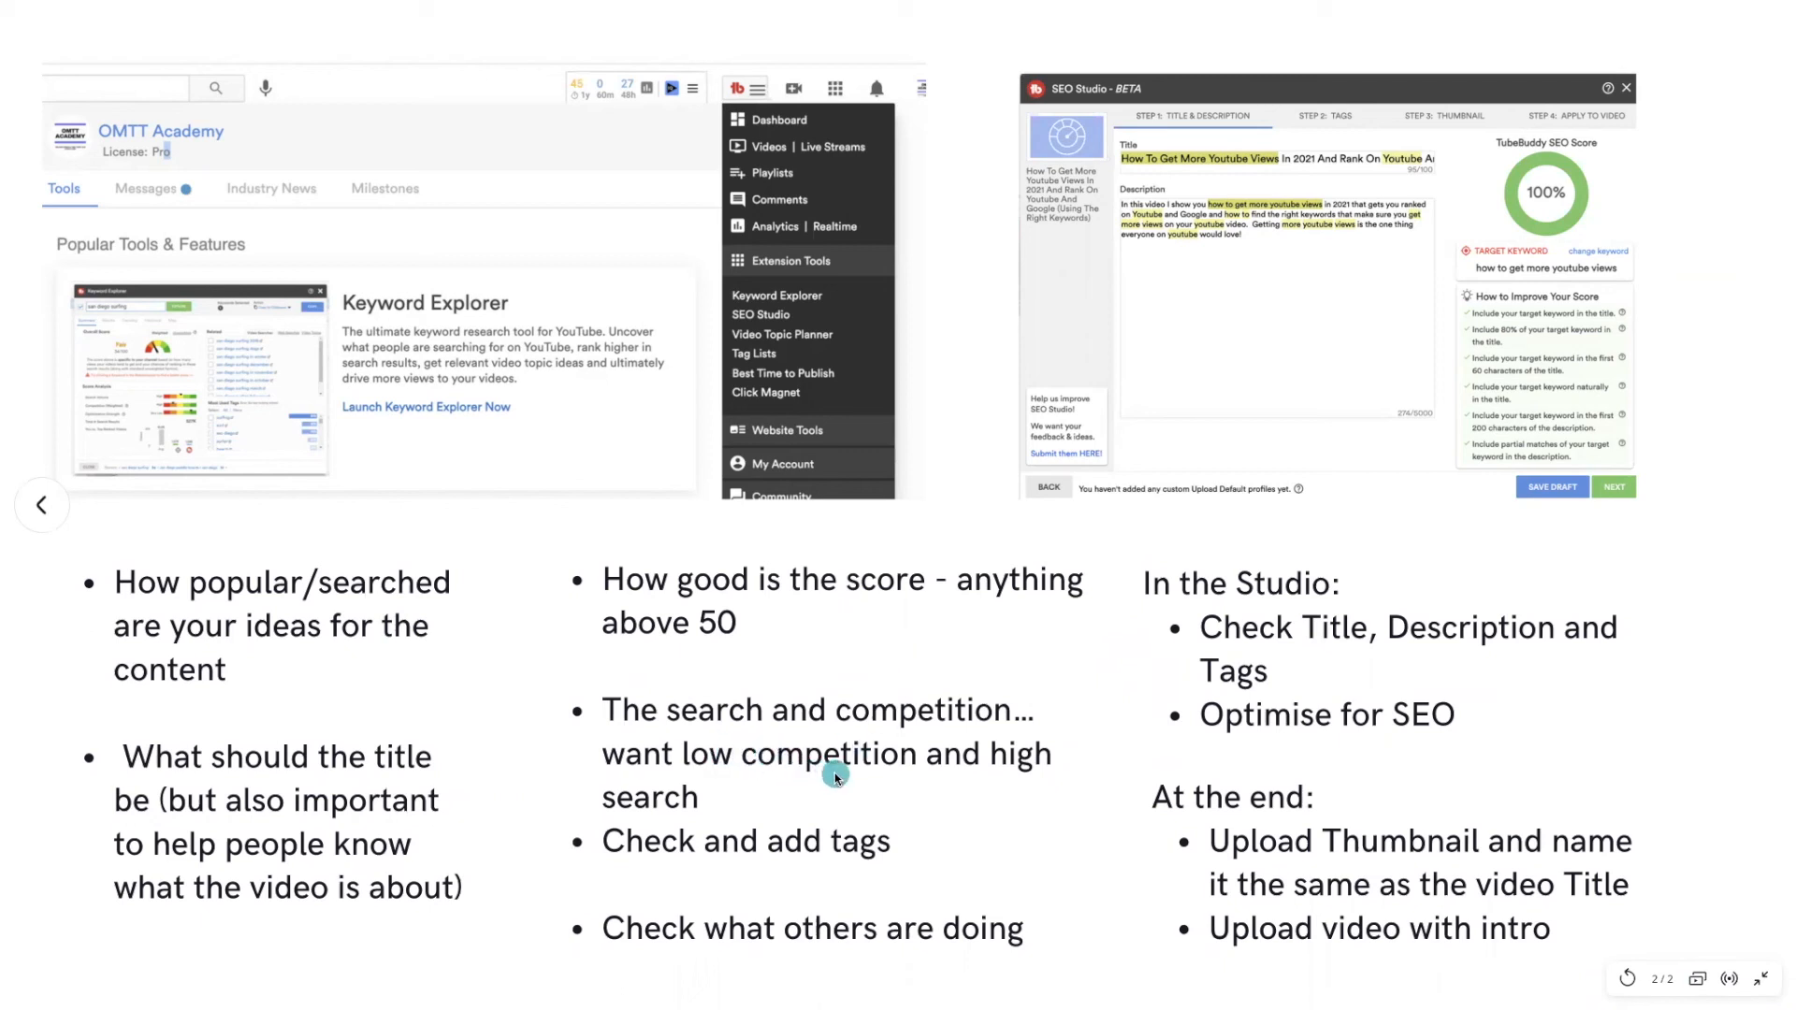
pyautogui.moveTo(844, 851)
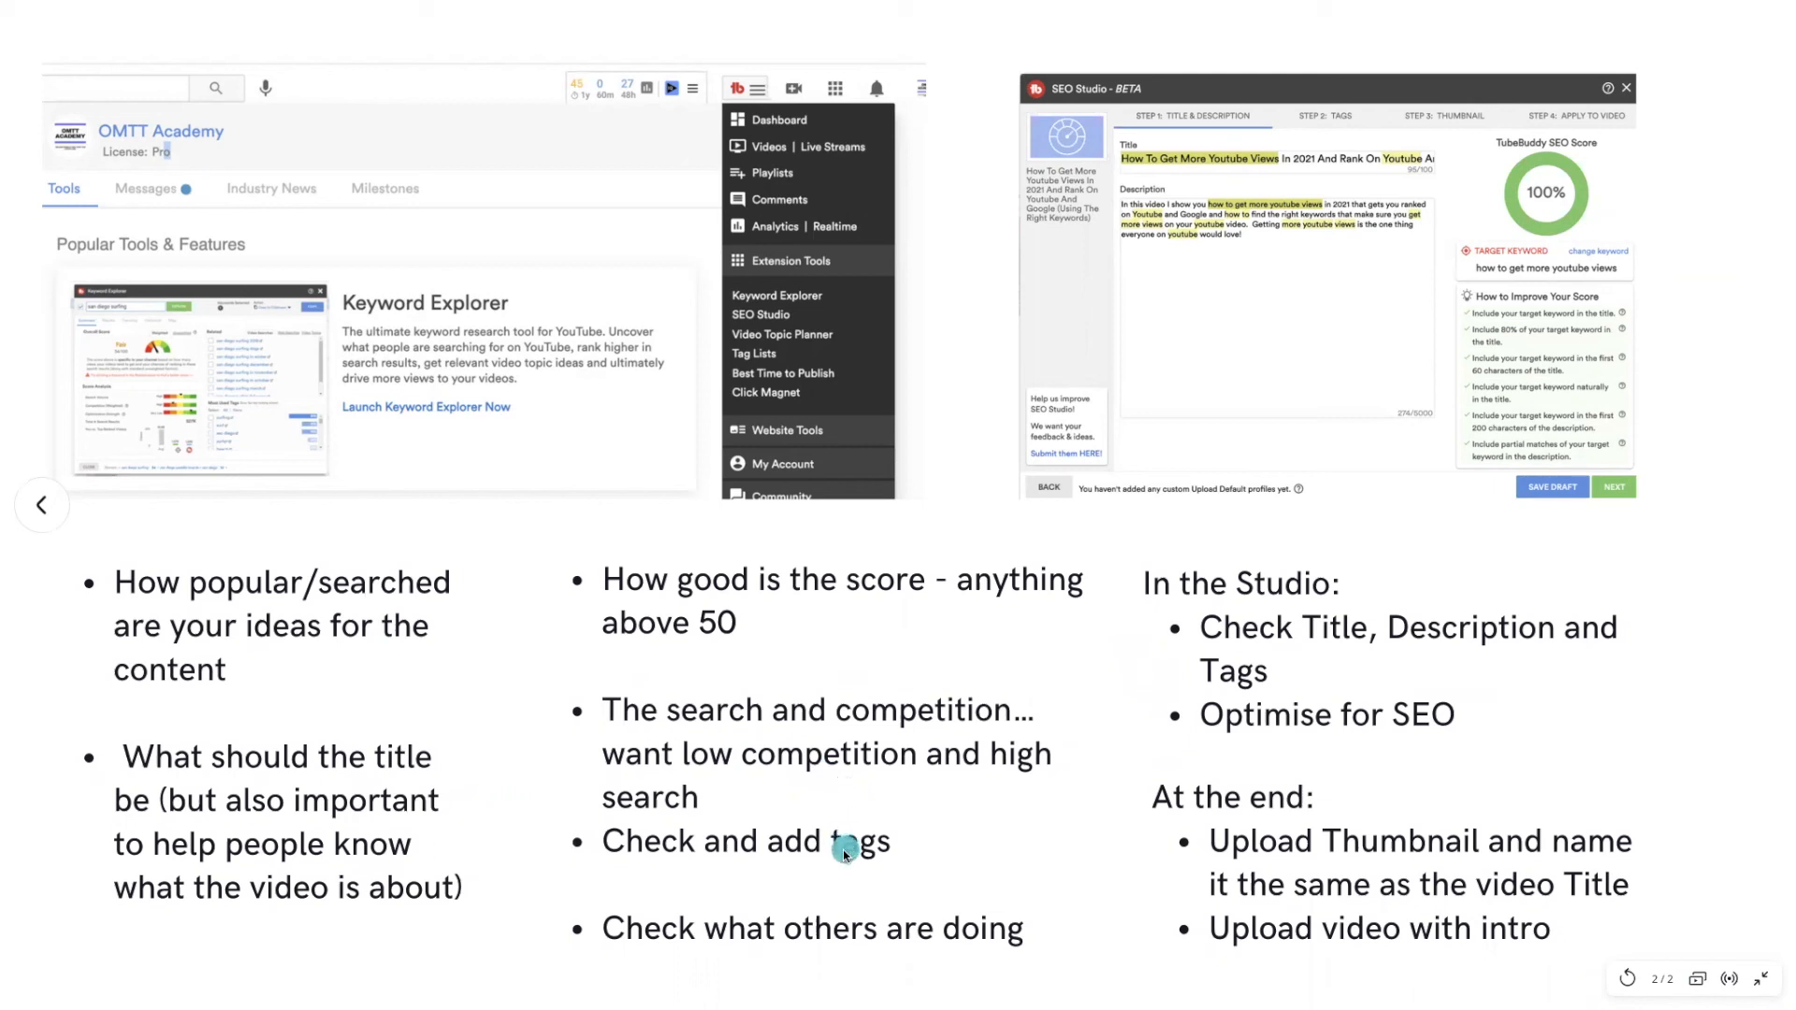
pyautogui.moveTo(850, 892)
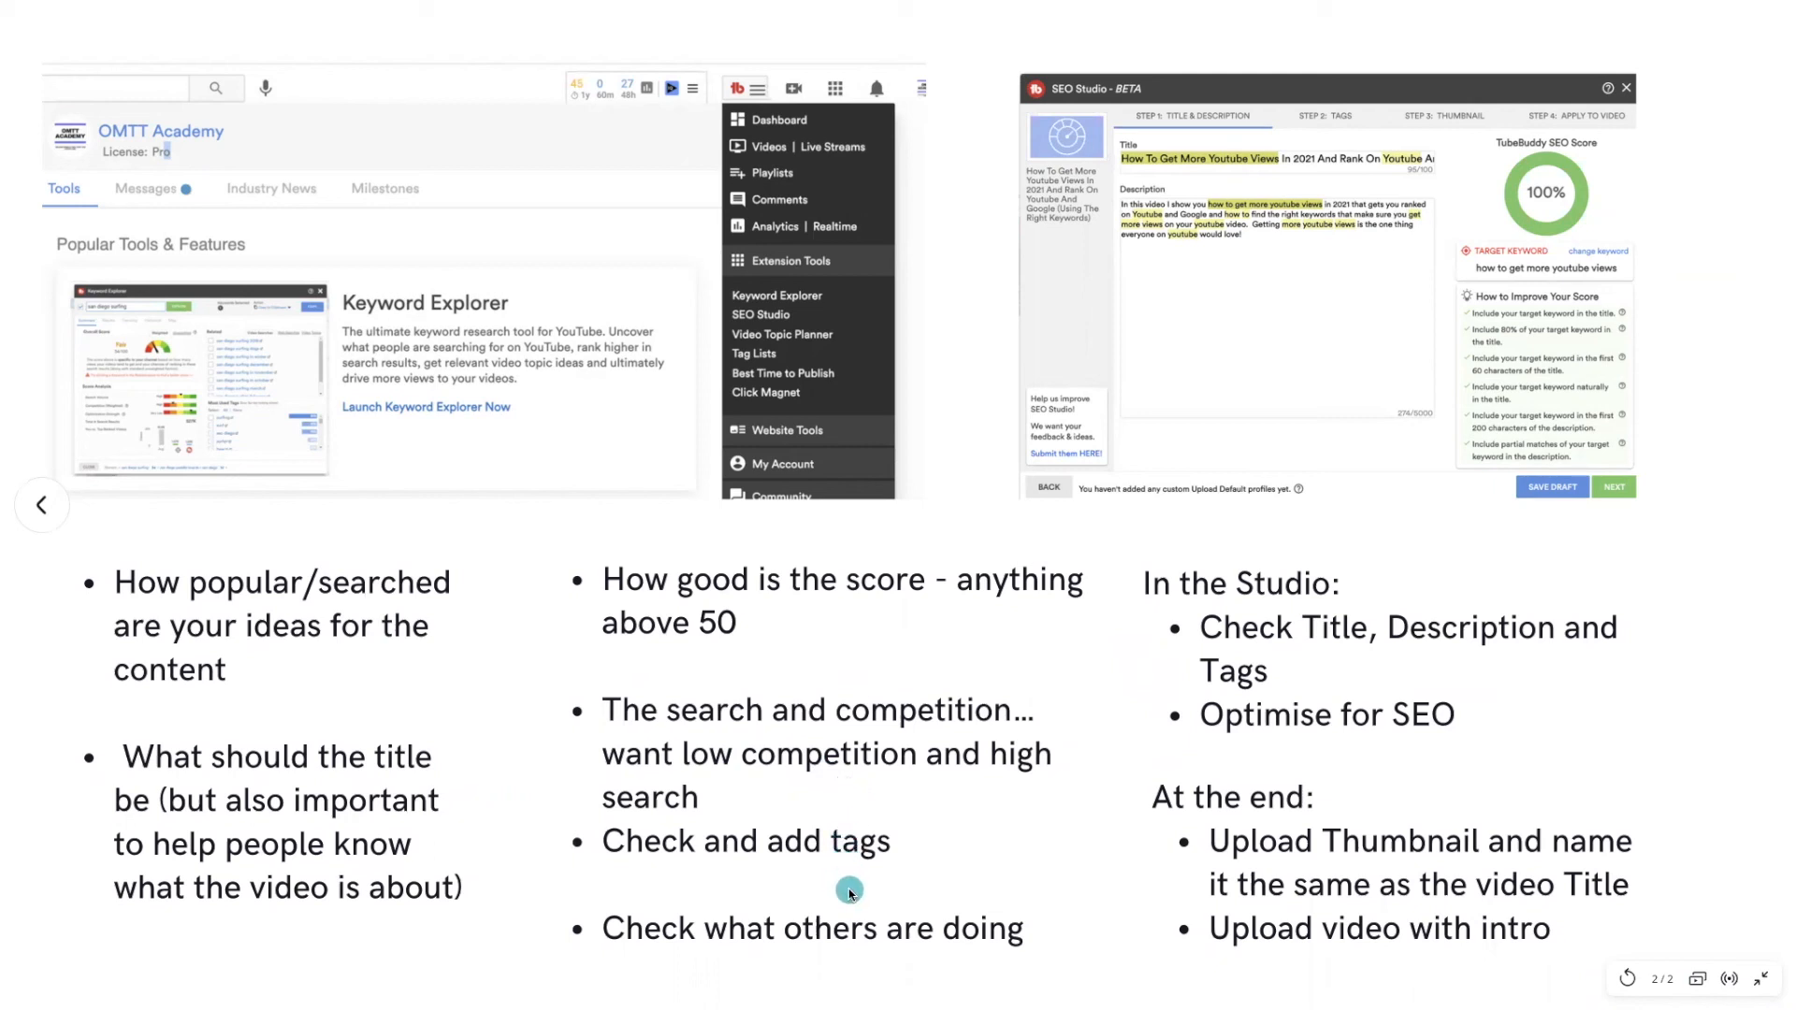
pyautogui.moveTo(1160, 409)
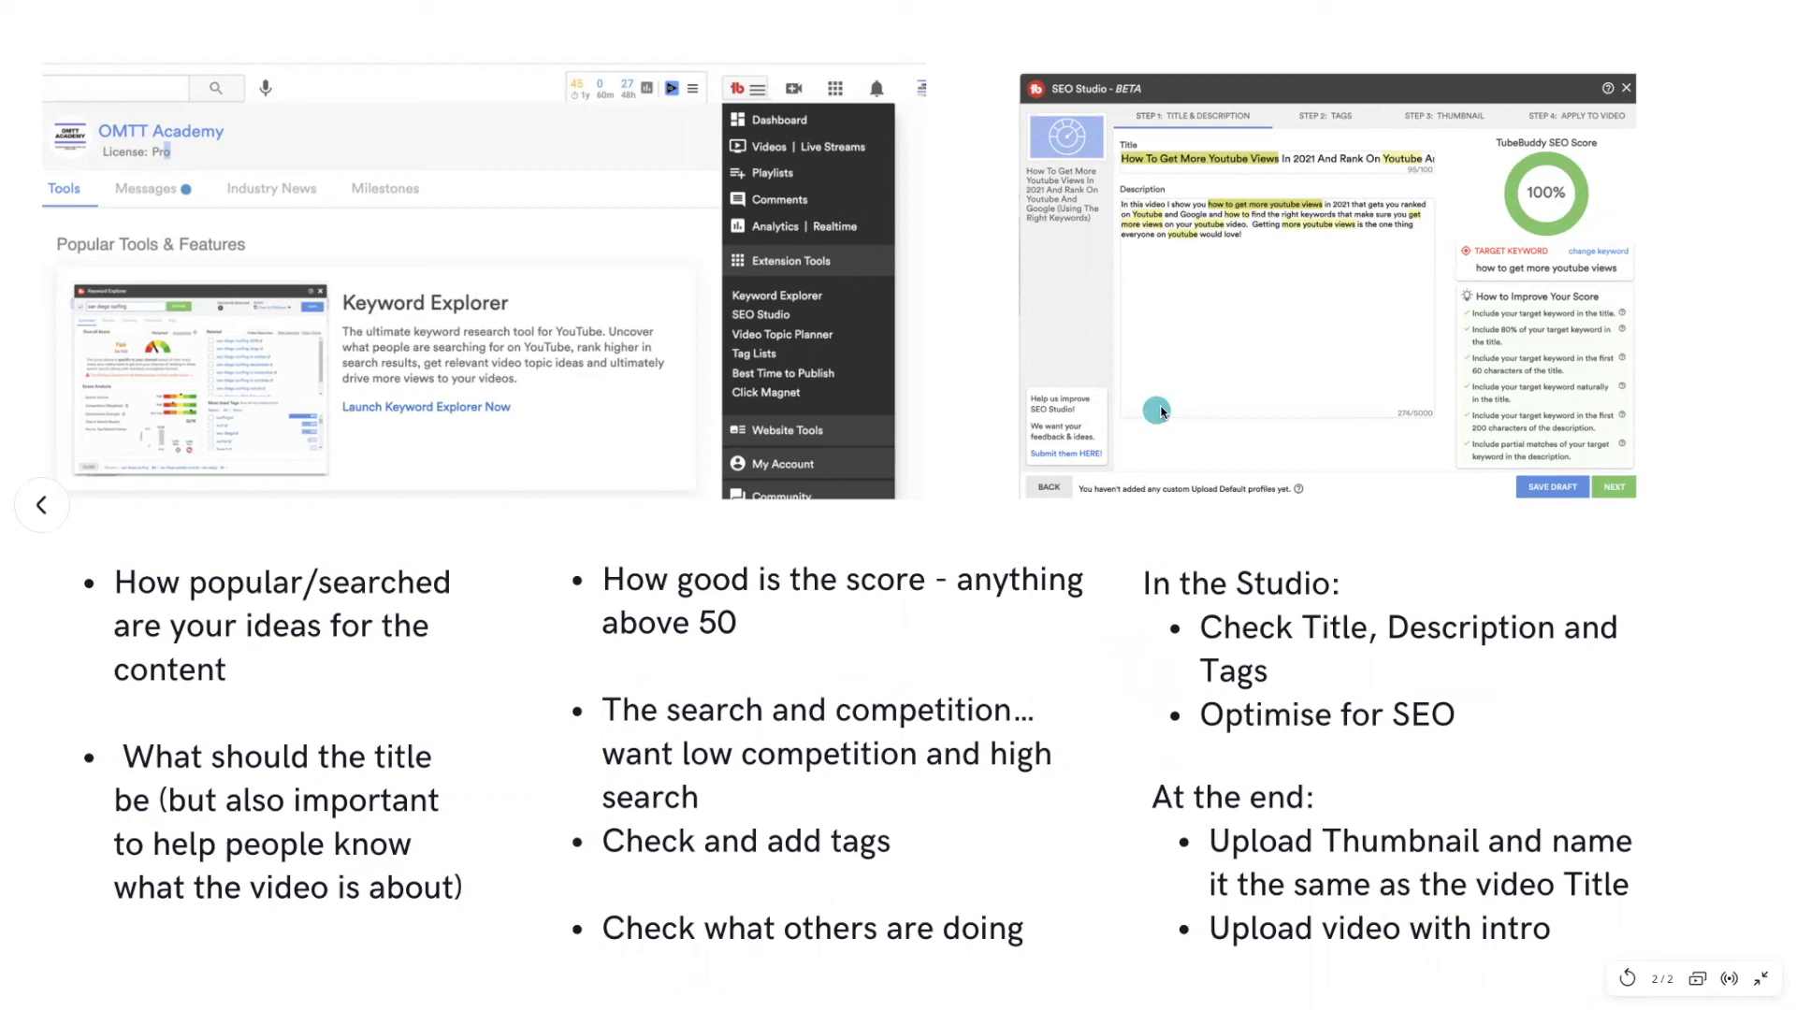
pyautogui.moveTo(1414, 666)
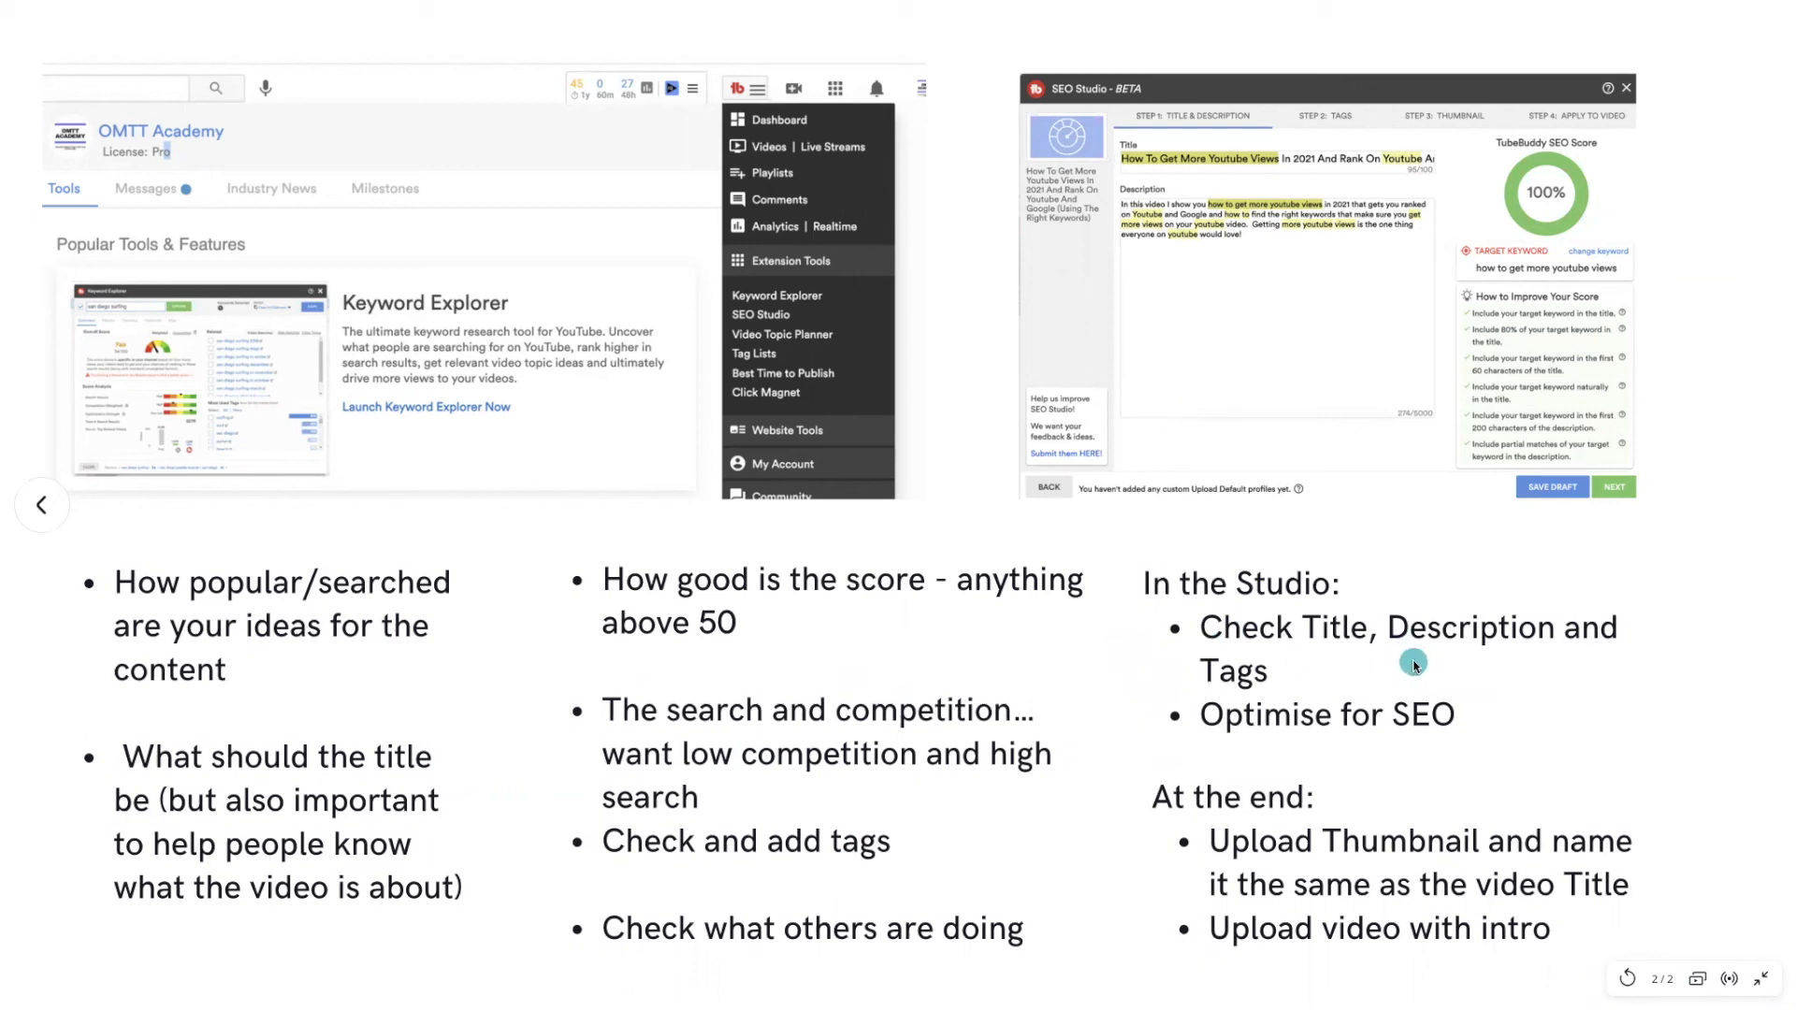
pyautogui.moveTo(1420, 674)
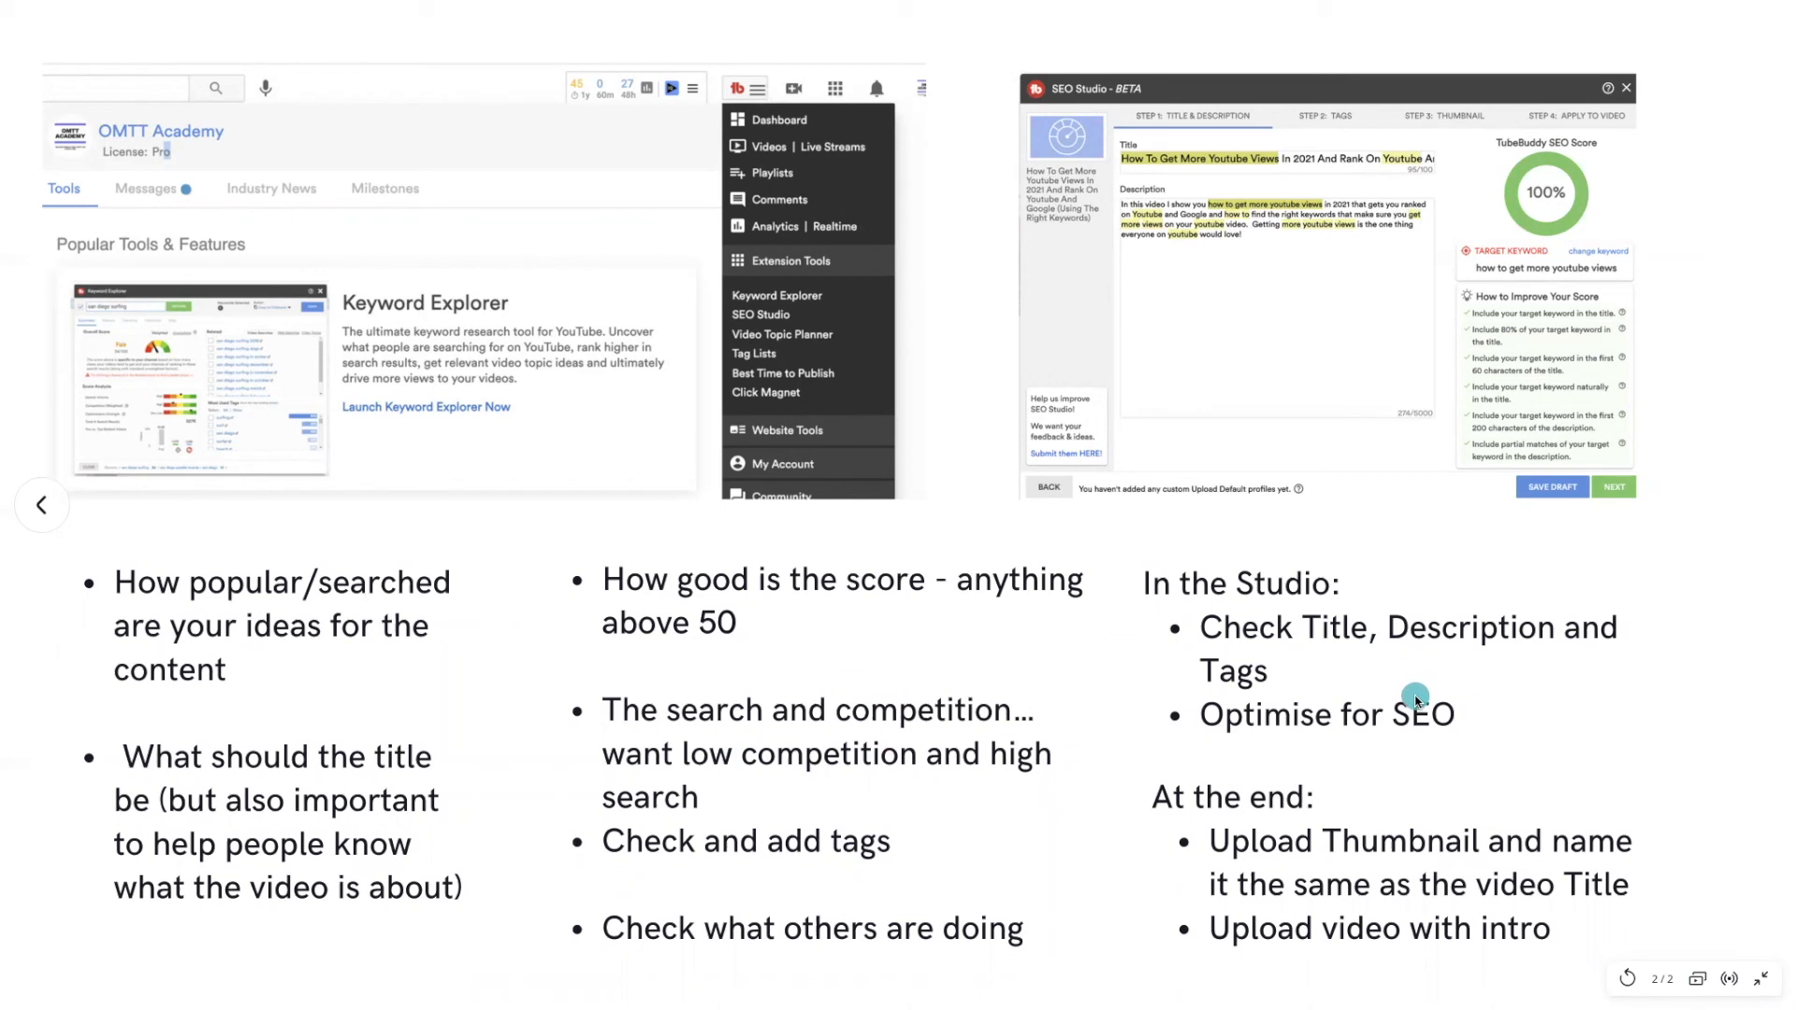
pyautogui.moveTo(1482, 733)
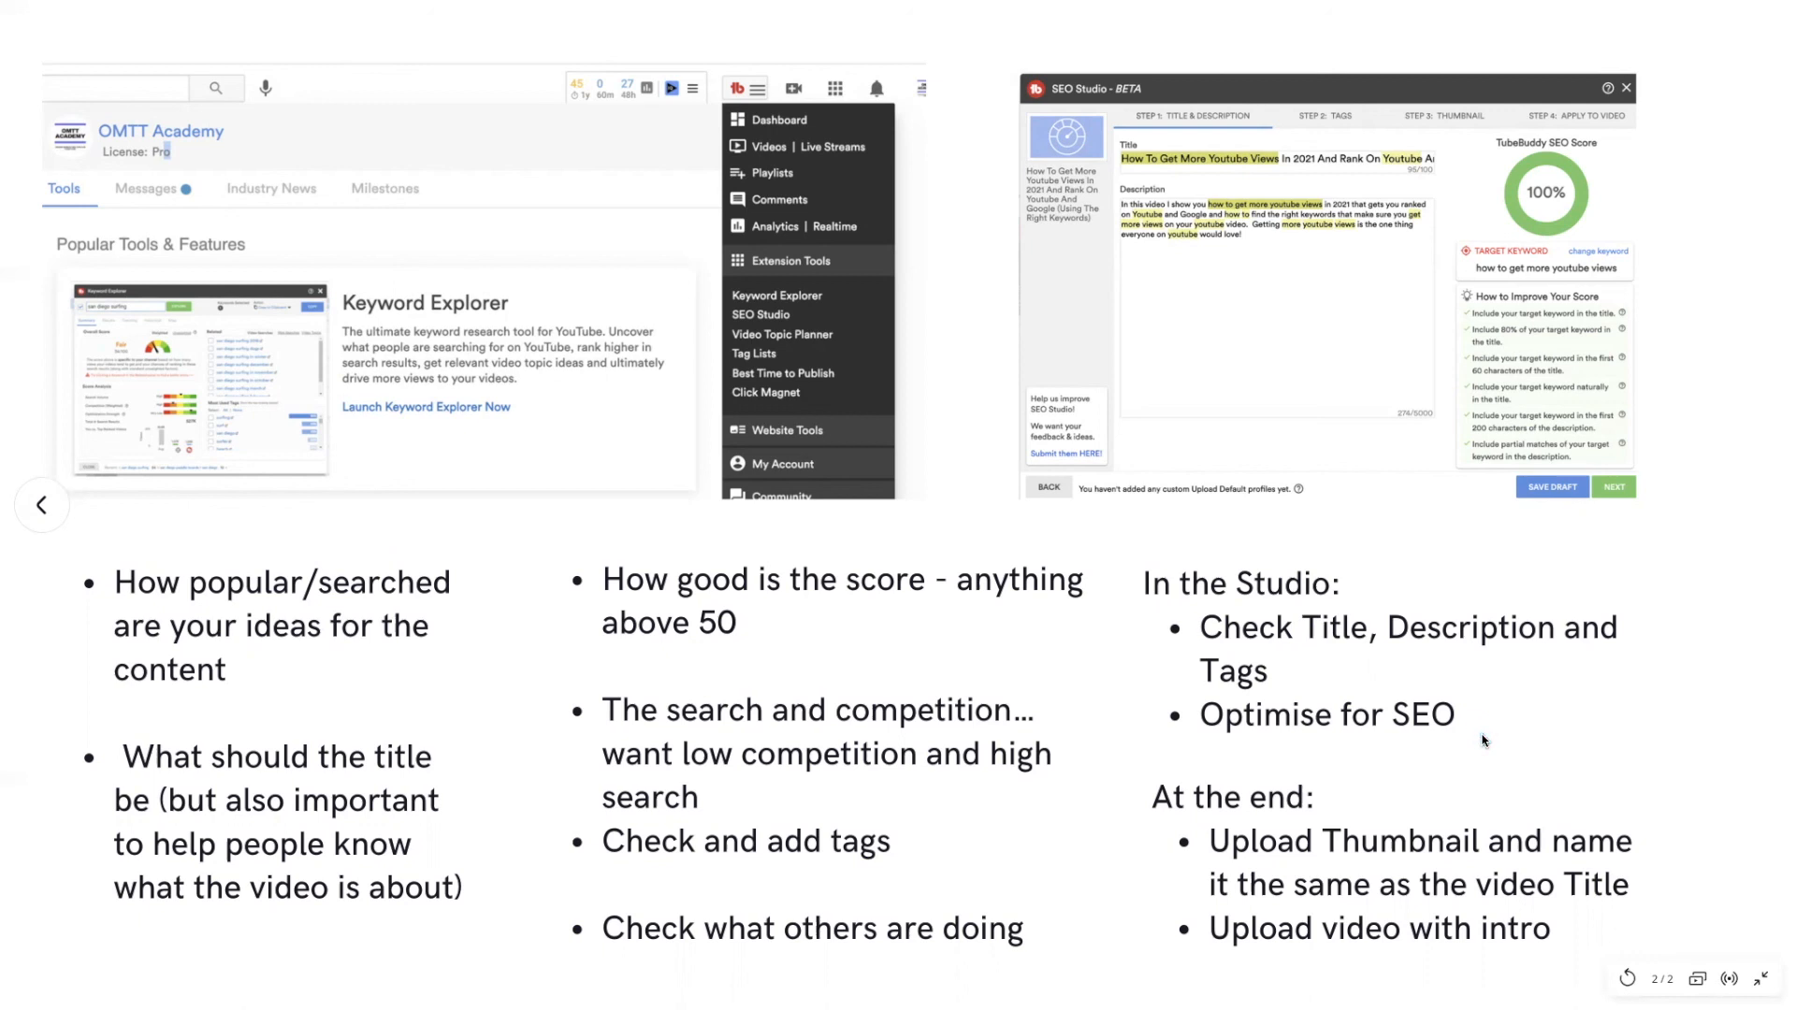
pyautogui.click(1482, 733)
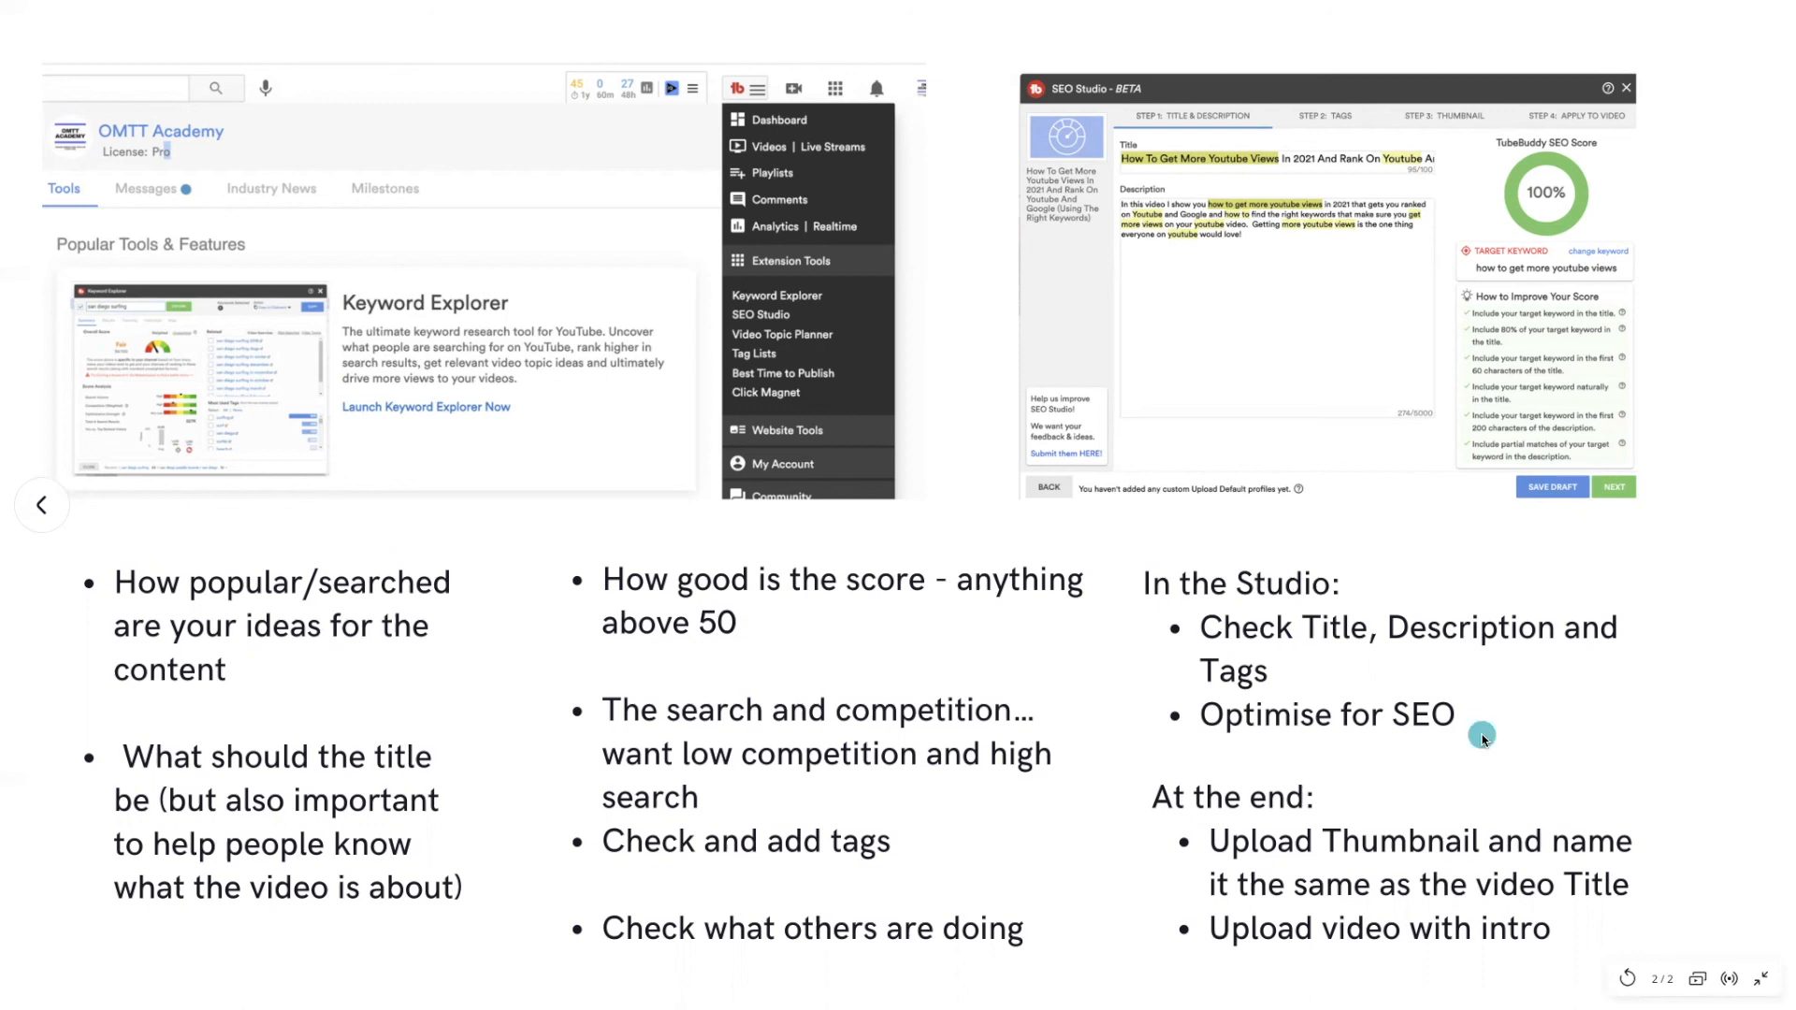